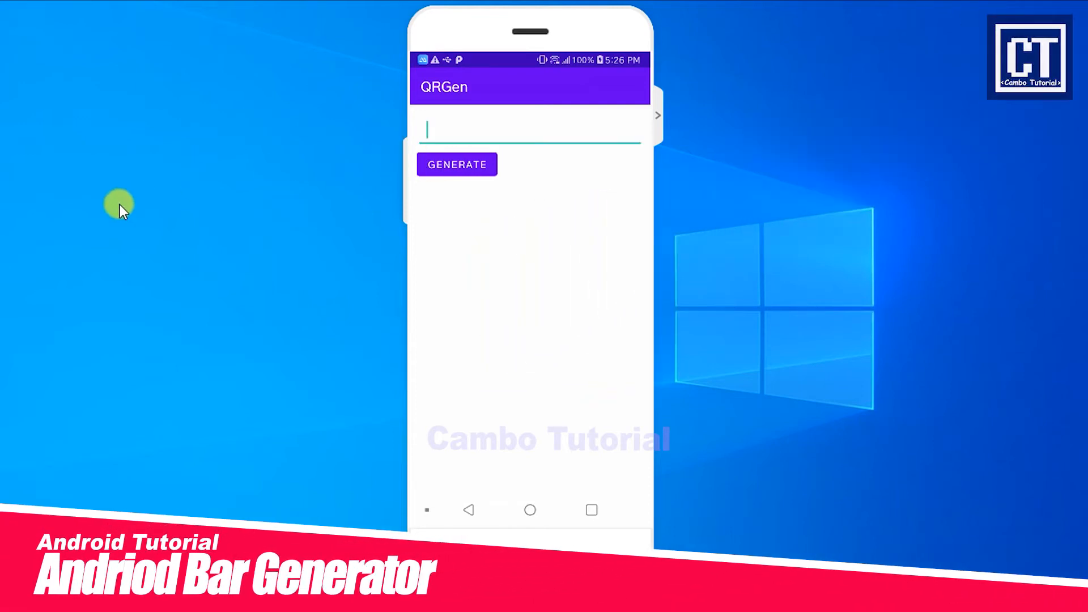
- Name the new Java project QRGen (API 21, package com.cambotutorial.sovary.qrgen) and finish creating it
click(530, 133)
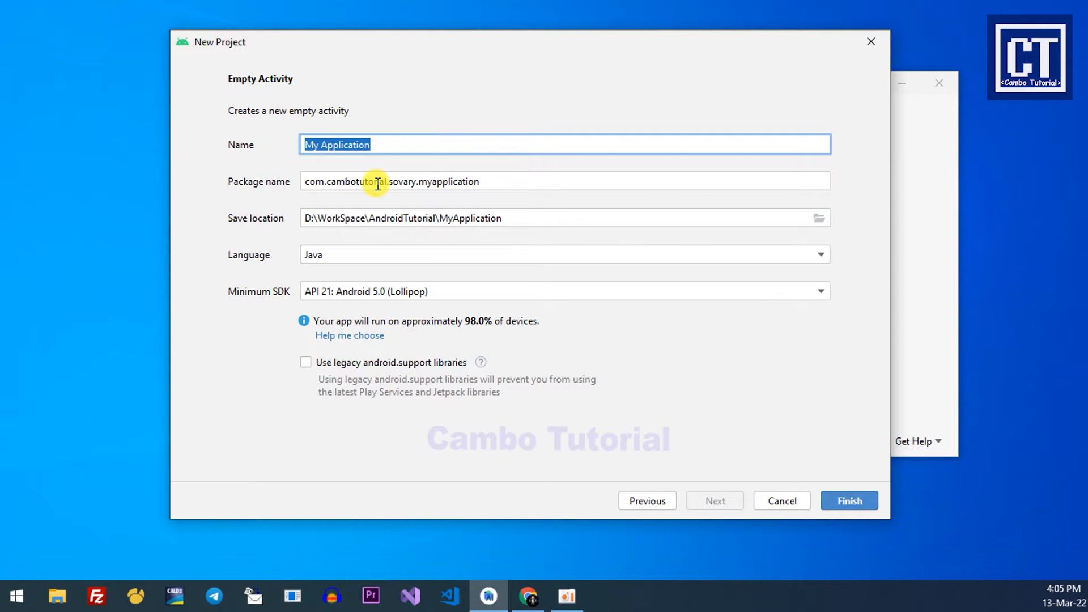
text(QR)
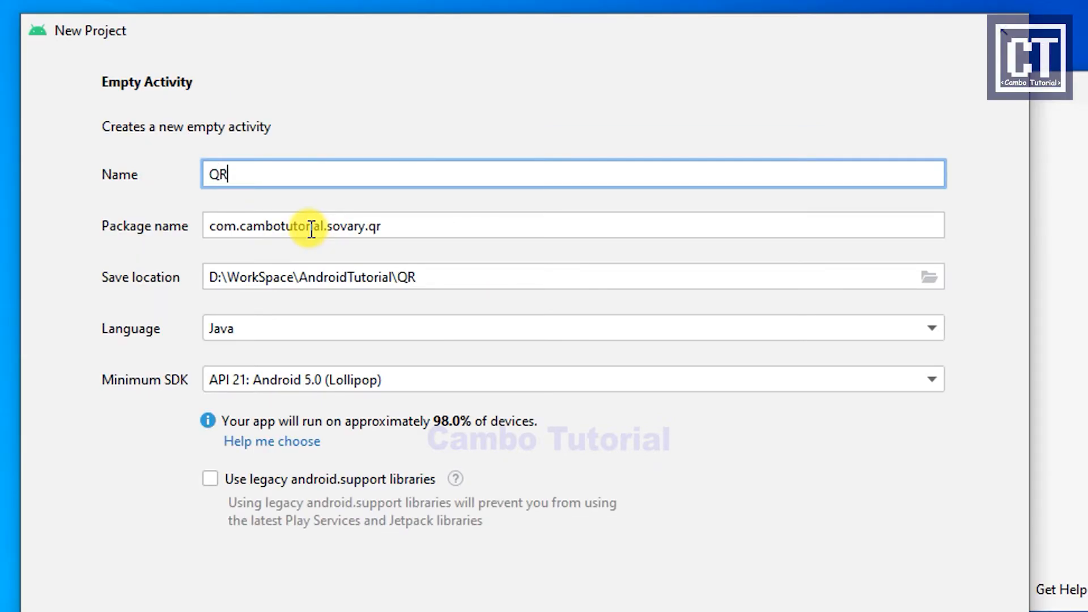
text(Gen)
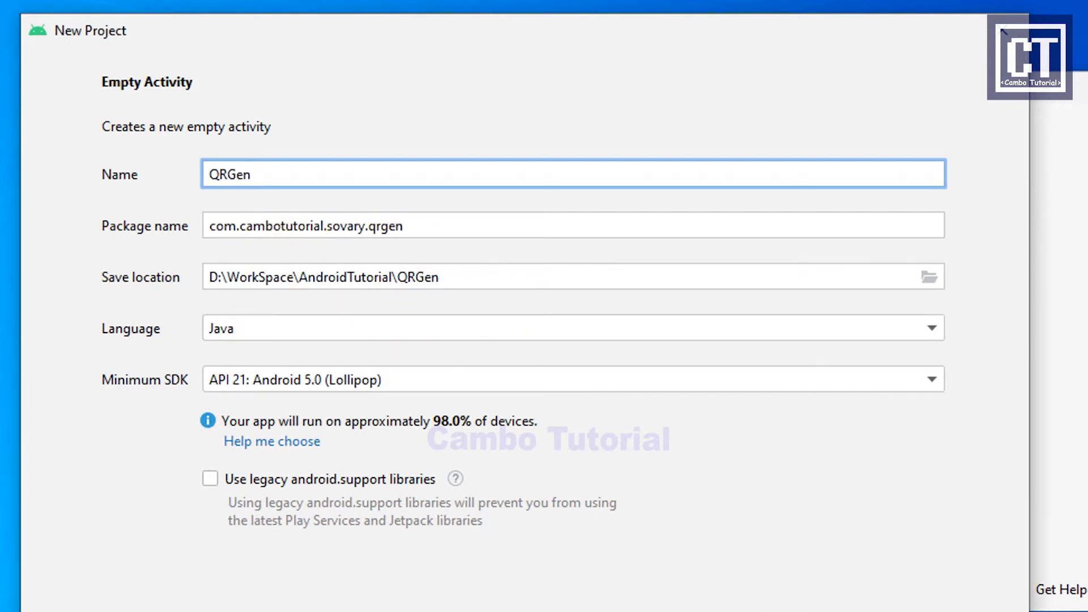
click(851, 501)
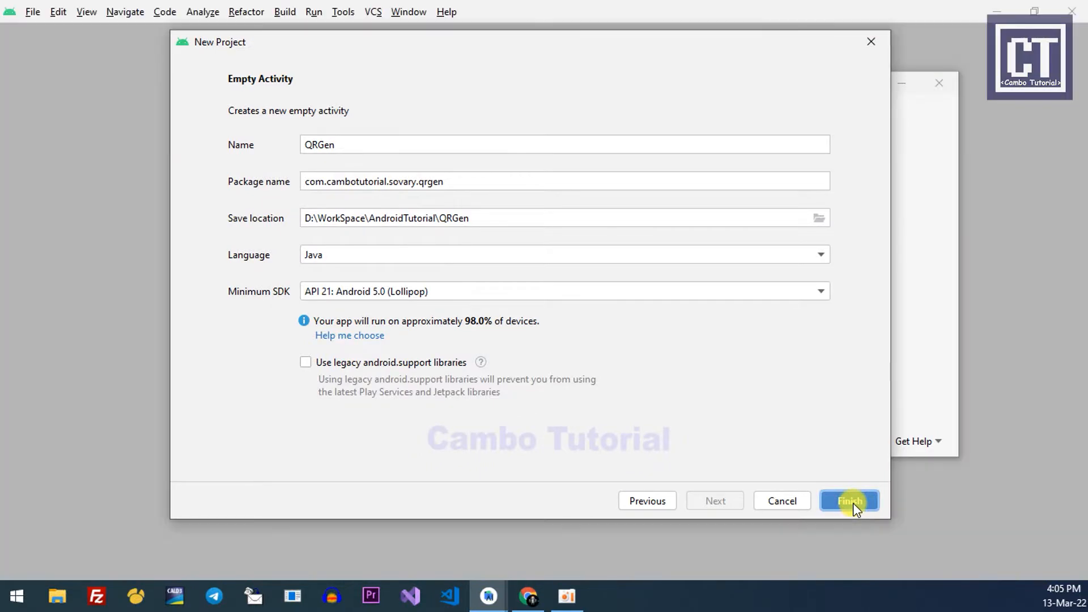
click(849, 501)
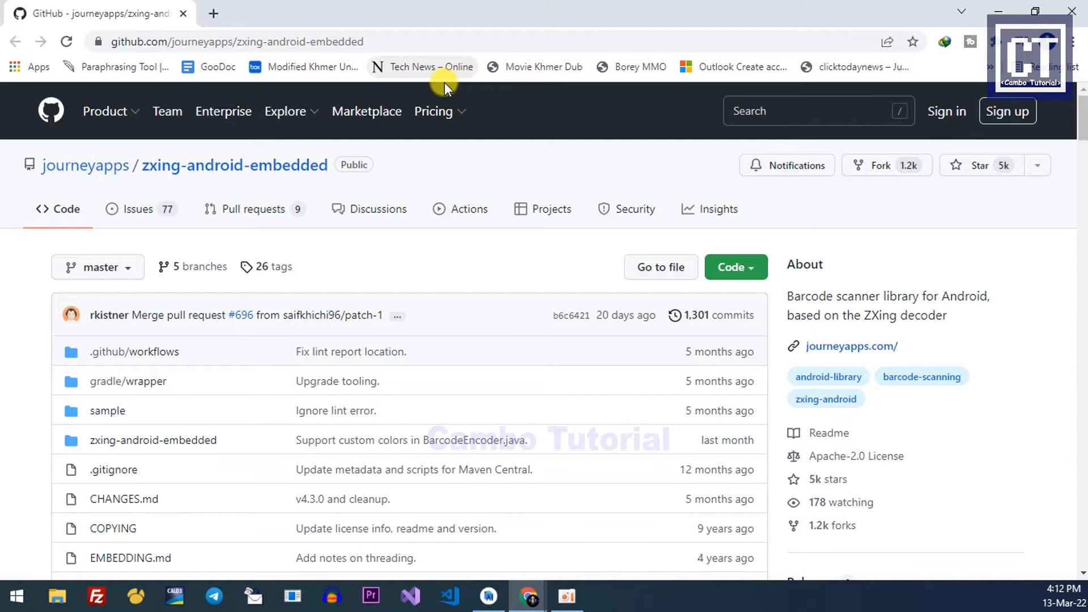
mouse_move(319, 204)
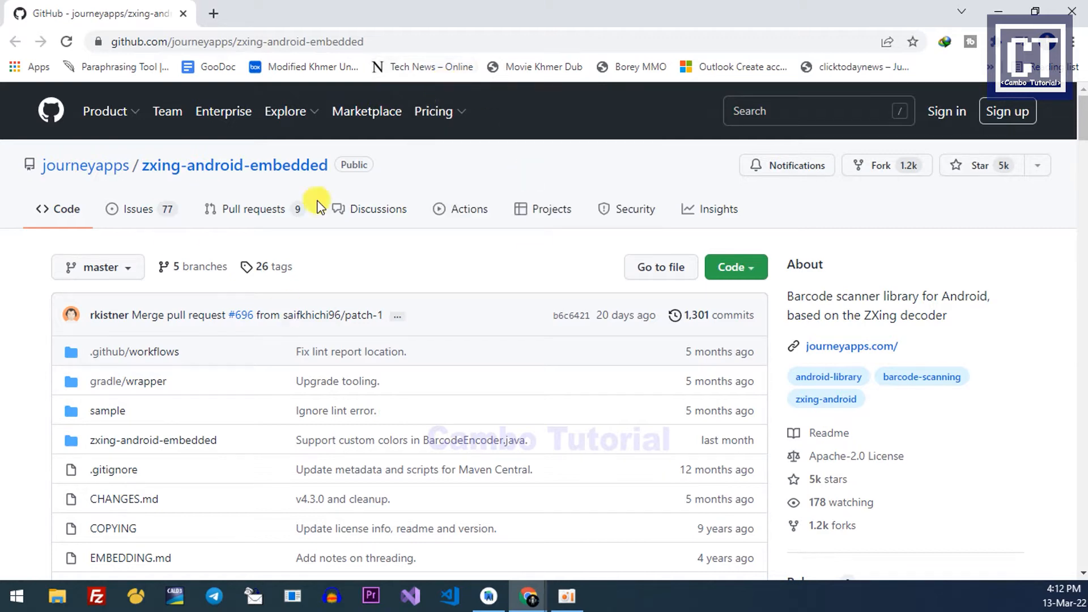
- Copy the zxing-android-embedded 4.3.0 implementation line from the README dependencies example
scroll(down, 3)
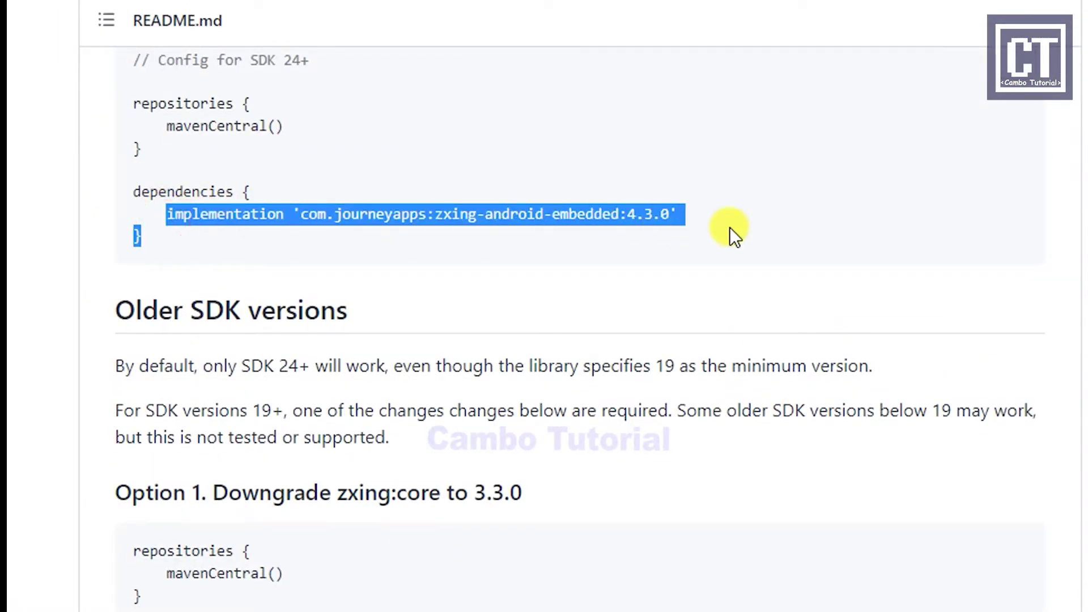
right_click(472, 240)
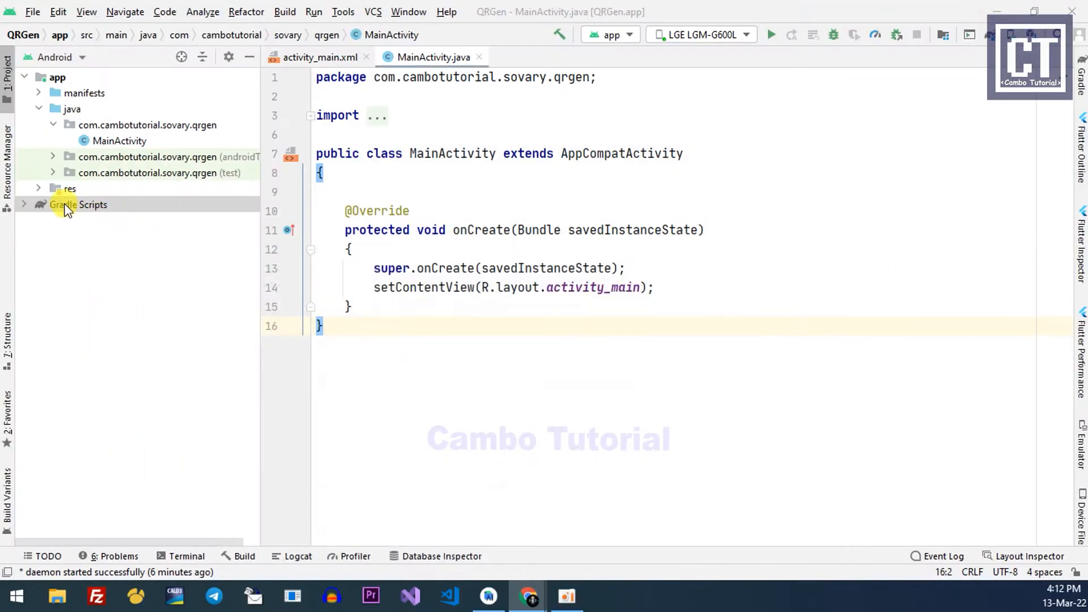
- Add implementation 'com.journeyapps:zxing-android-embedded:4.3.0' to the module build.gradle and sync Gradle
click(68, 205)
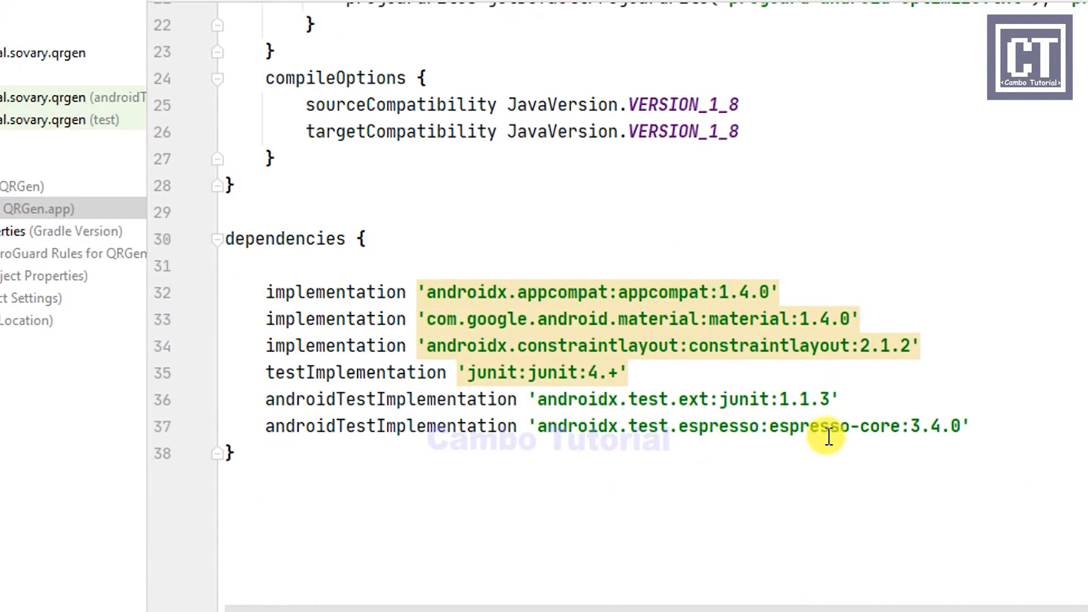
key(Enter)
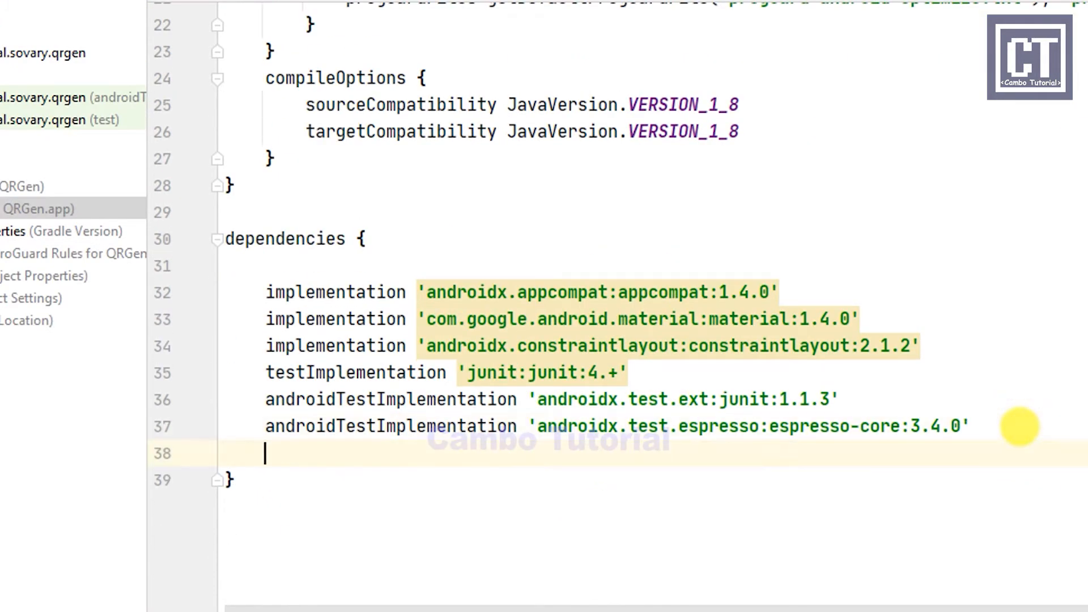
text(implementation 'com.journeyapps:zxing-android-embedded:4.3.0')
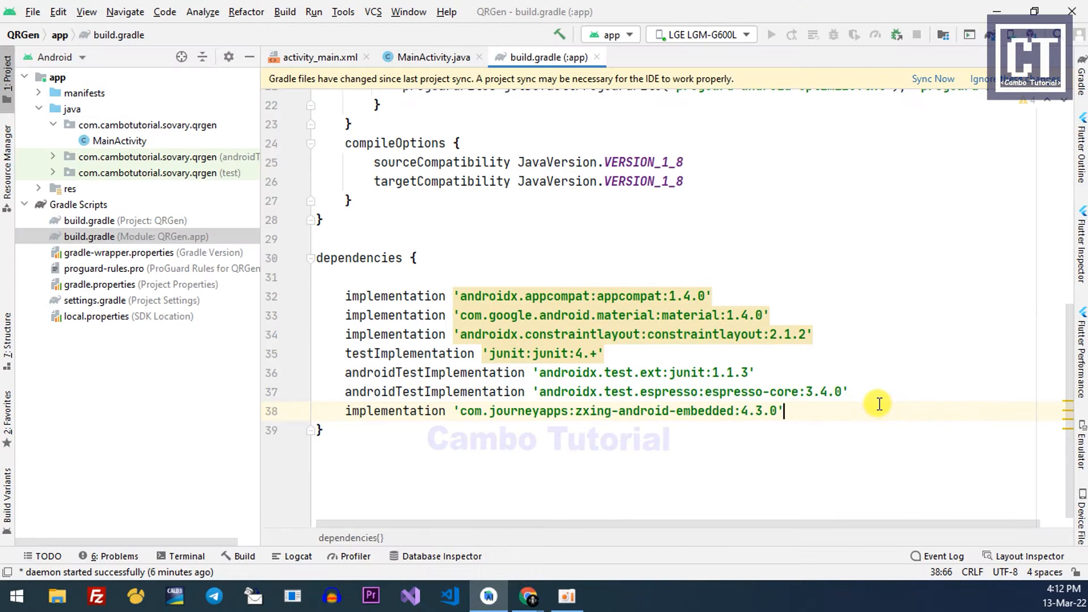
click(933, 79)
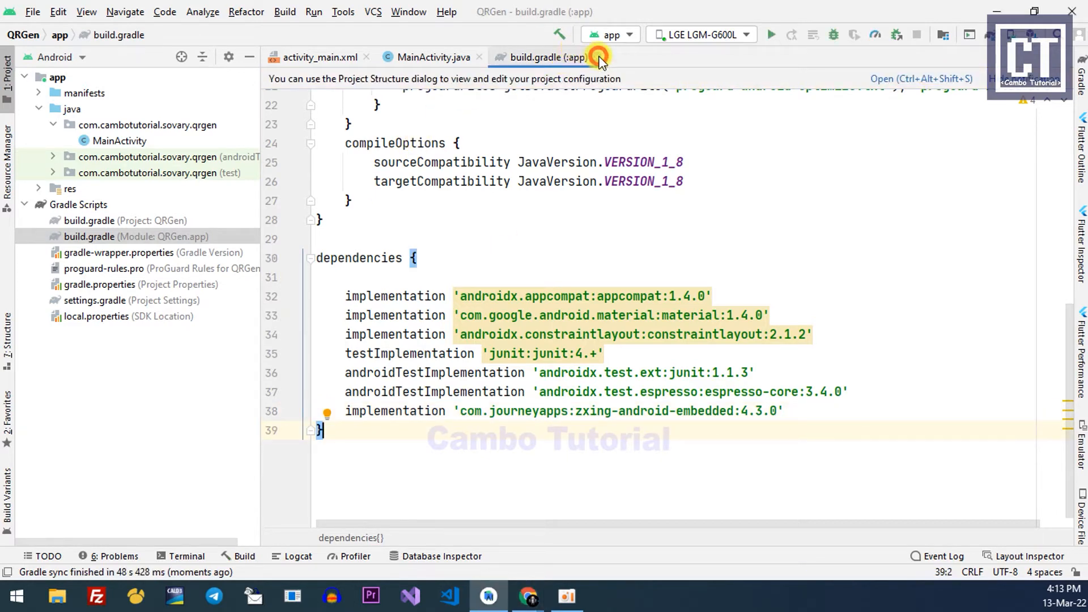
click(317, 57)
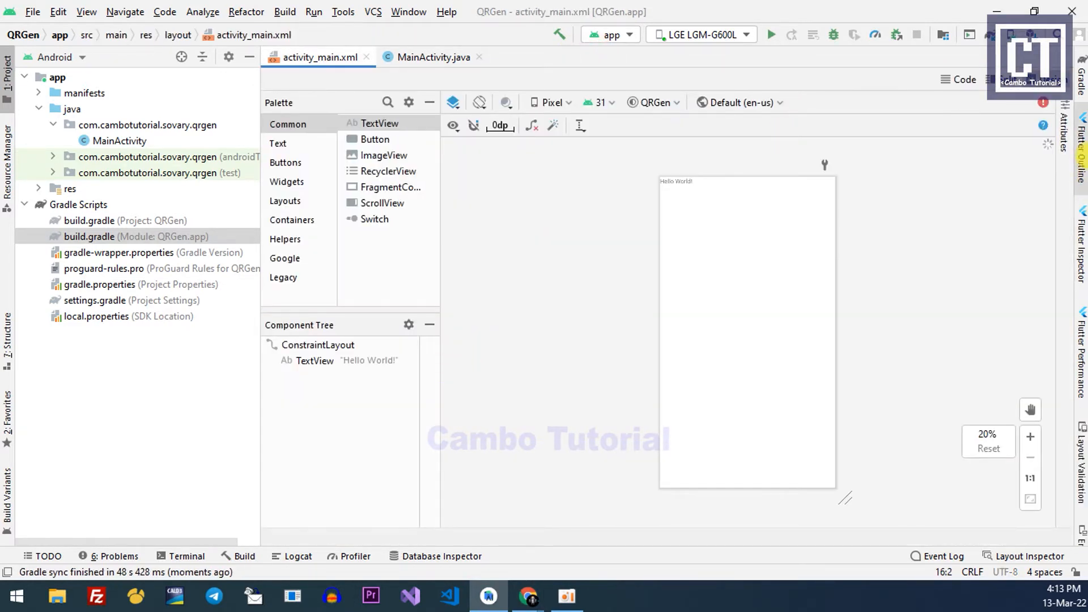
- Make activity_main's root a vertical LinearLayout with 10dp padding in Split view
click(964, 79)
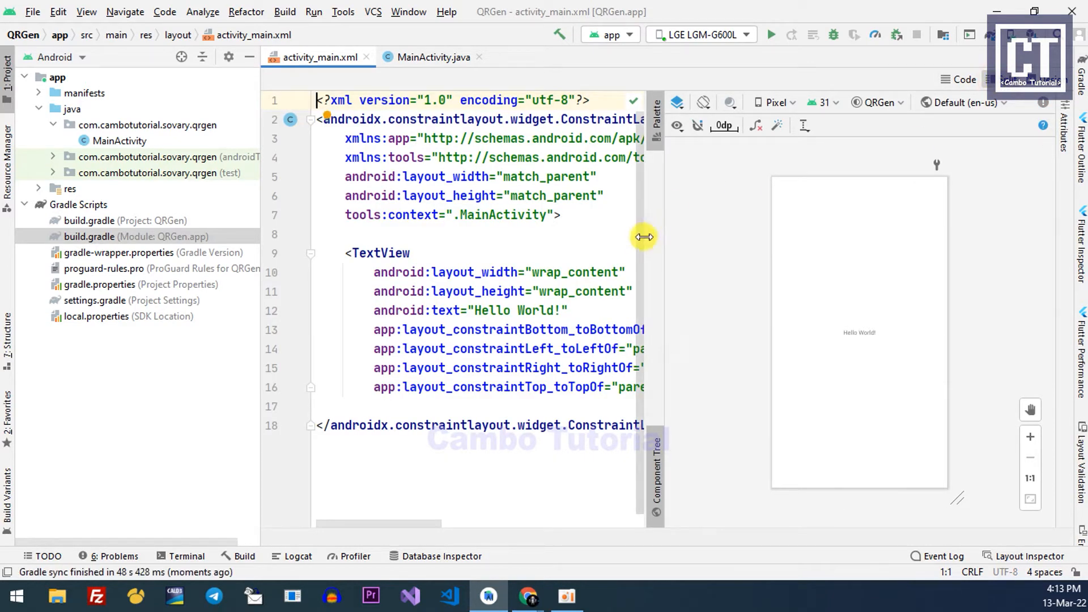
drag(644, 237, 821, 238)
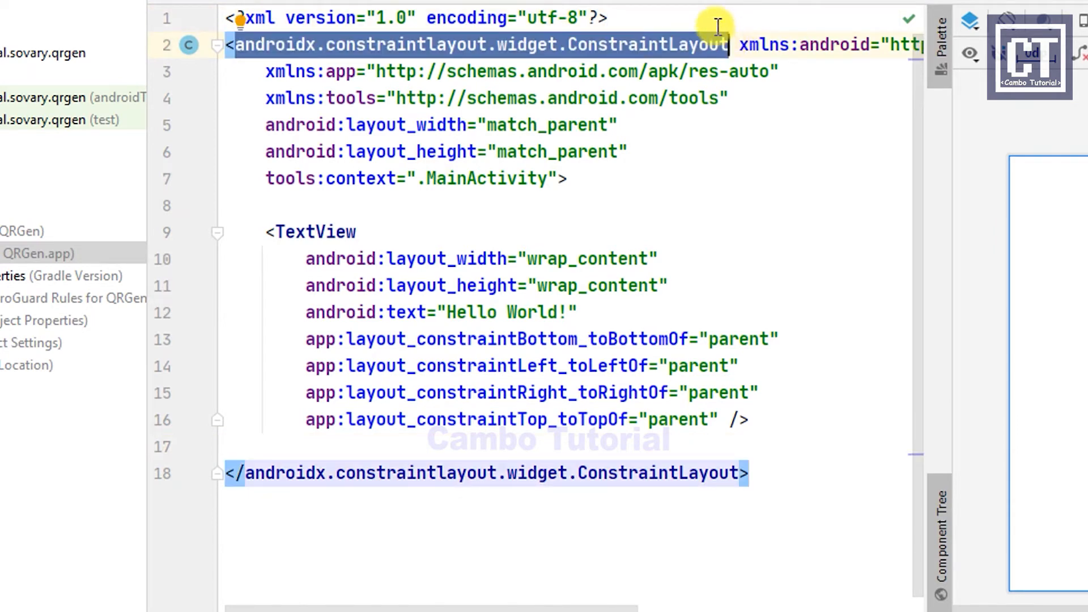
text(LinearLayout xmlns:android="http://schemas.android.com/apk/res/andro)
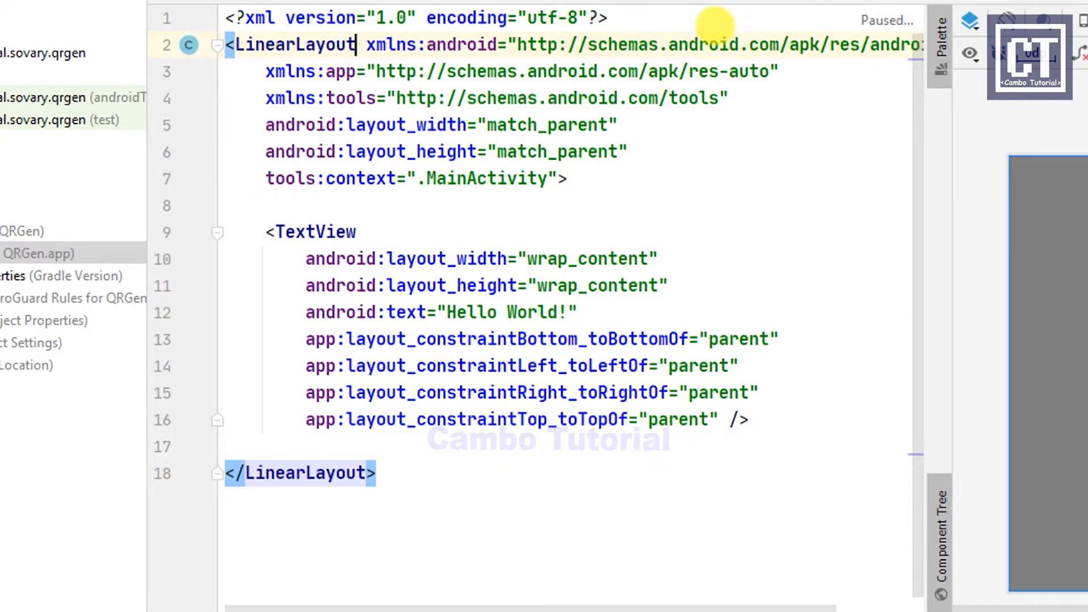
key(Enter)
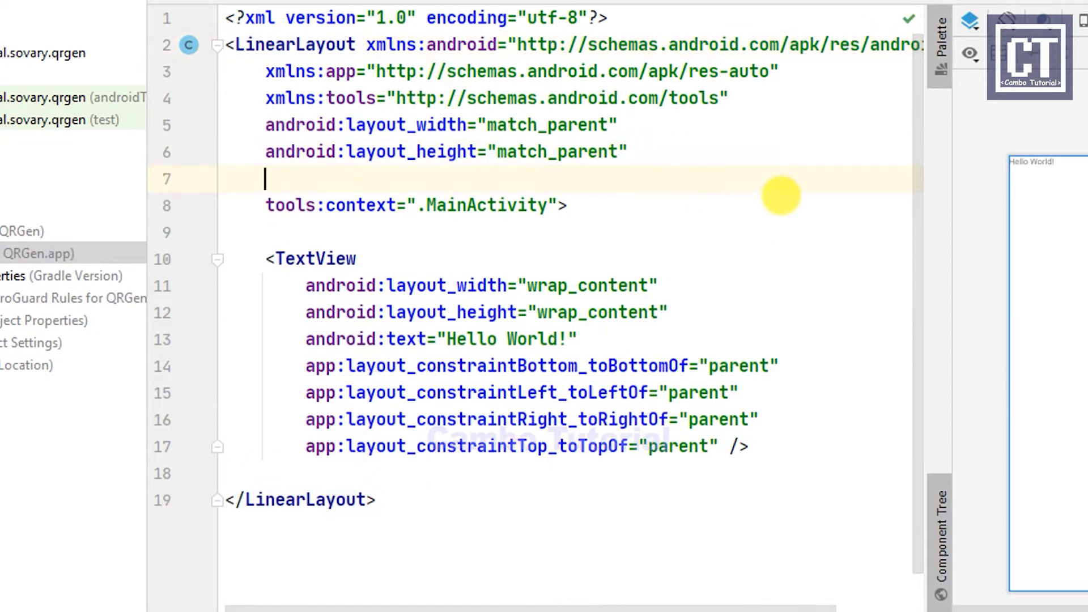
text(android:orientation="ver")
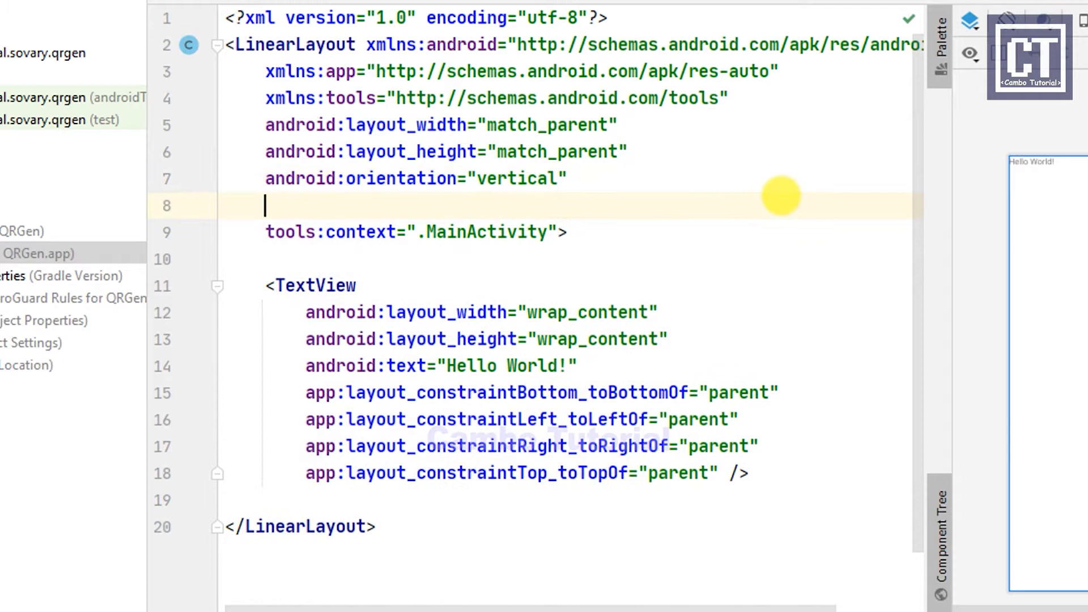
text(android:padding="10")
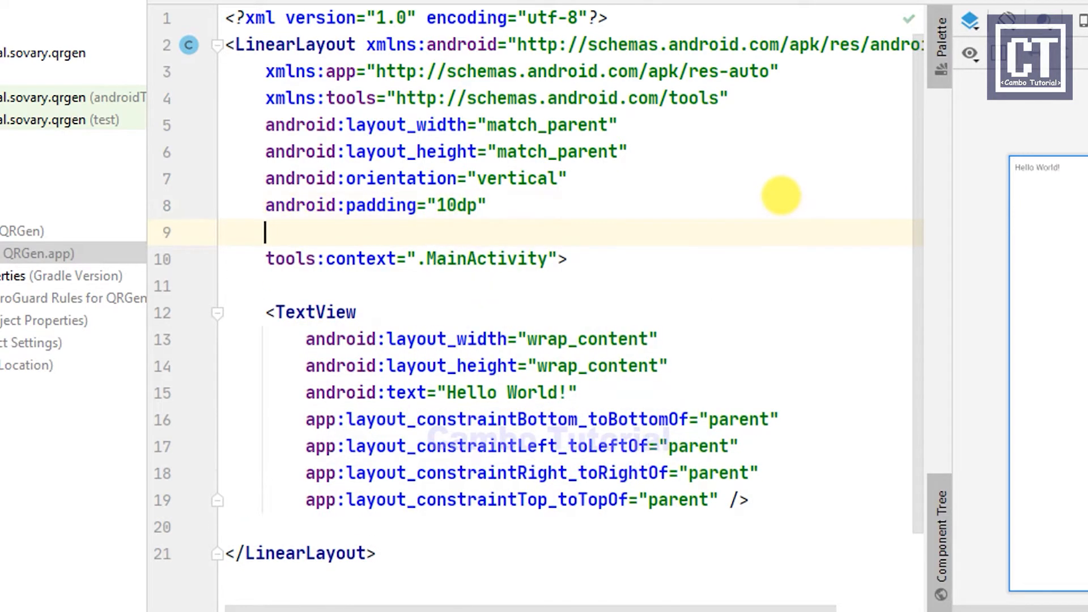
- Set layout_gravity to center_horizontal and remove the Hello World TextView
text(gar)
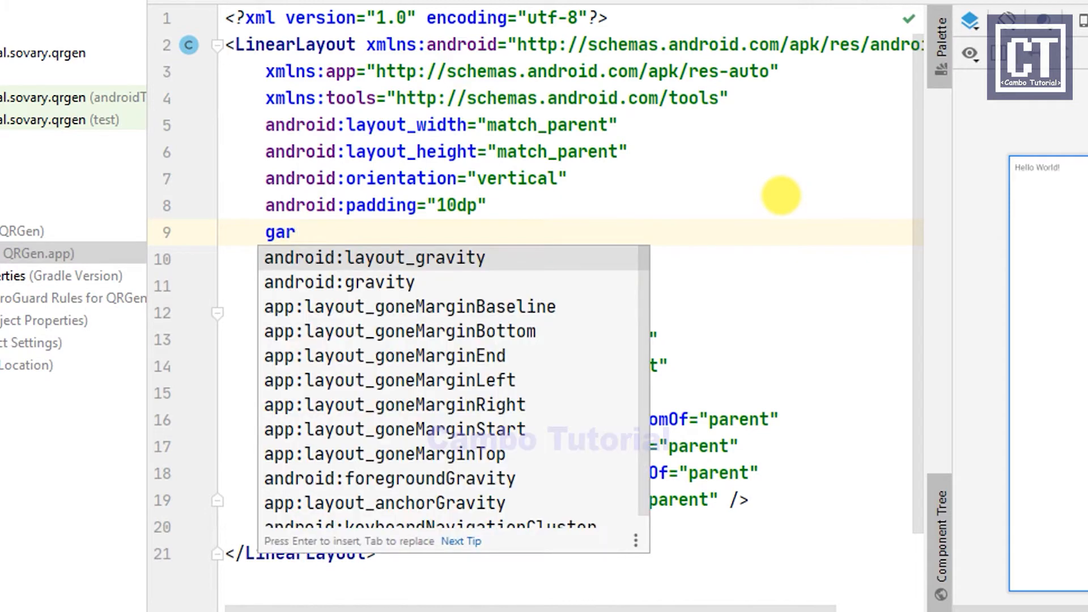
click(381, 259)
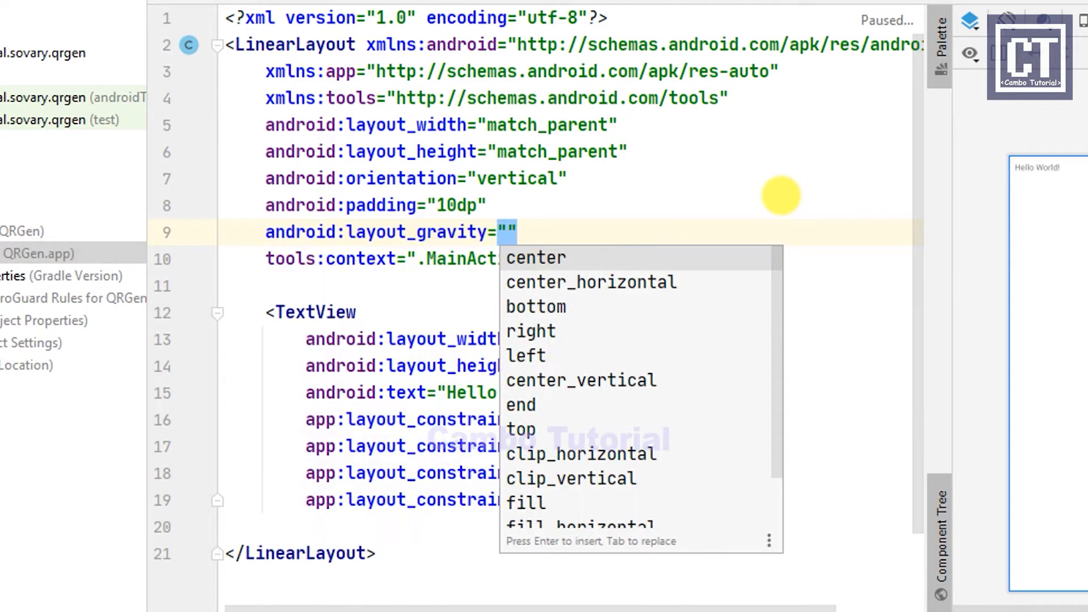
click(591, 281)
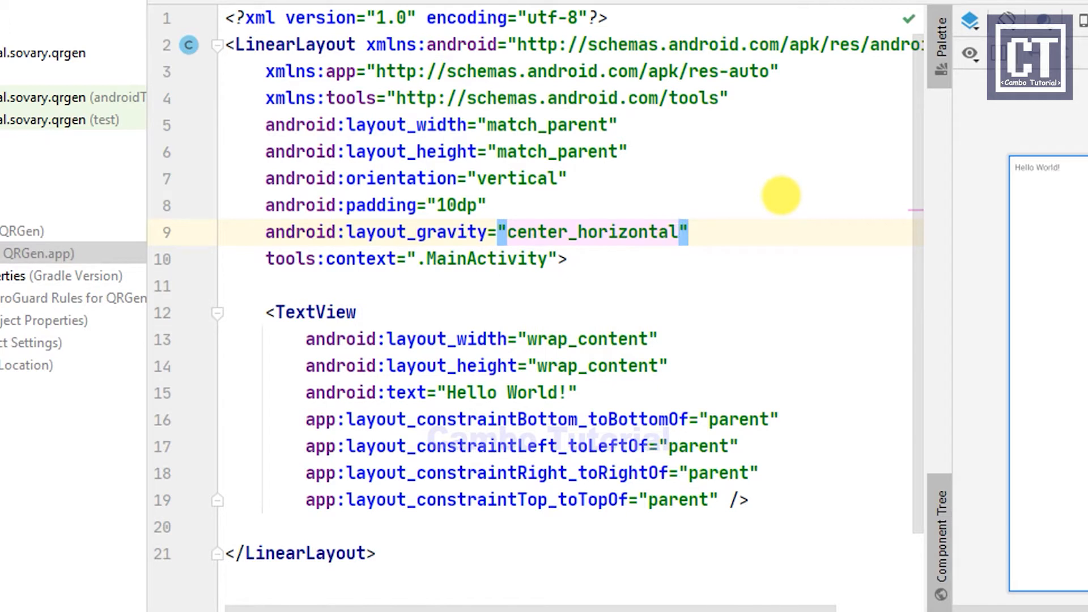
drag(264, 312, 753, 473)
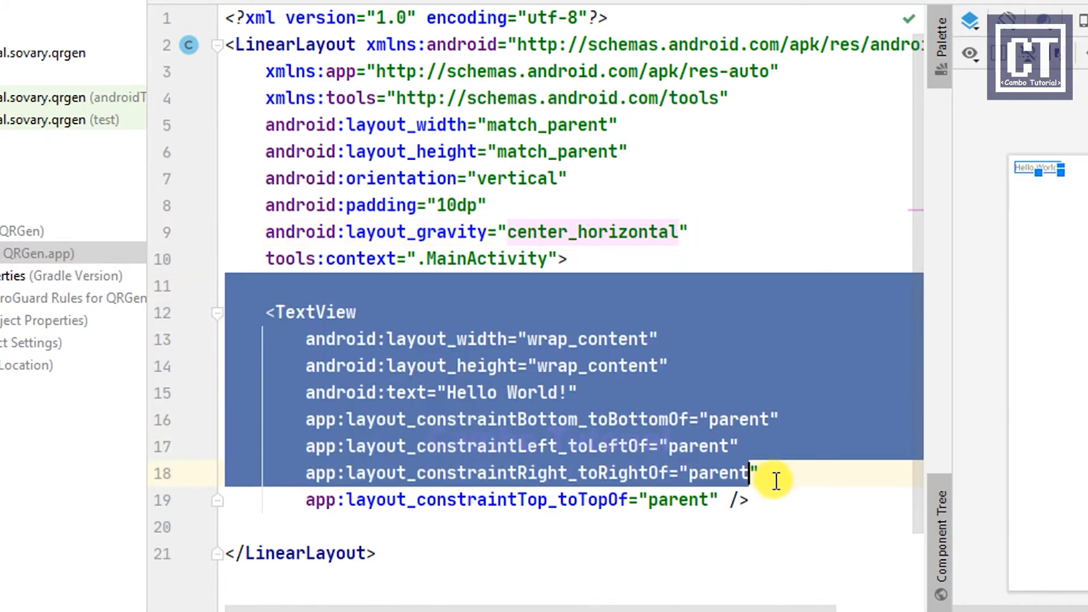
key(Delete)
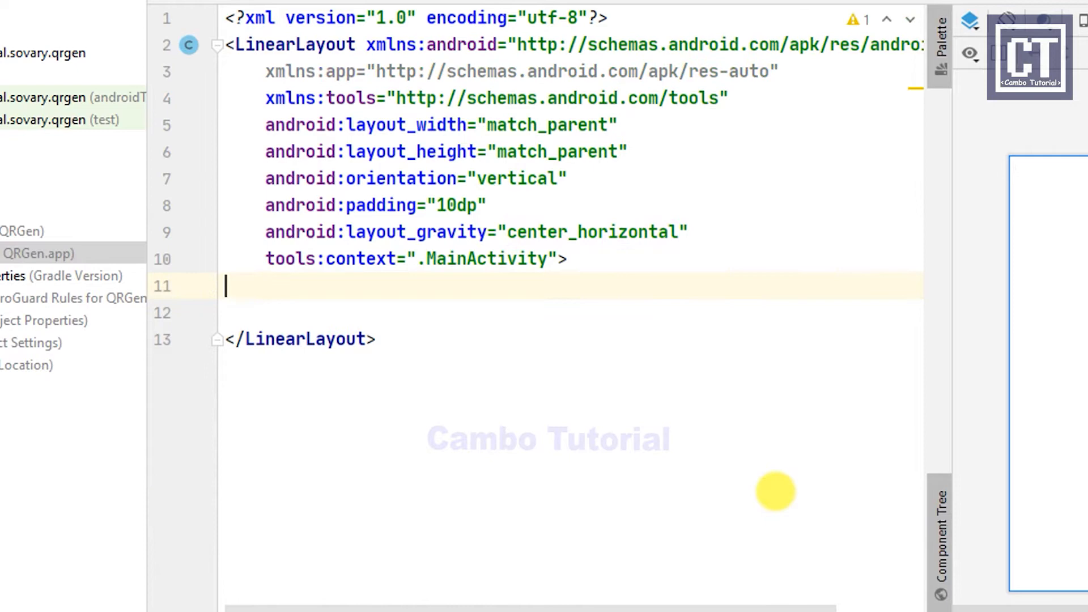
- Add an EditText with id edit_input and 15dp padding
text(<EditText)
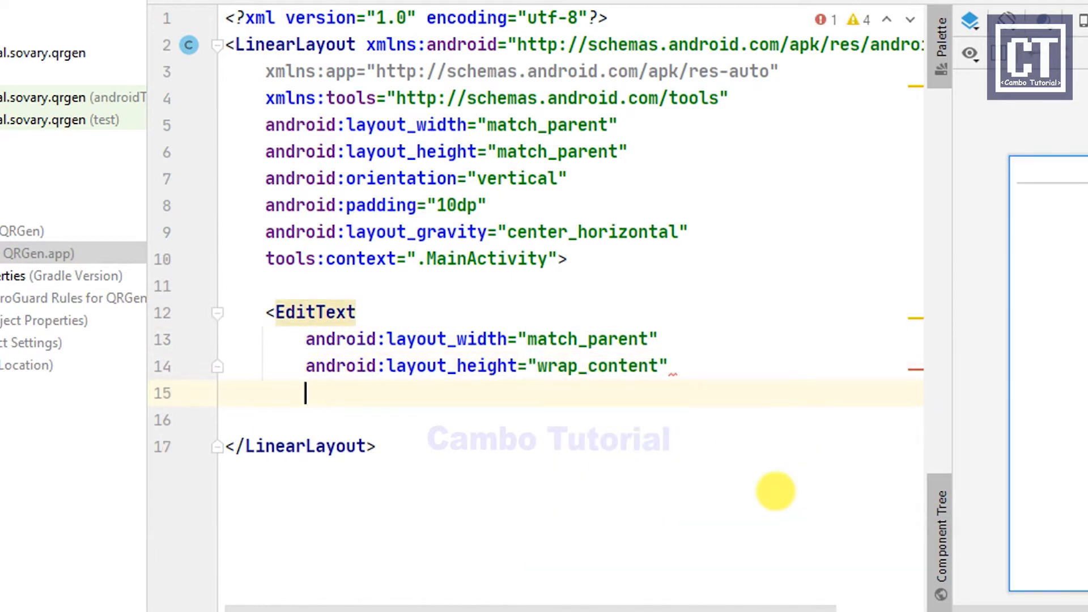
text(android:id="@+id/)
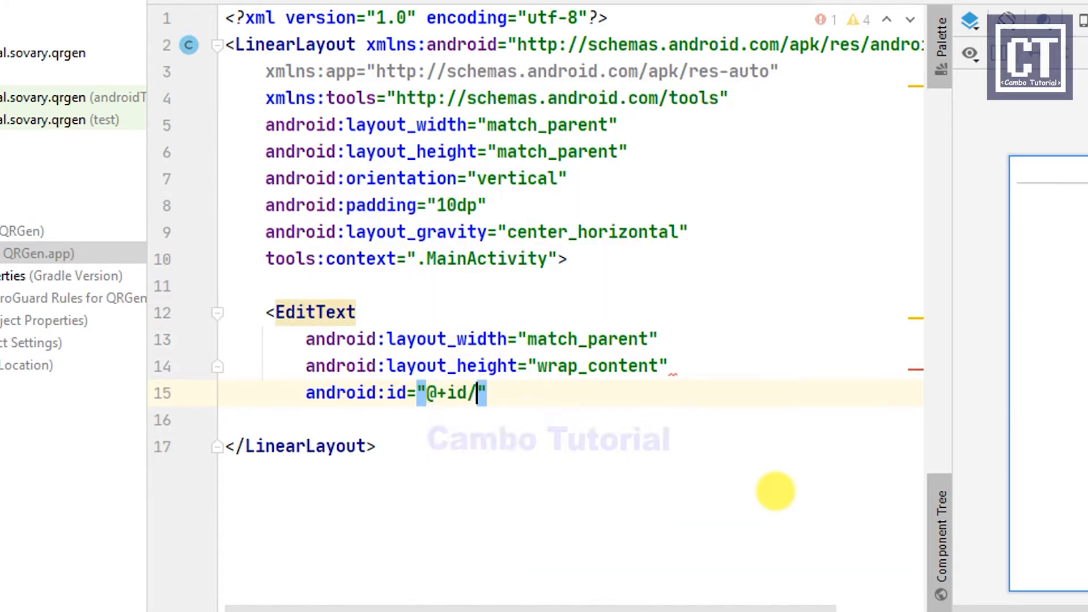
text(edit_input)
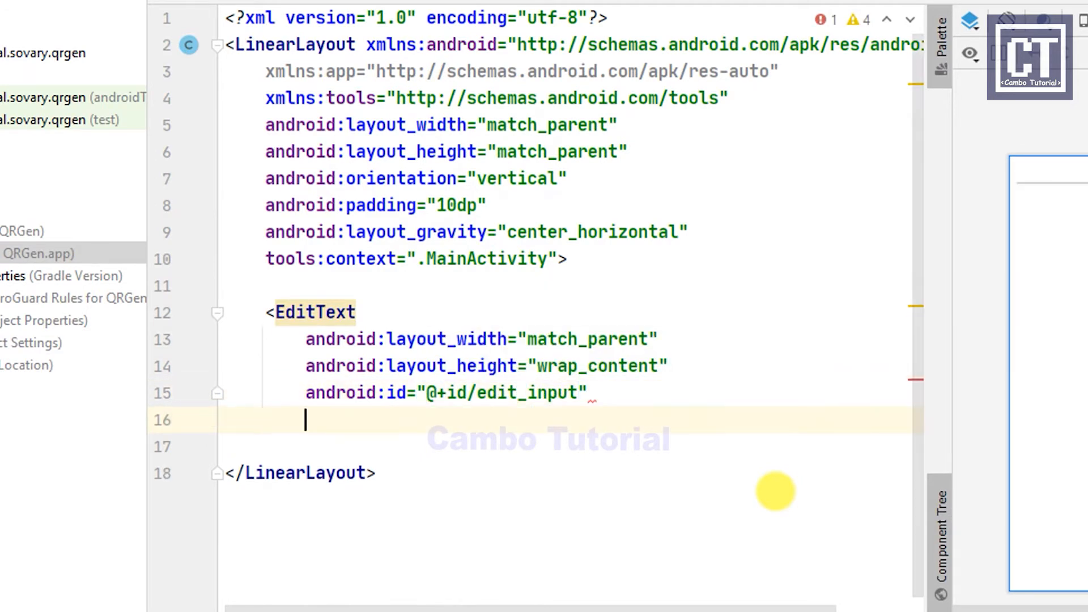
text(android:padding="15dp")
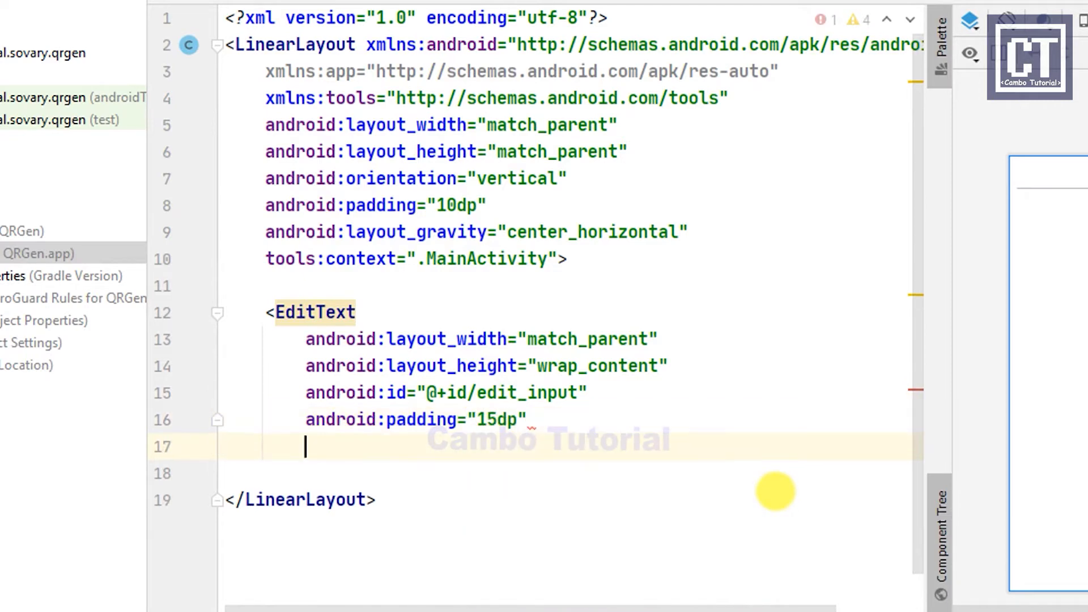
text(/>)
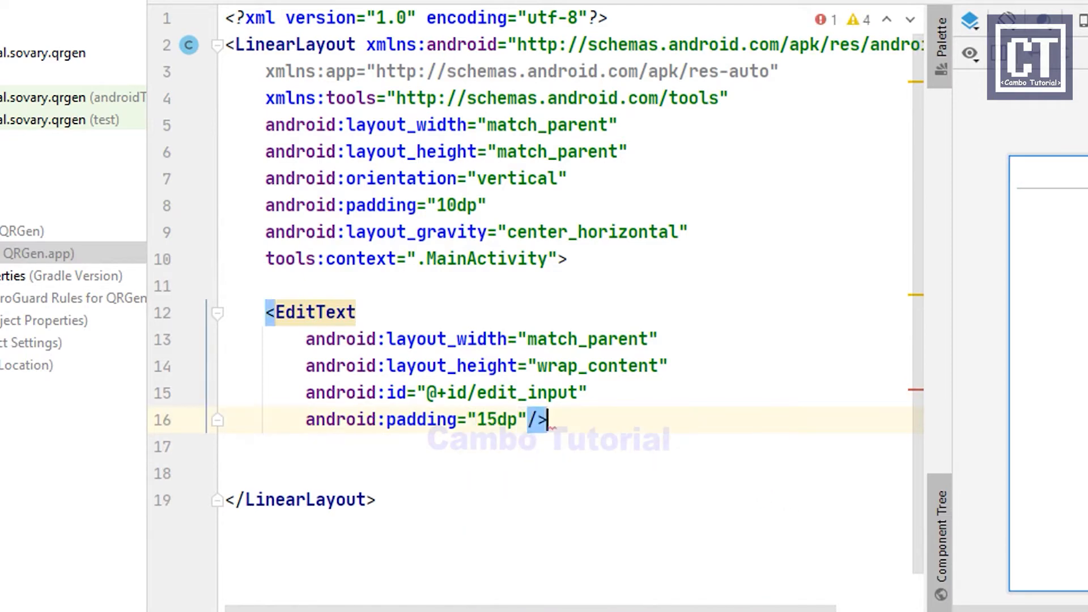
- Add a Button with id bt_generate and text Generate
text(<Button)
text(android:layout_height="wrap_content)
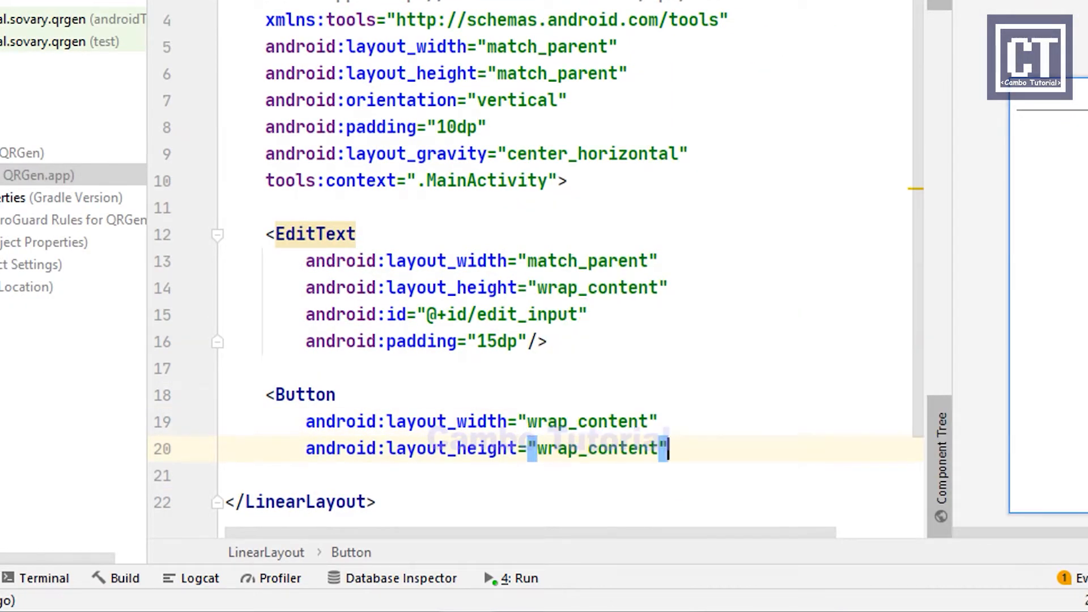
text(id:id="@+id/bt)
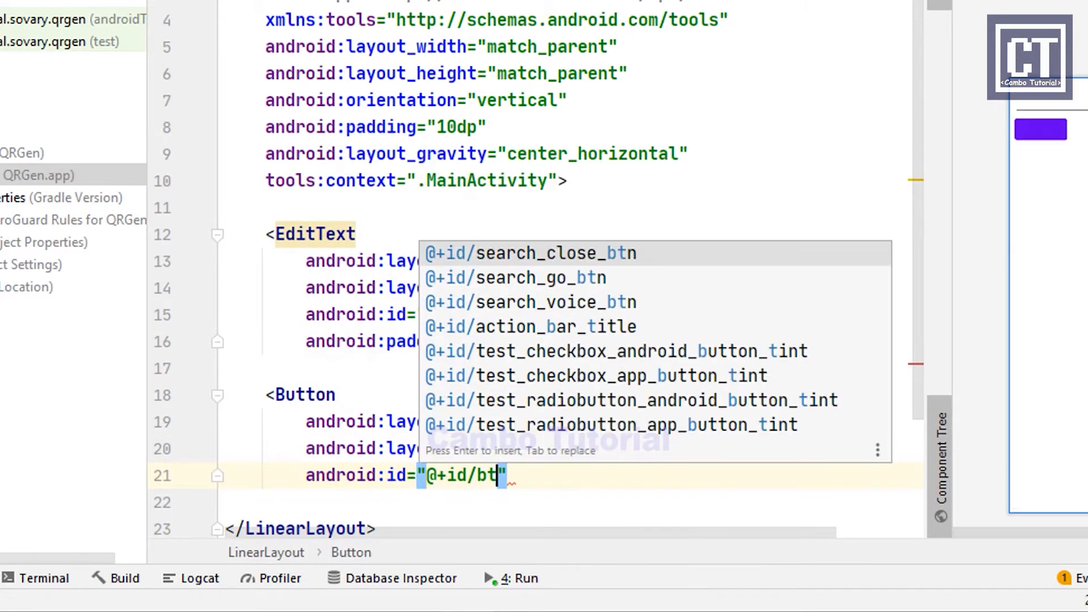
text(_generate)
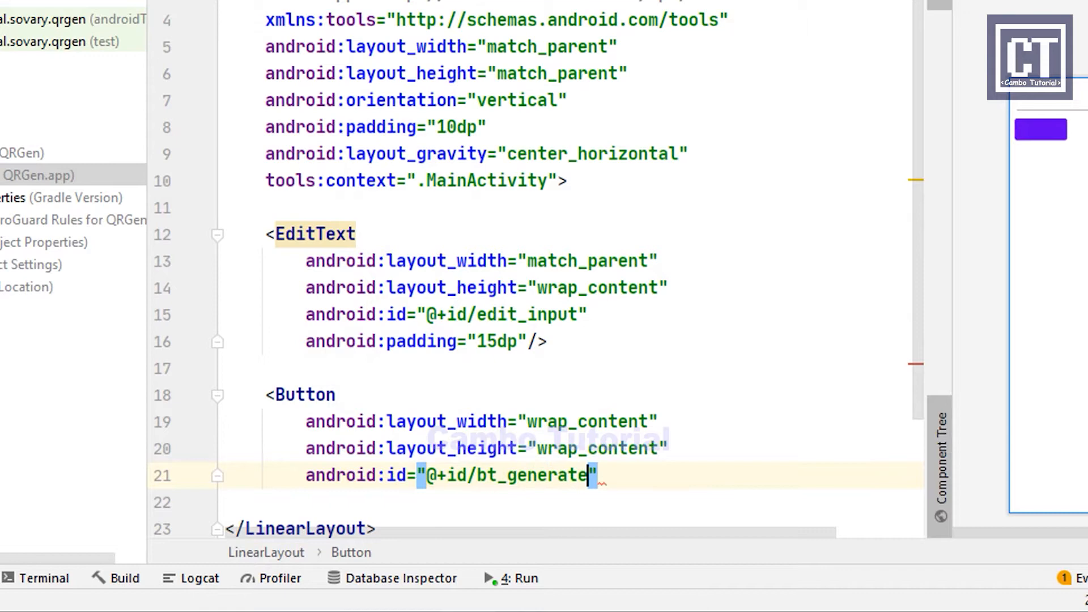
text(tex)
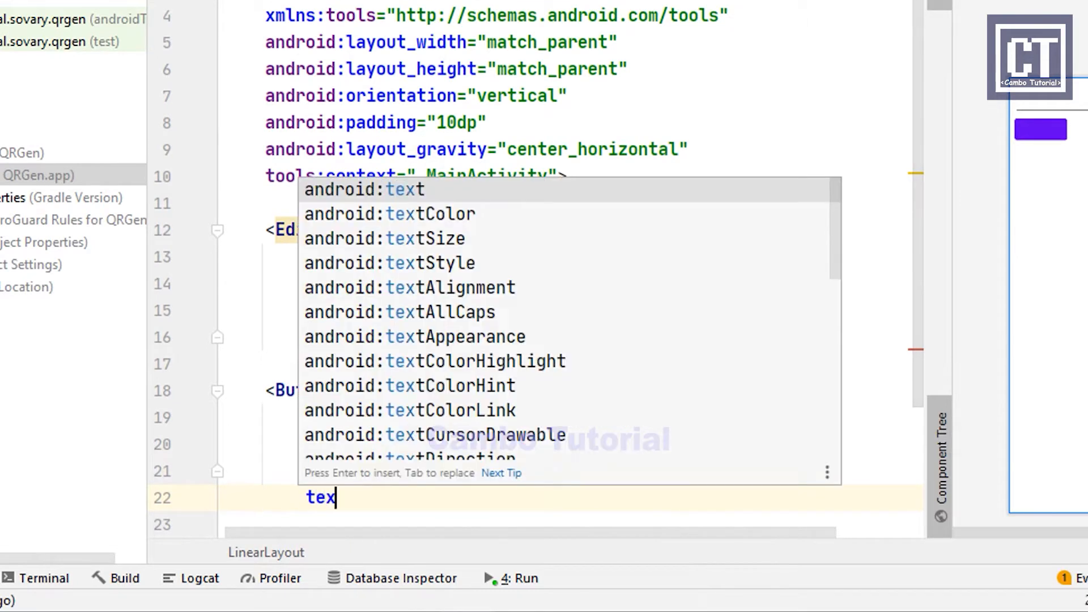
text(android:text="Gener)
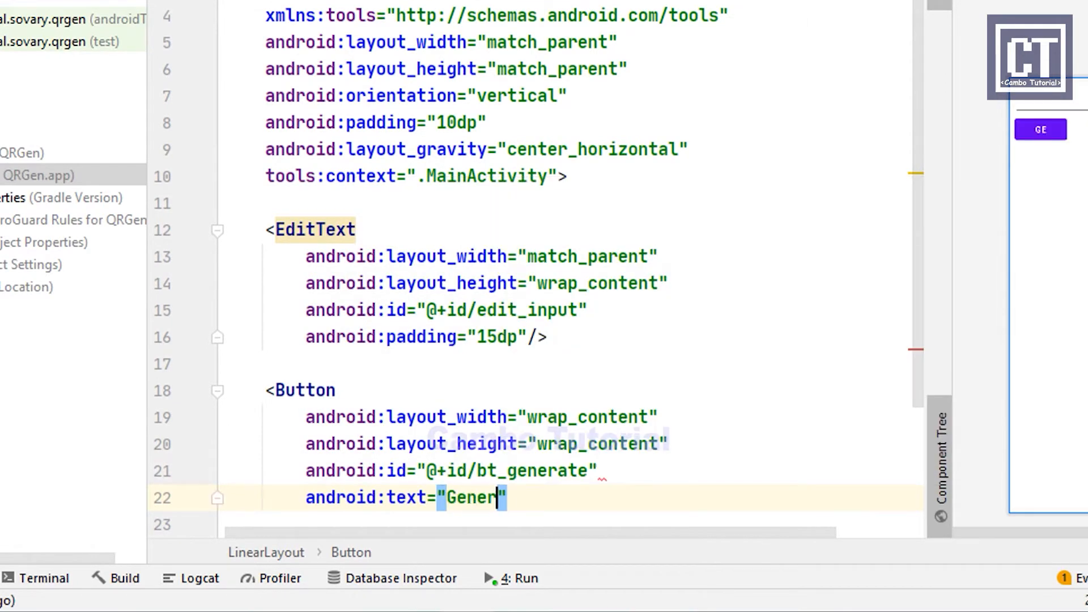
text(ate)
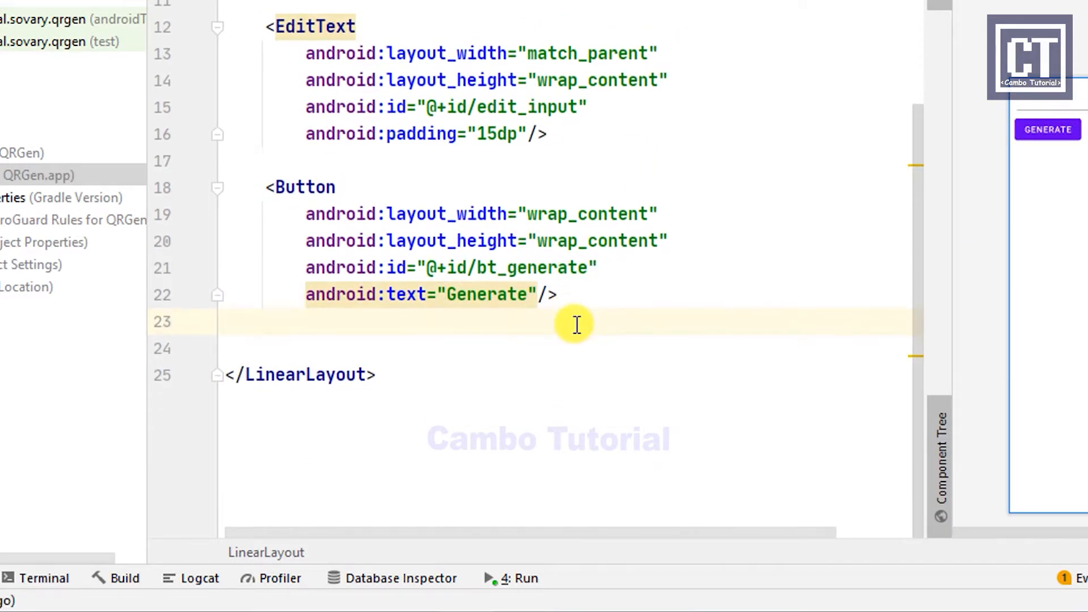
- Add an ImageView with id iv_qr and scaleType fitCenter
text(<IMagevi)
text(android:id=")
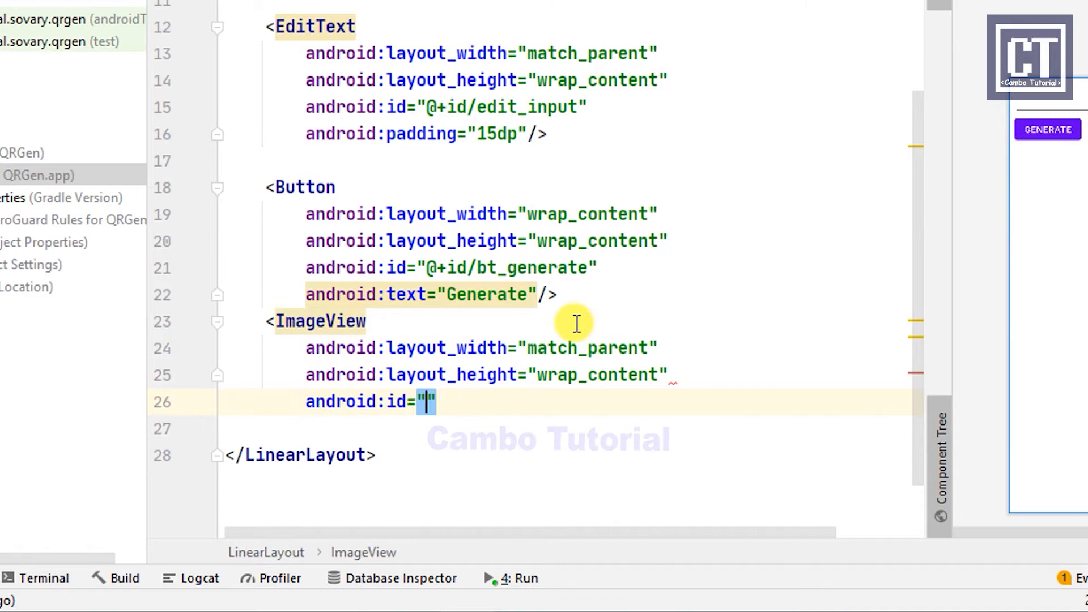
text(@+id/iv_qr)
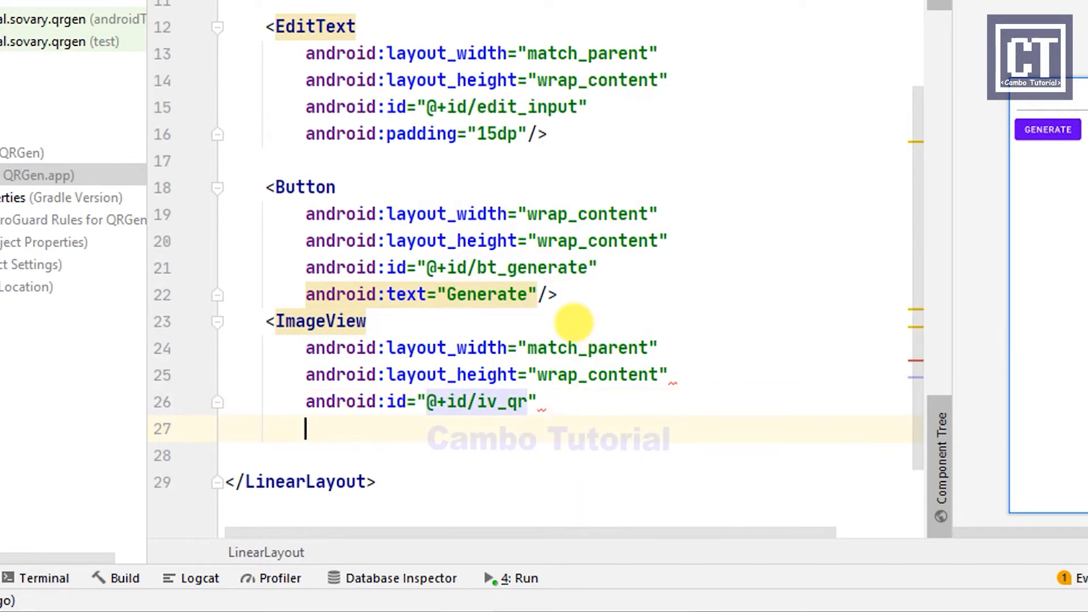
text(scaleType="fitCenter"/>)
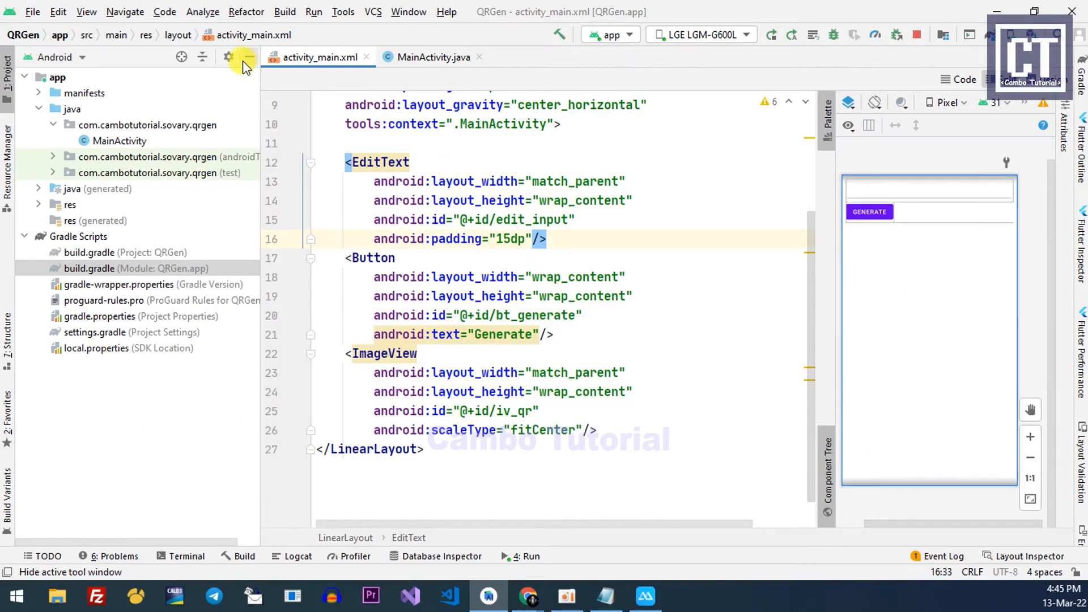
click(433, 57)
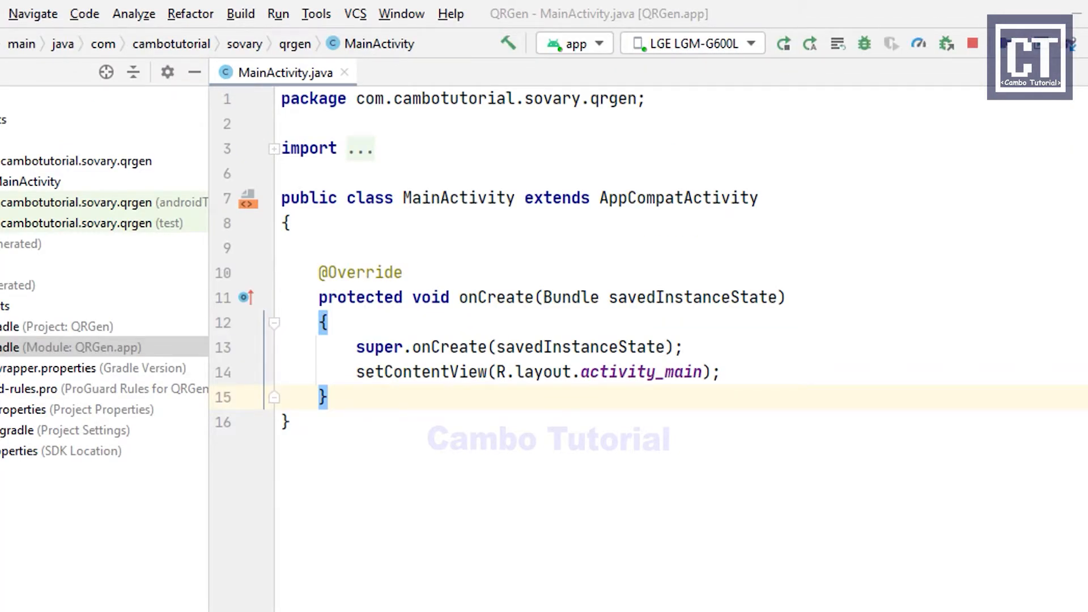
- Declare fields EditText edit_input; Button bt_generate; ImageView iv_qr; in MainActivity
click(343, 247)
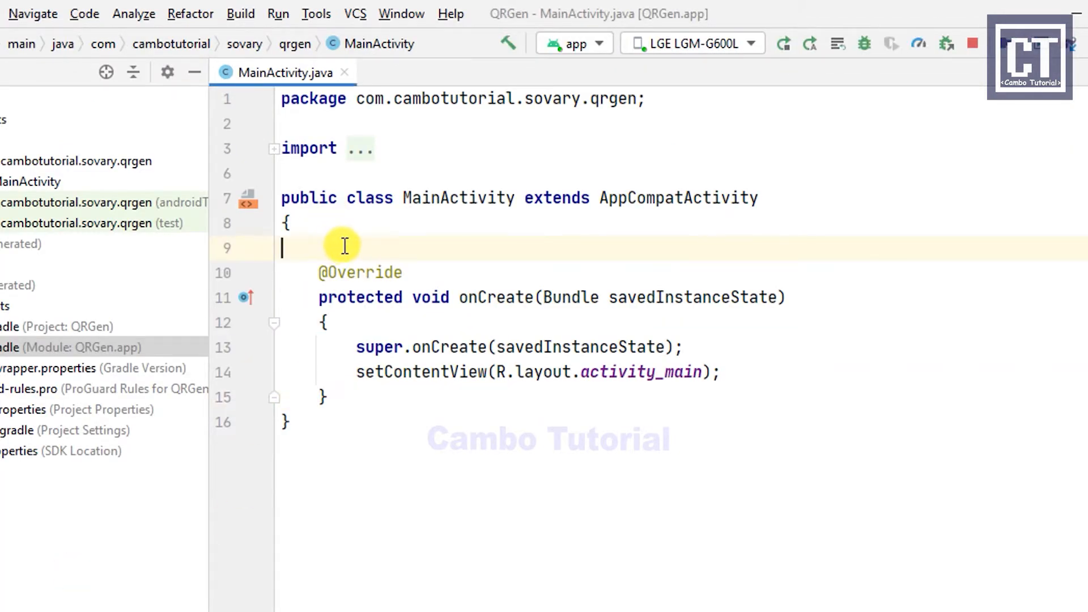
text(Edit)
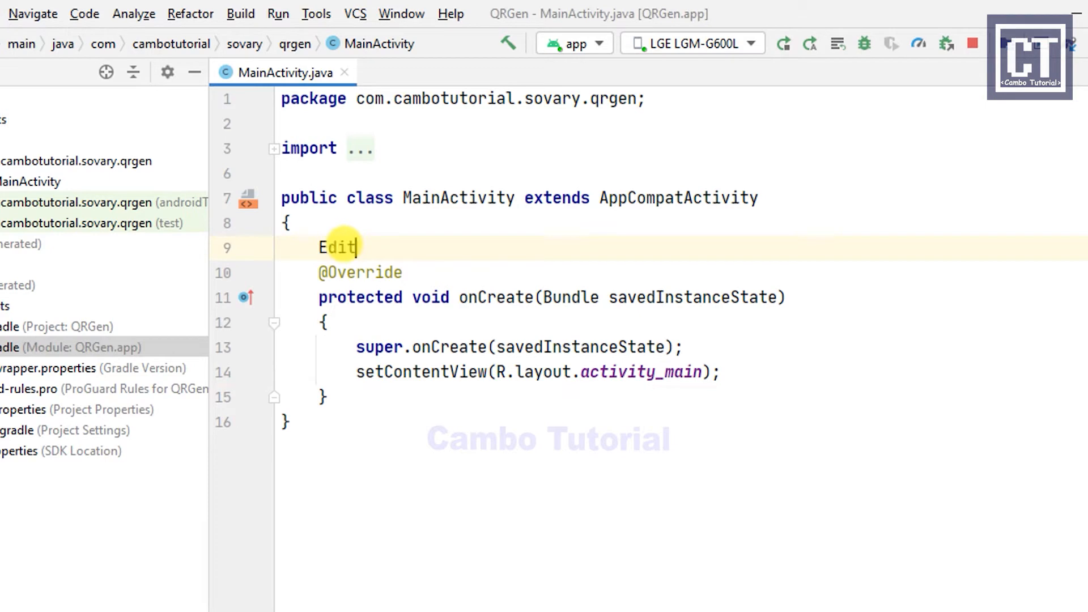
text(Text edit_i)
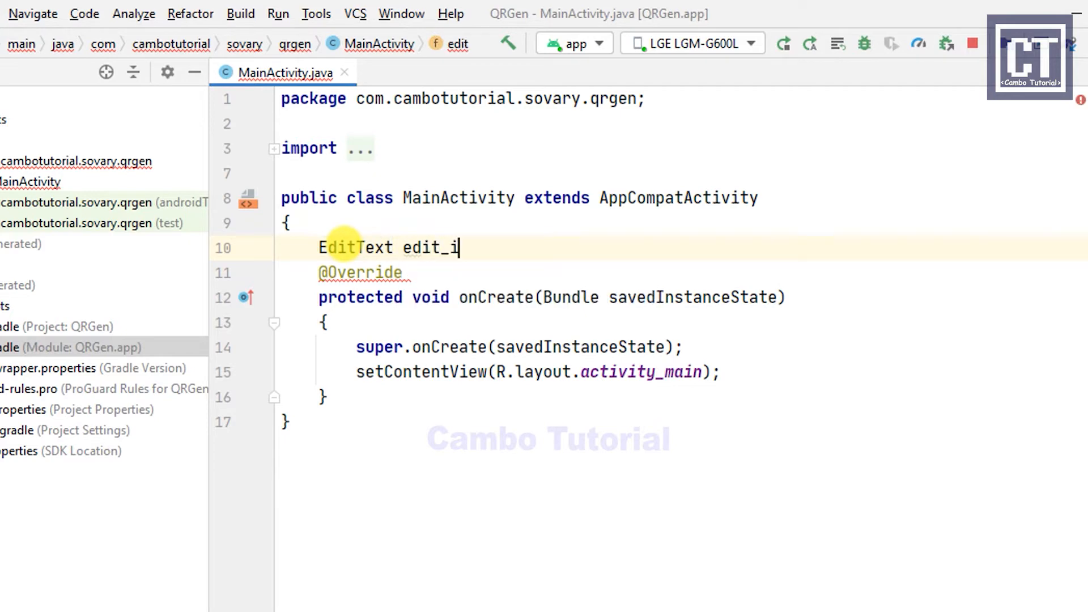
text(nput;)
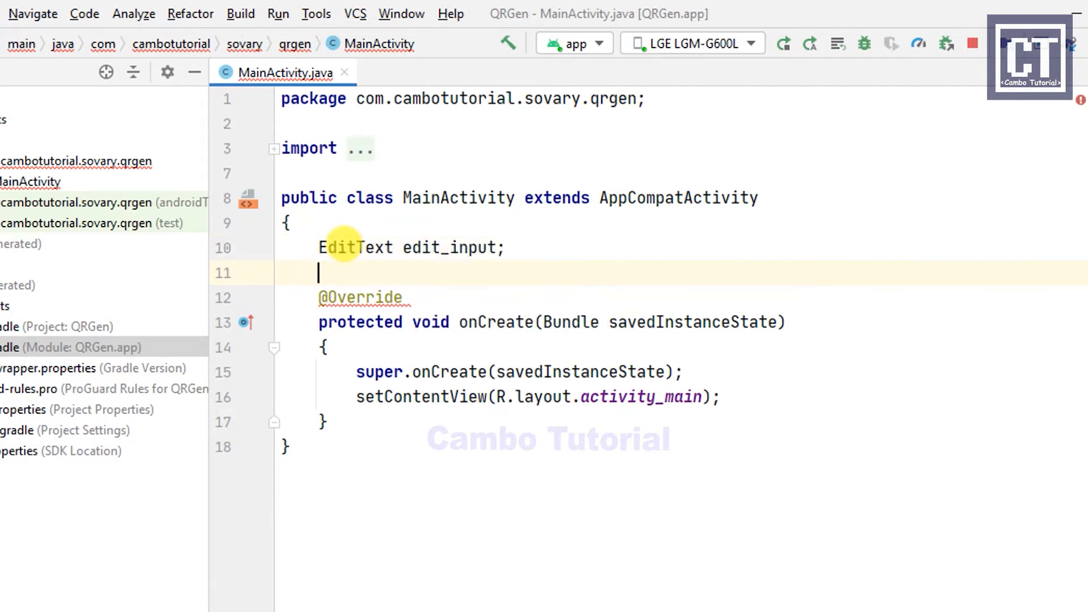
text(Button)
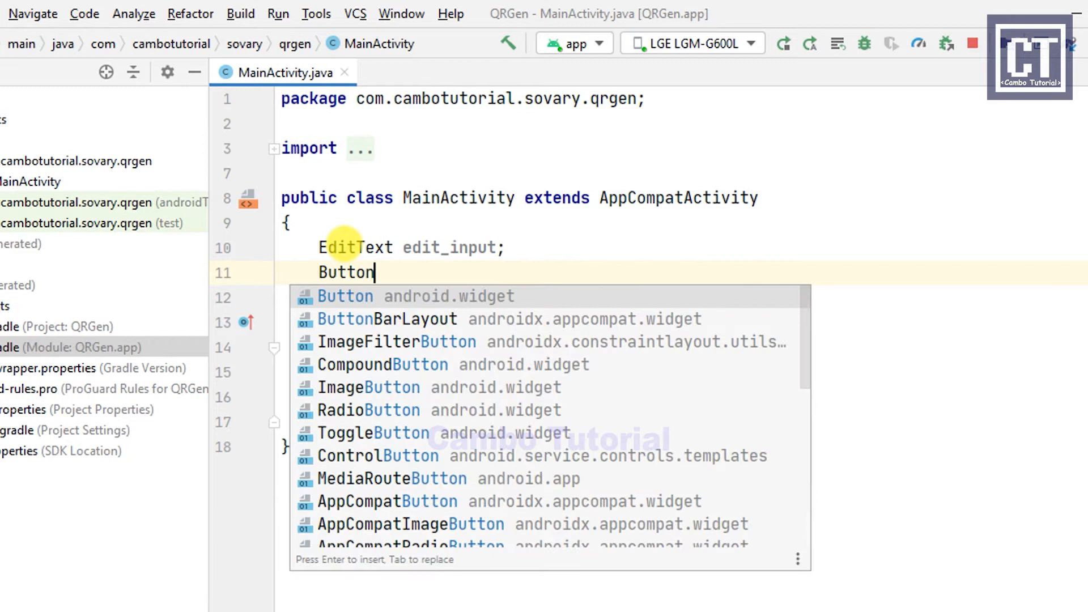
text(b)
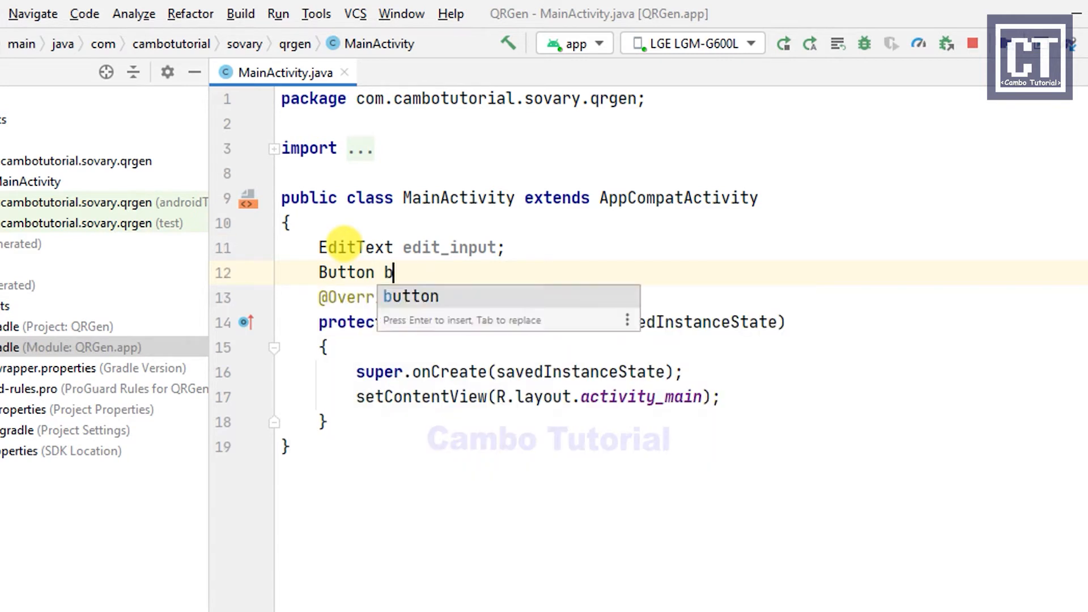
text(t_generate;)
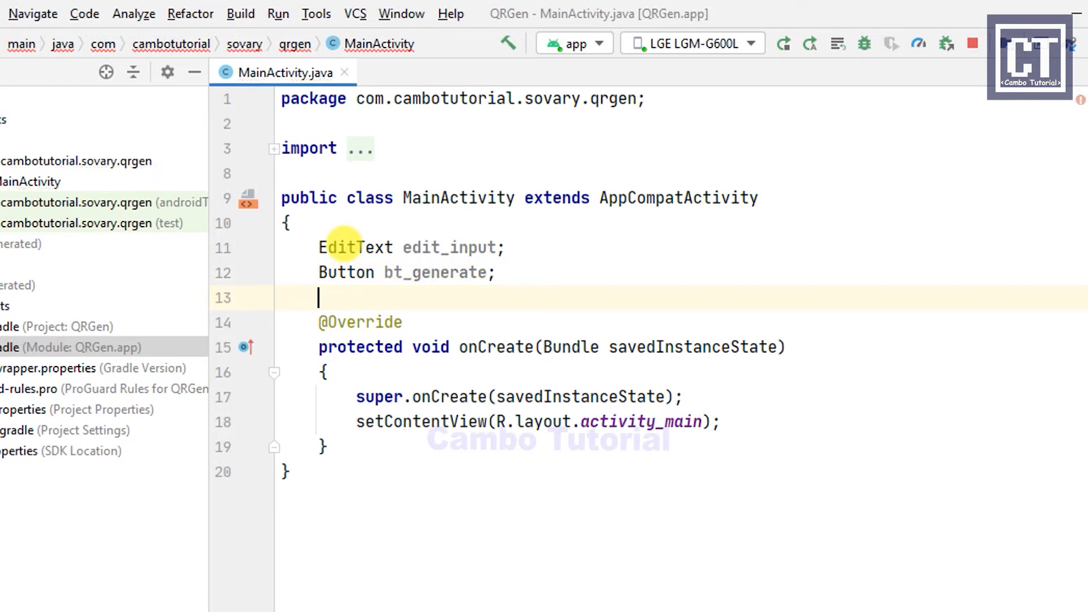
text(ImageView im)
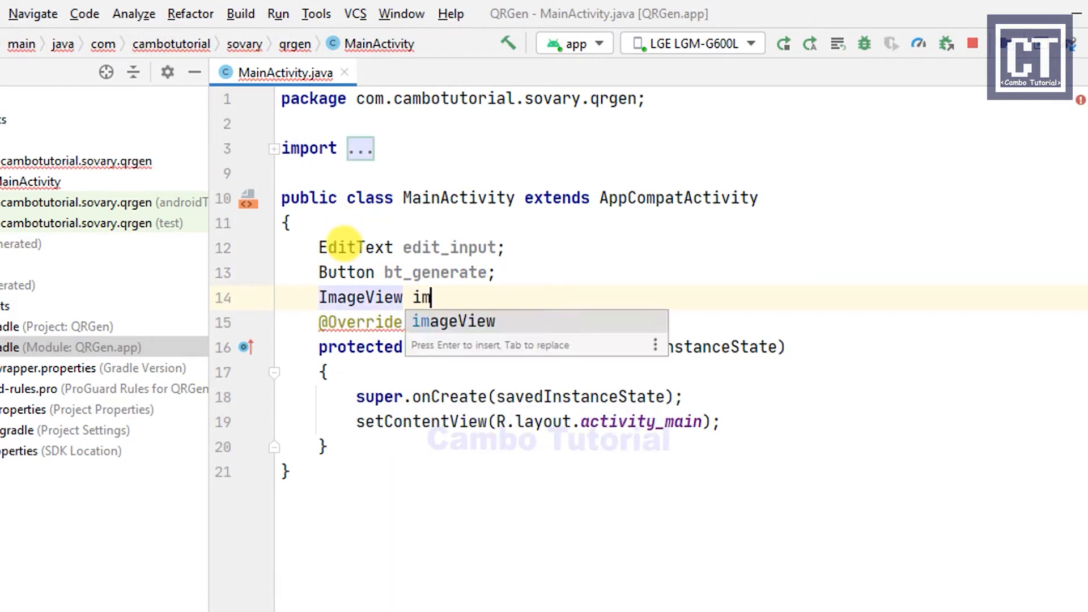
text(iv_Q)
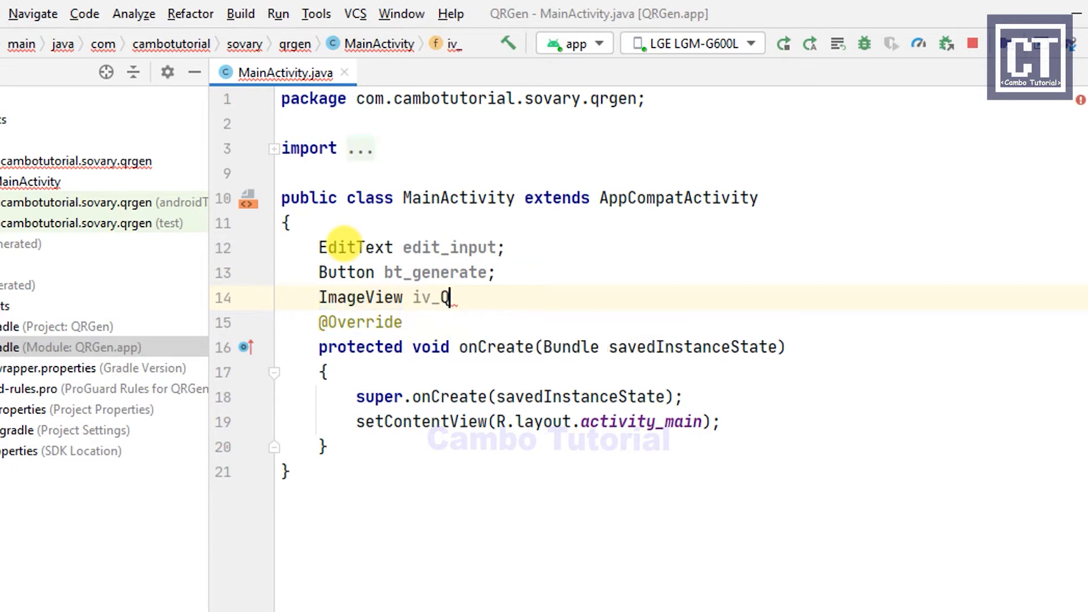
text(r;)
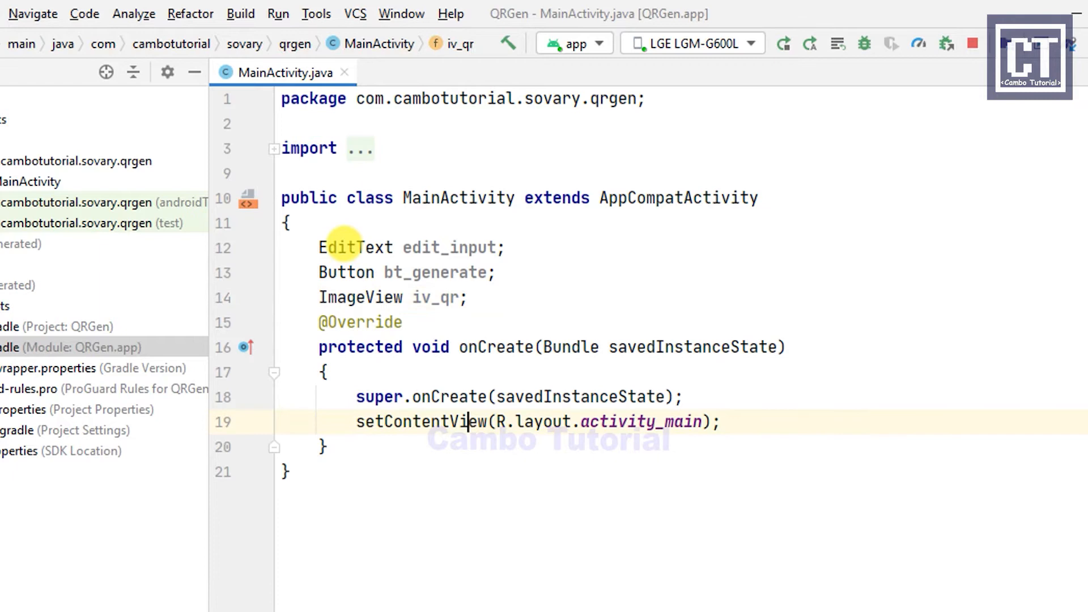
key(Enter)
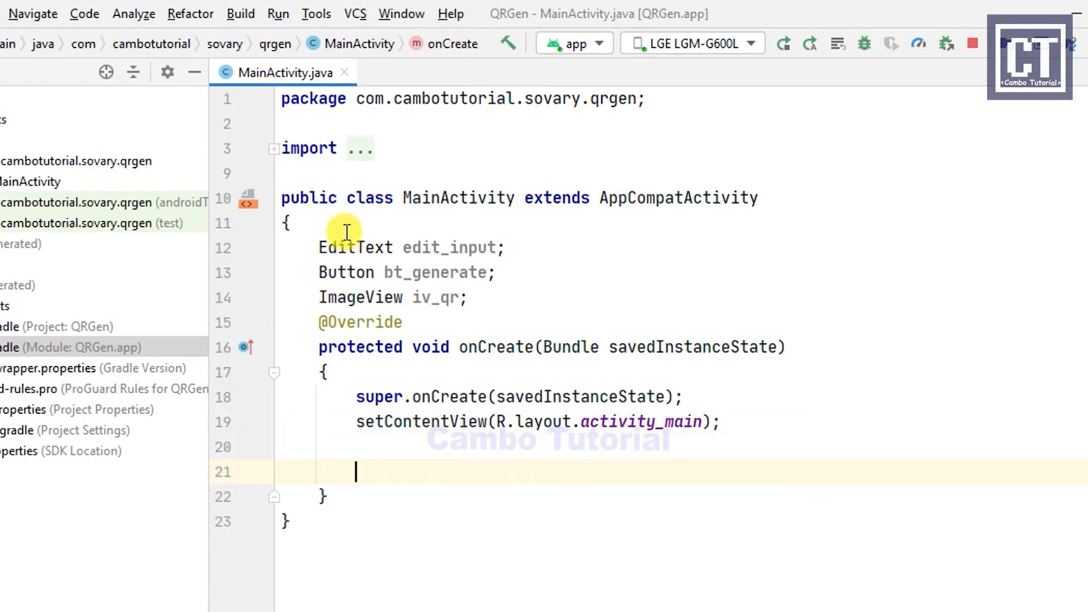
- Bind edit_input, bt_generate and iv_qr with findViewById in onCreate
text(edit_input = f)
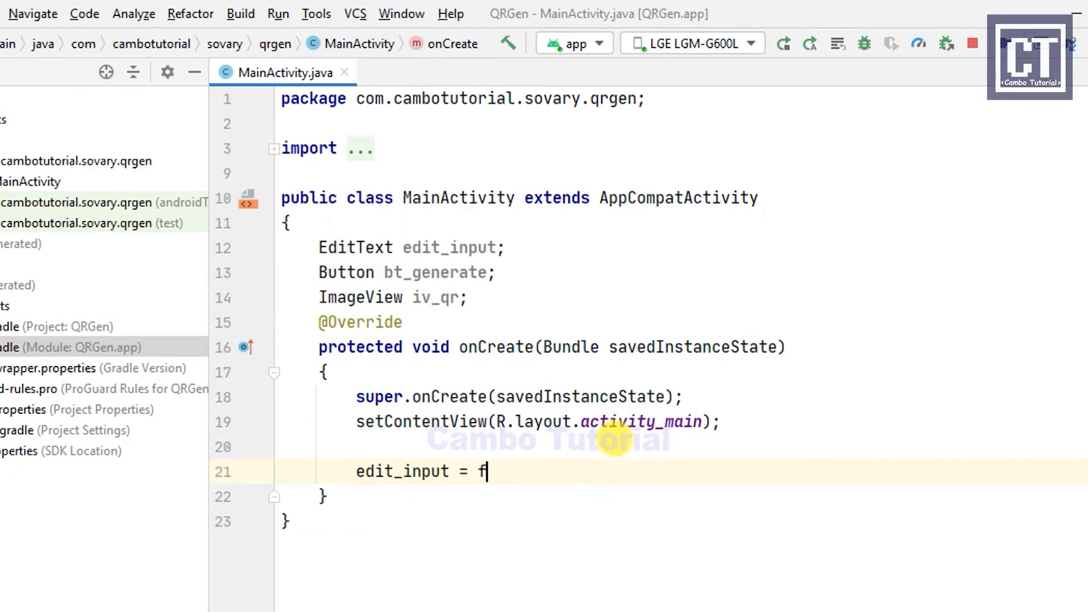
text(indViewById(R.id.edit_input);)
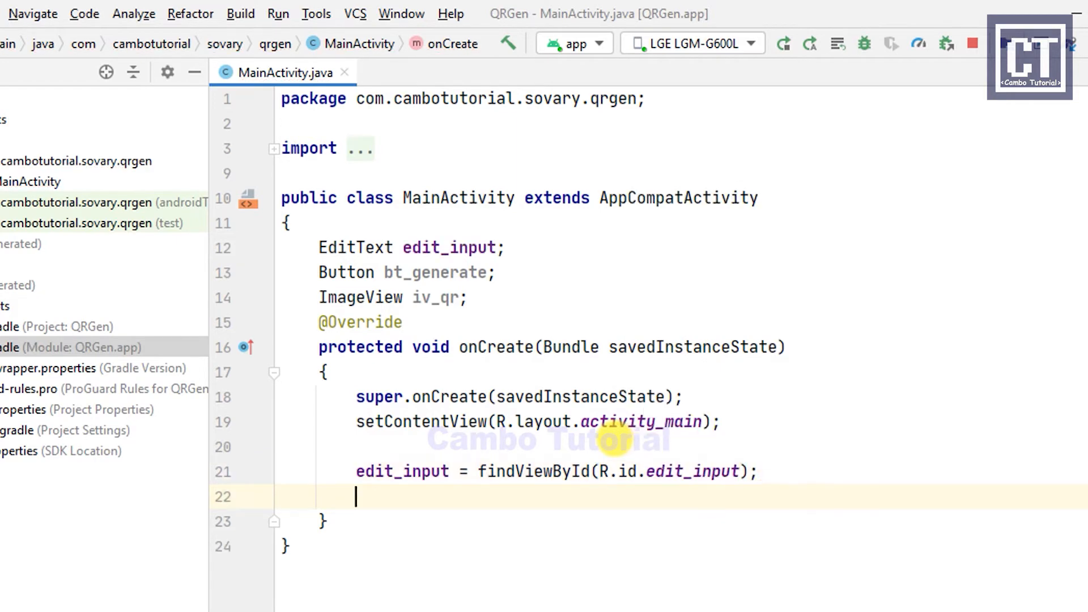
text(bt_generate = findViewById()
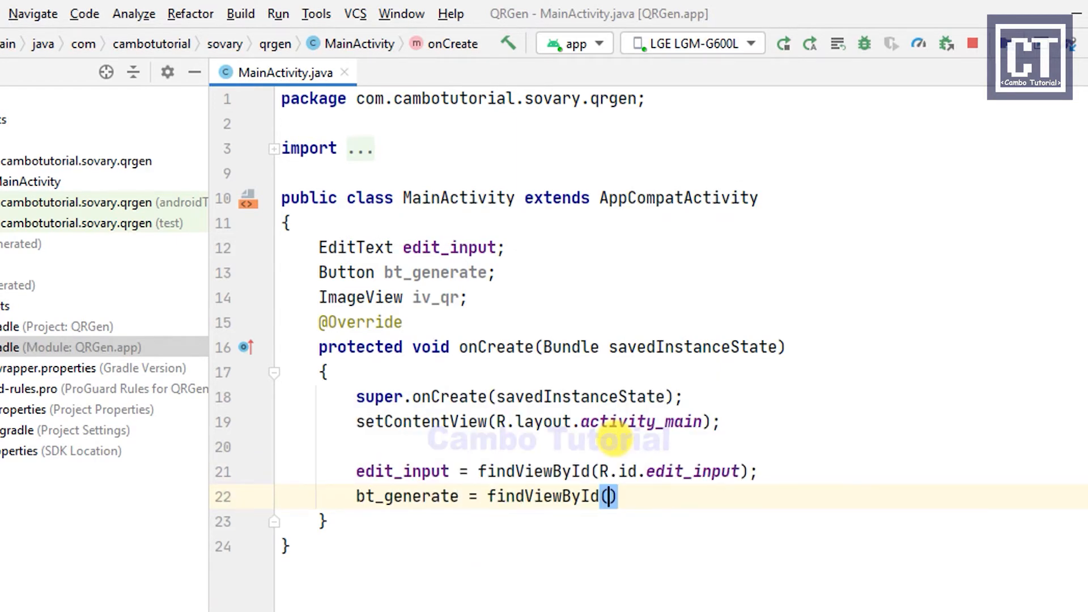
text(R.id.bt_generate)
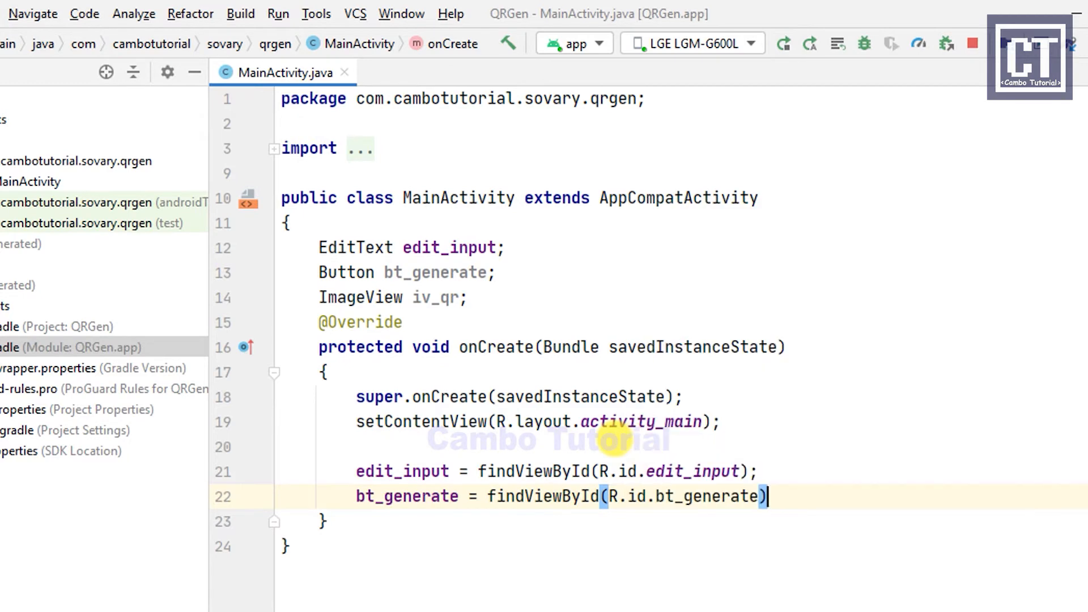
text(iv_qr = findViewById(R)
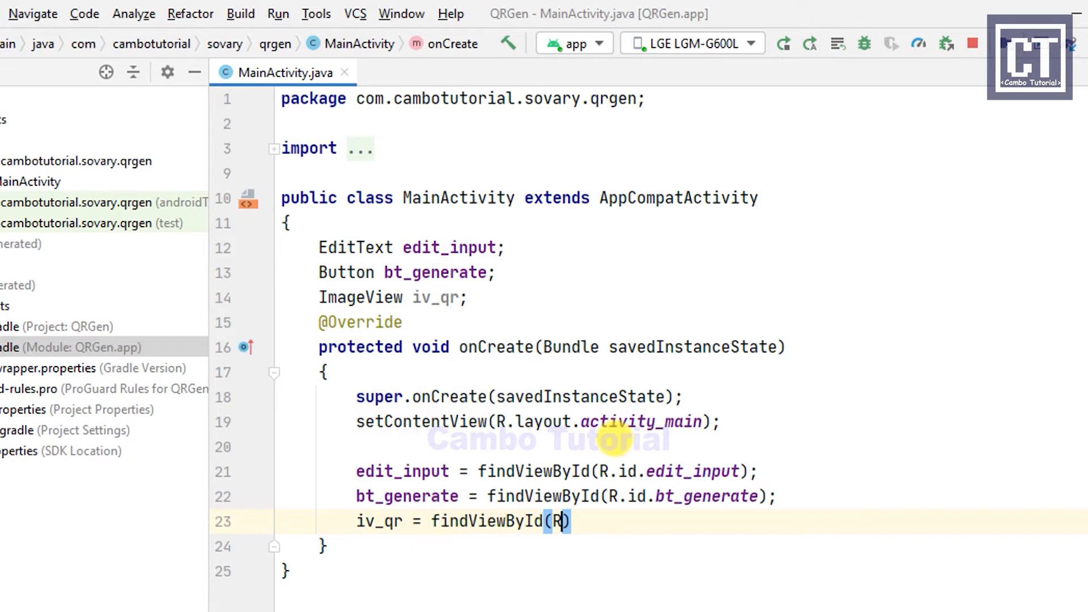
text(.id.iv_qr)
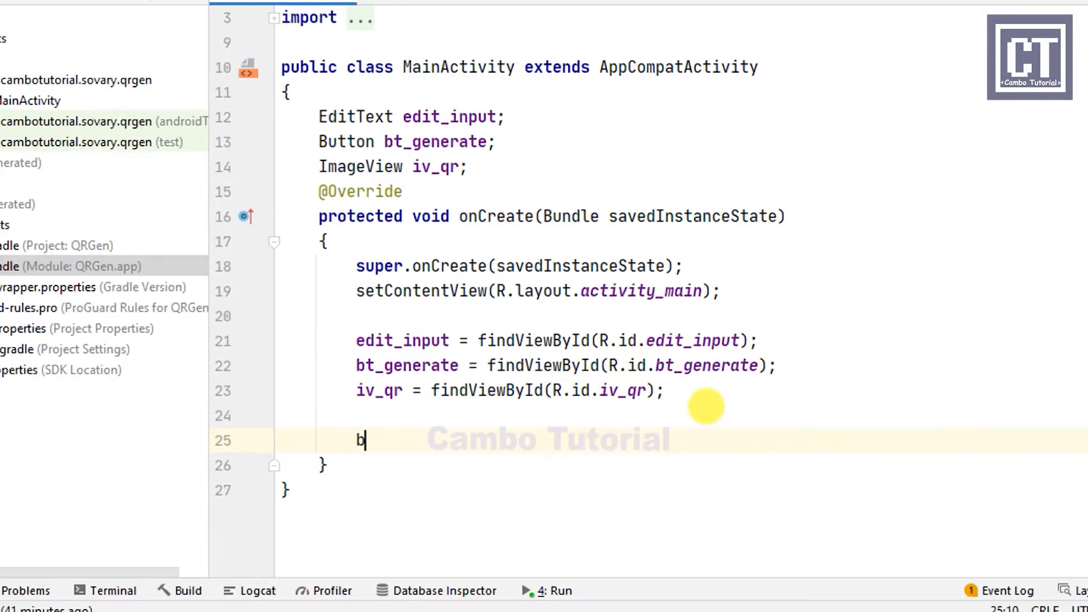
- Give bt_generate a setOnClickListener lambda that calls generateQR()
text(bt_generate)
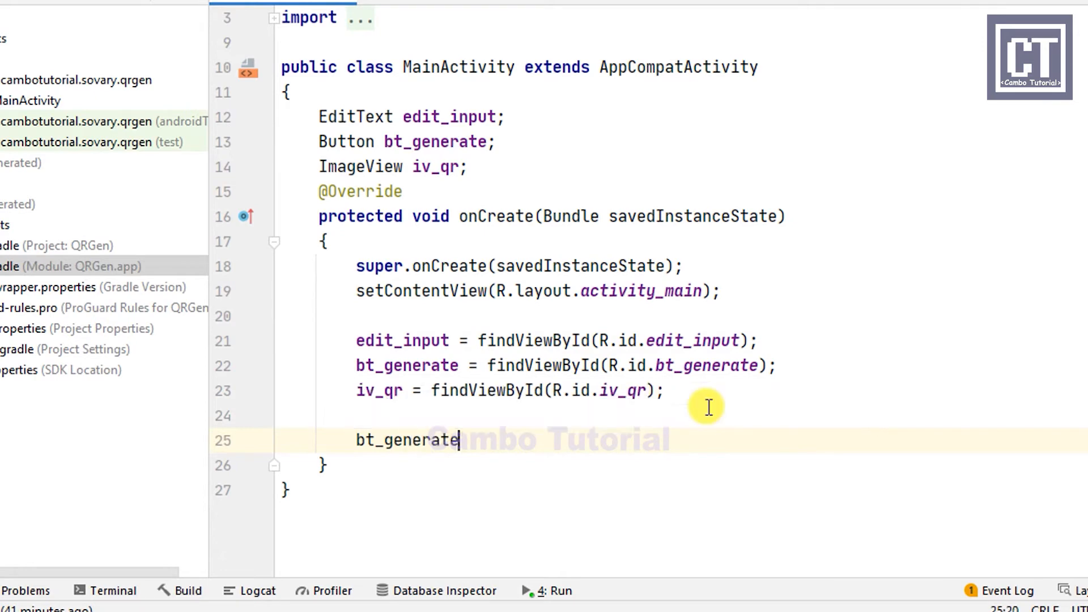
text(.setonclic)
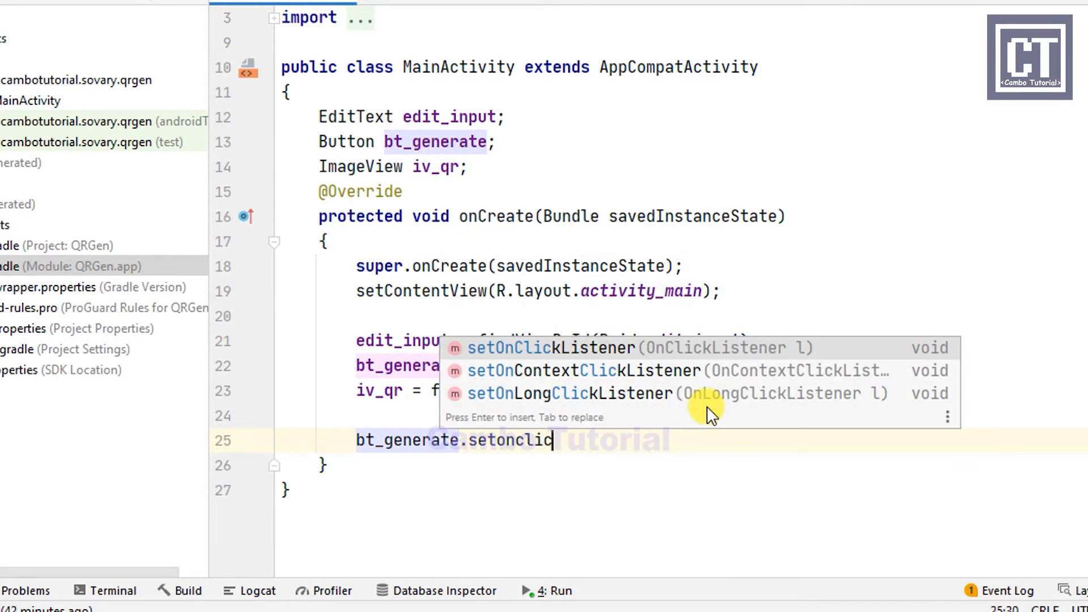
click(541, 348)
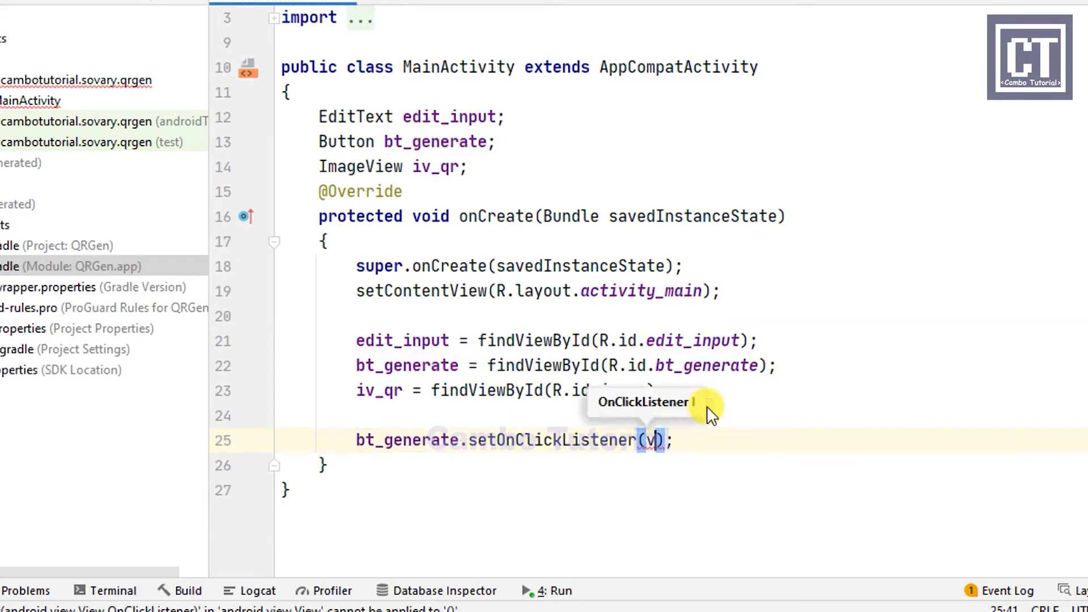
text(->{)
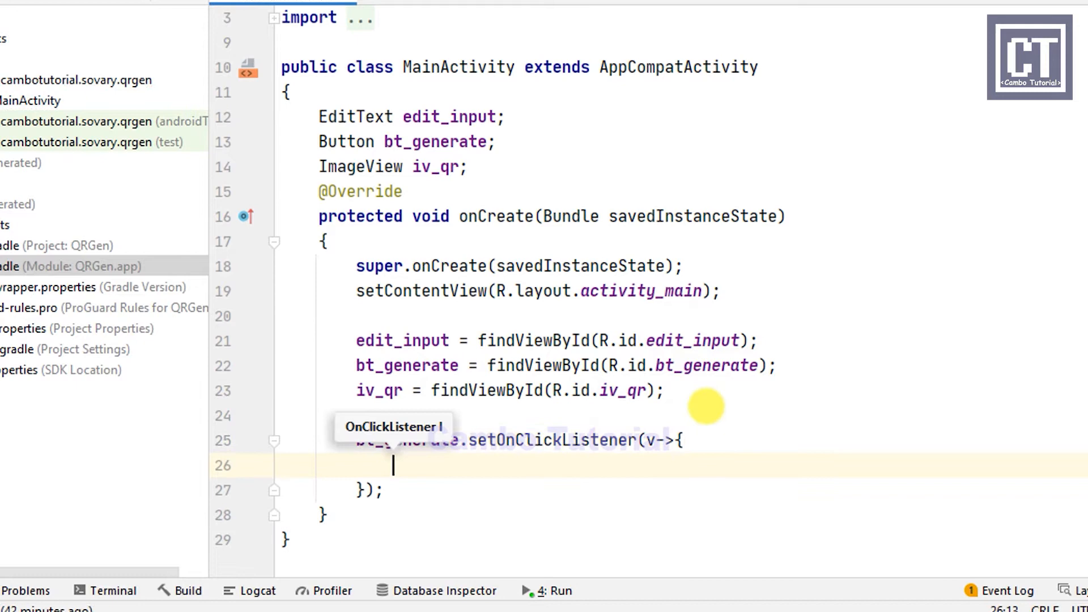
text(generateQ)
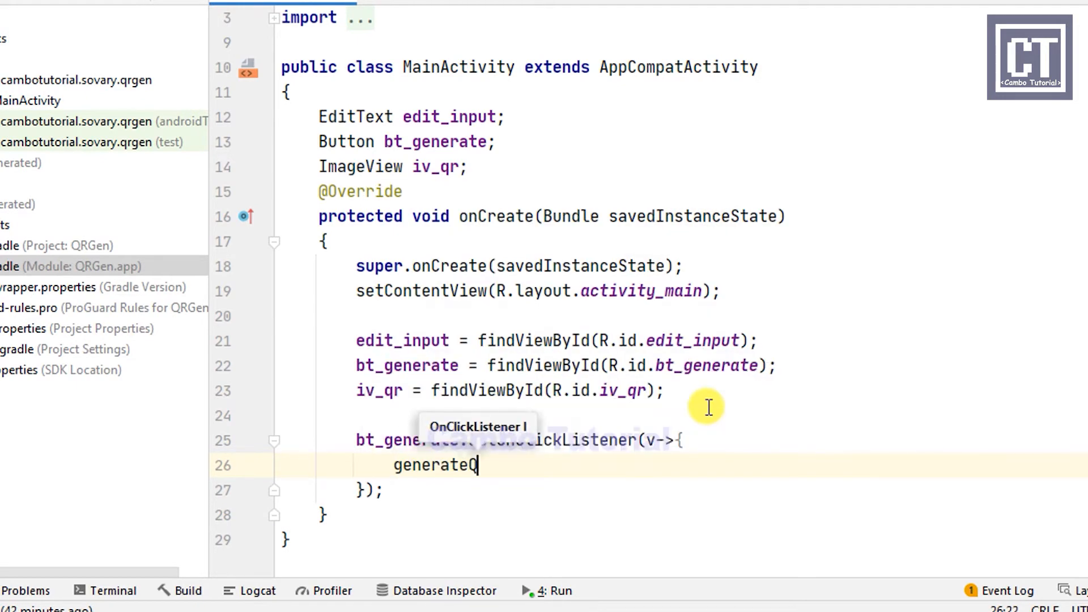
text(R())
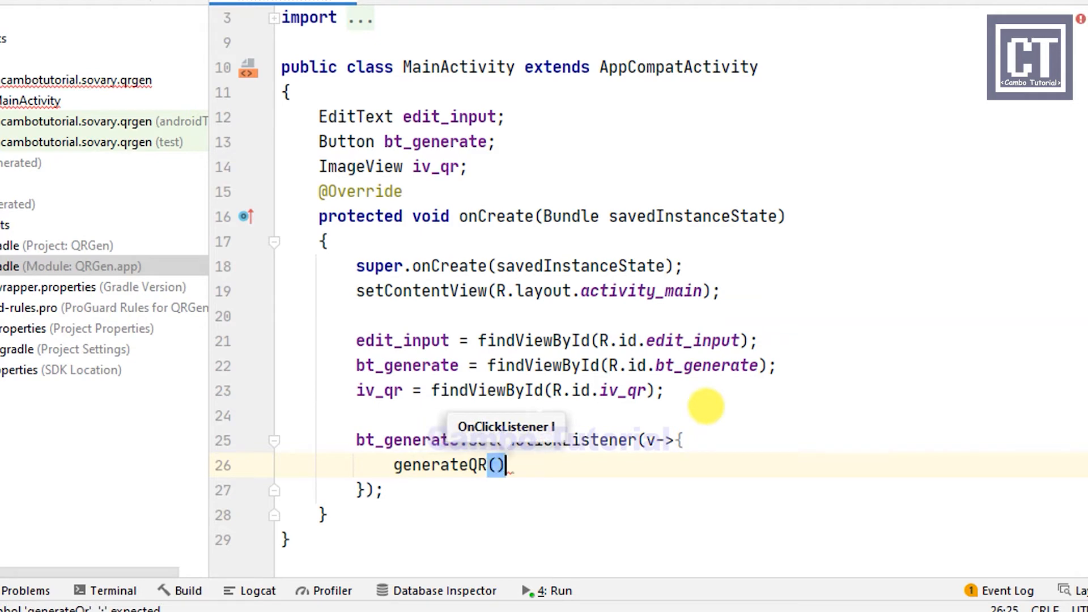
text(;)
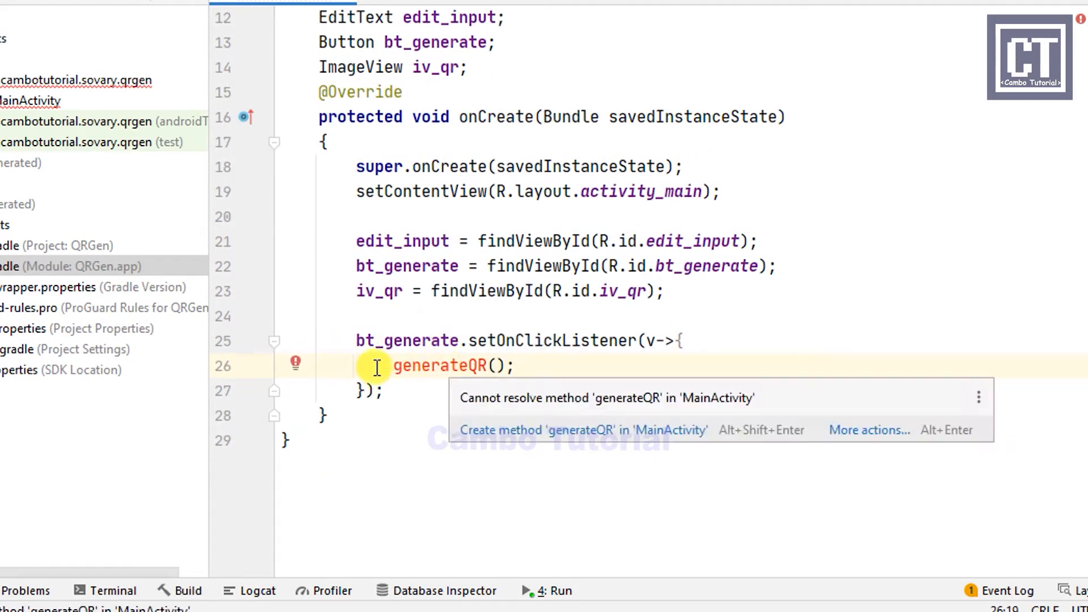
- Create generateQR() and read the trimmed input into String text from edit_input
click(581, 431)
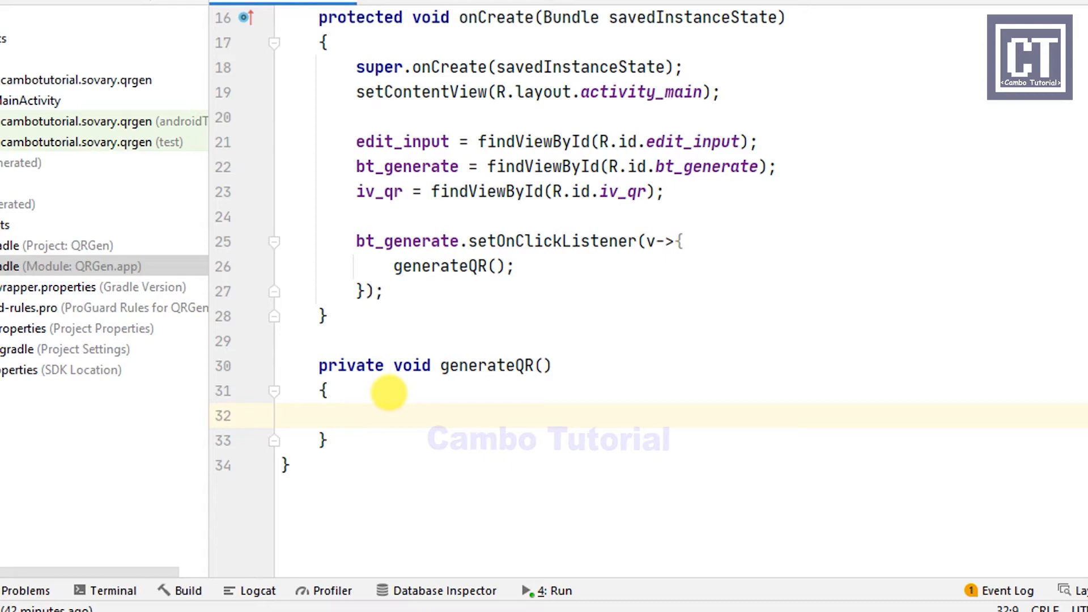
text(String)
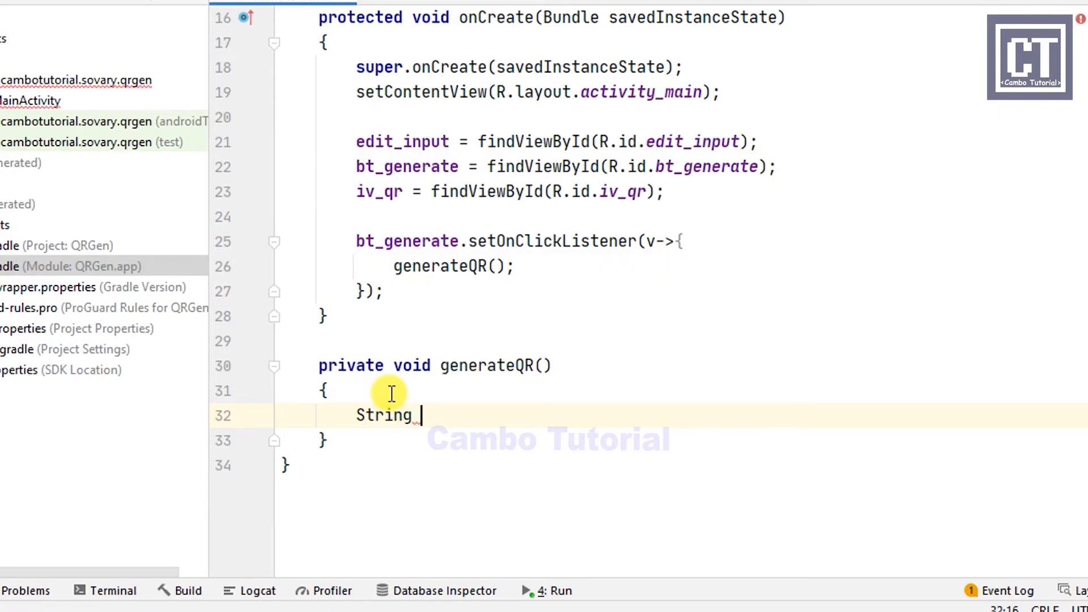
text(text =)
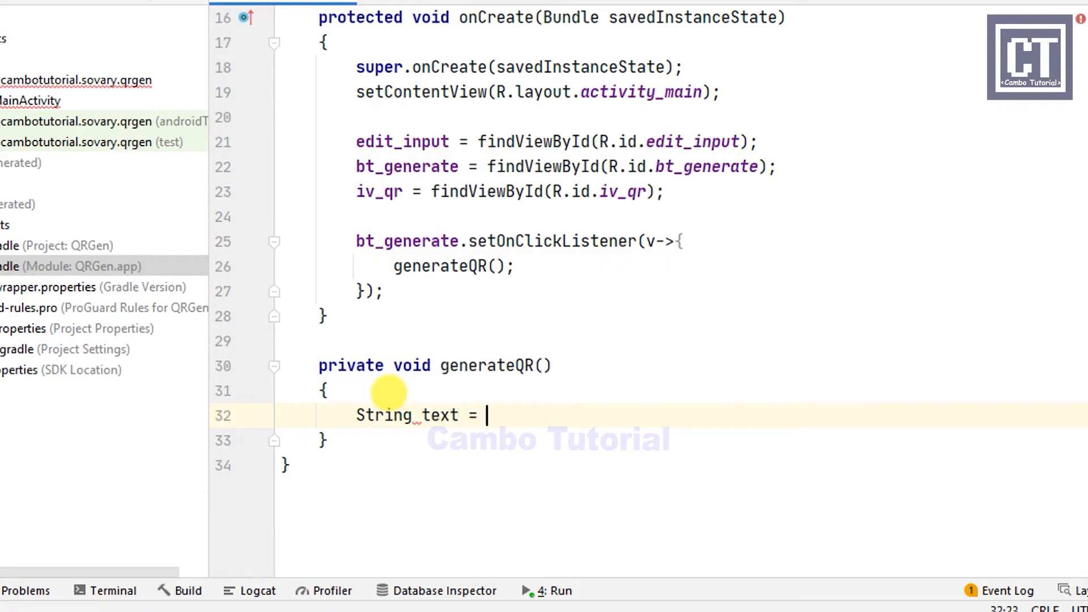
text(edit)
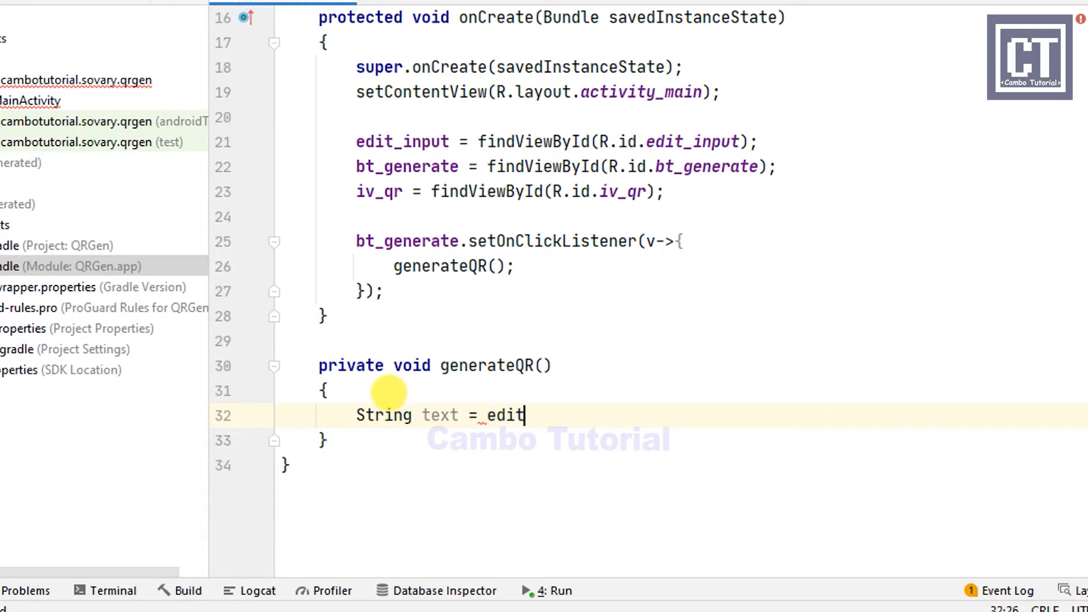
text(_input.getTe)
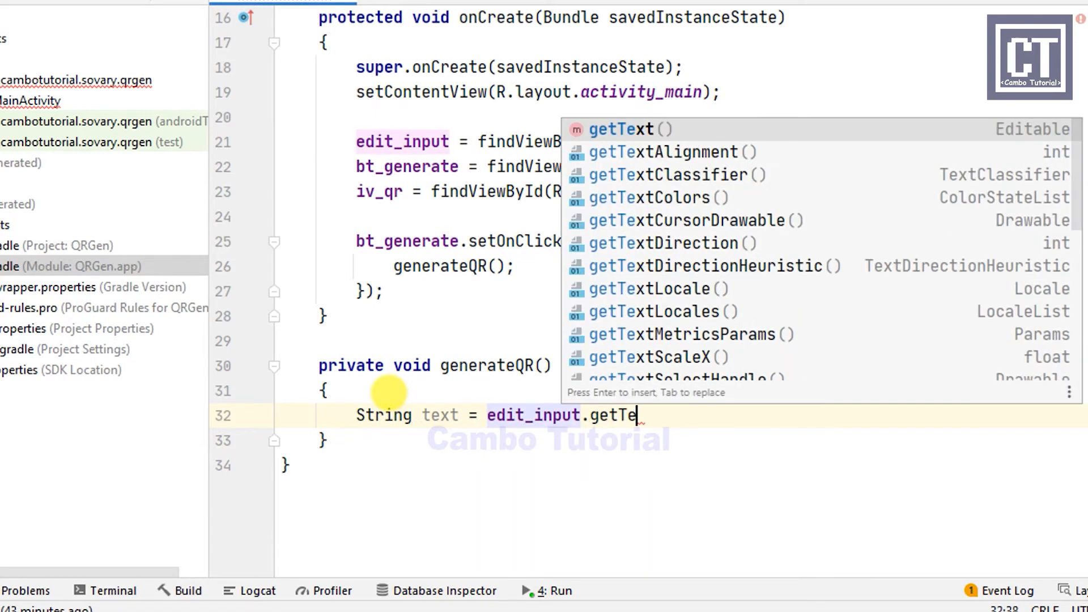
text(xt().toS)
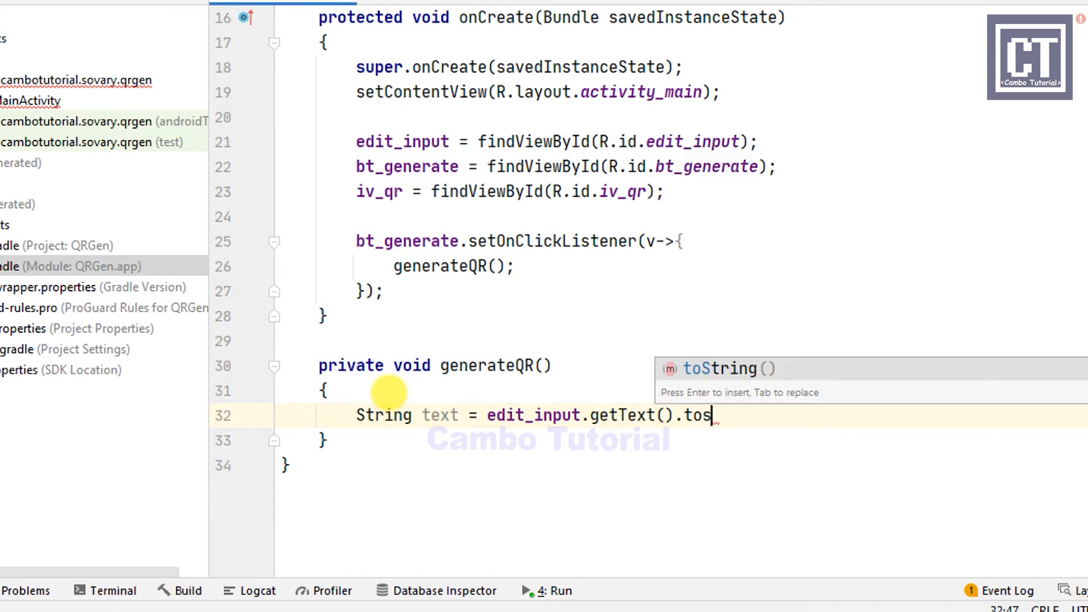
text(tring().trim();)
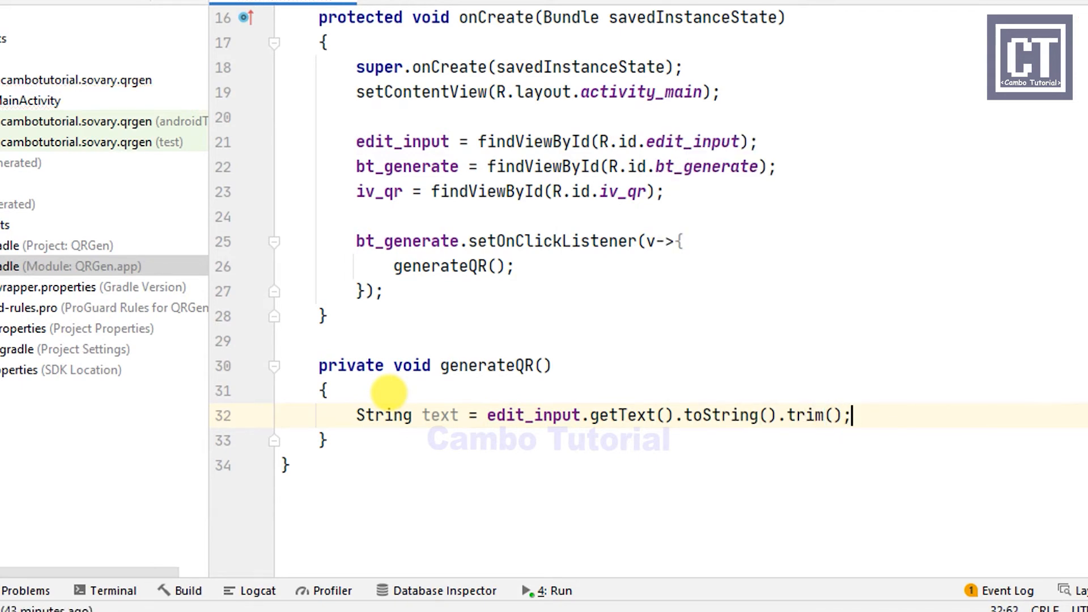
key(Enter)
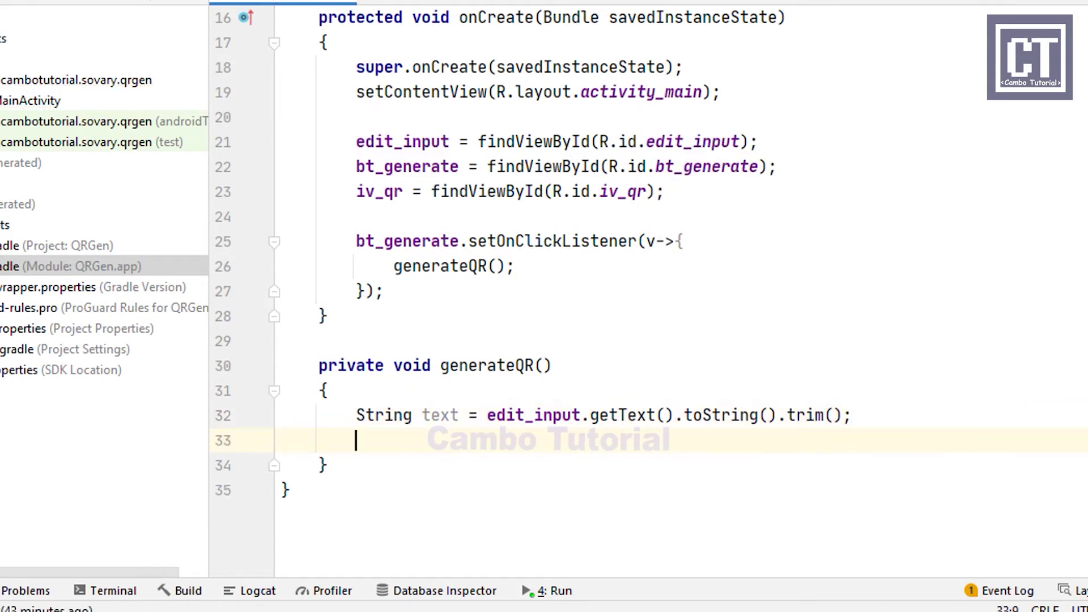
- Create a MultiFormatWriter instance named writer
scroll(down, 3)
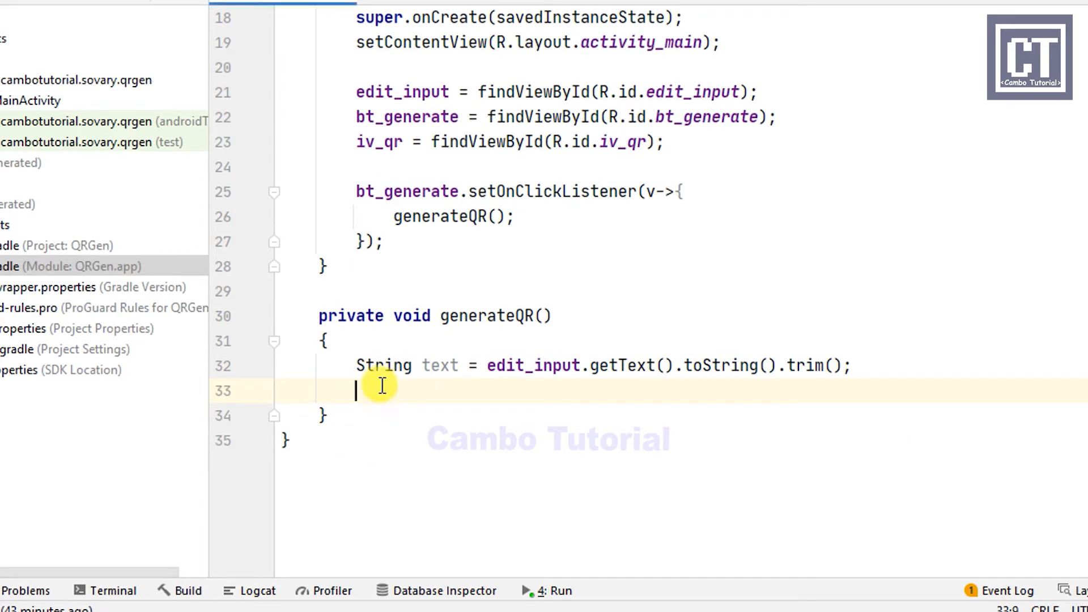
text(Mul)
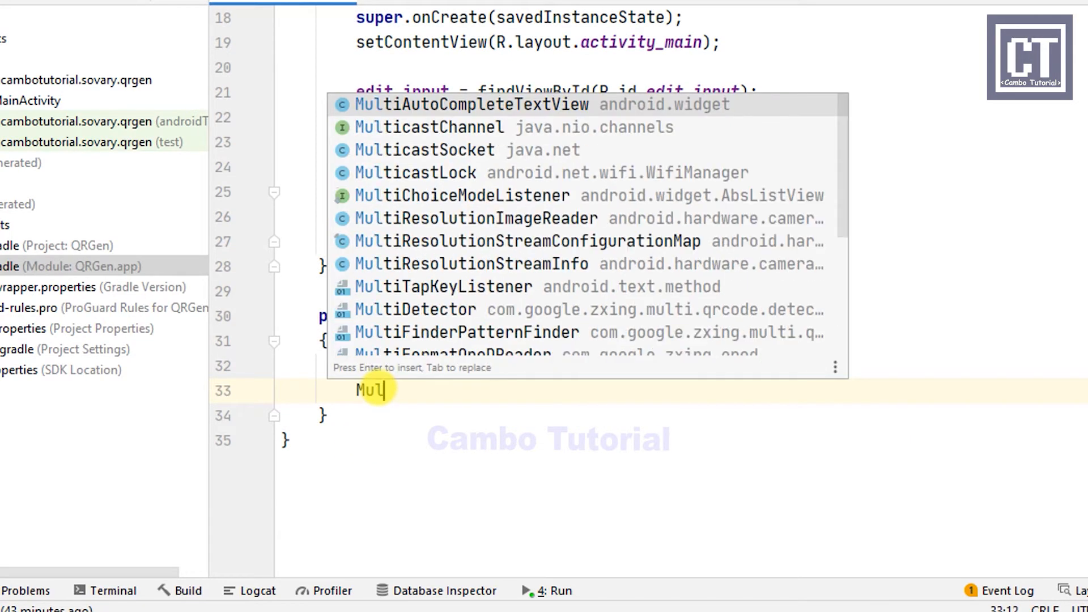
text(tipl)
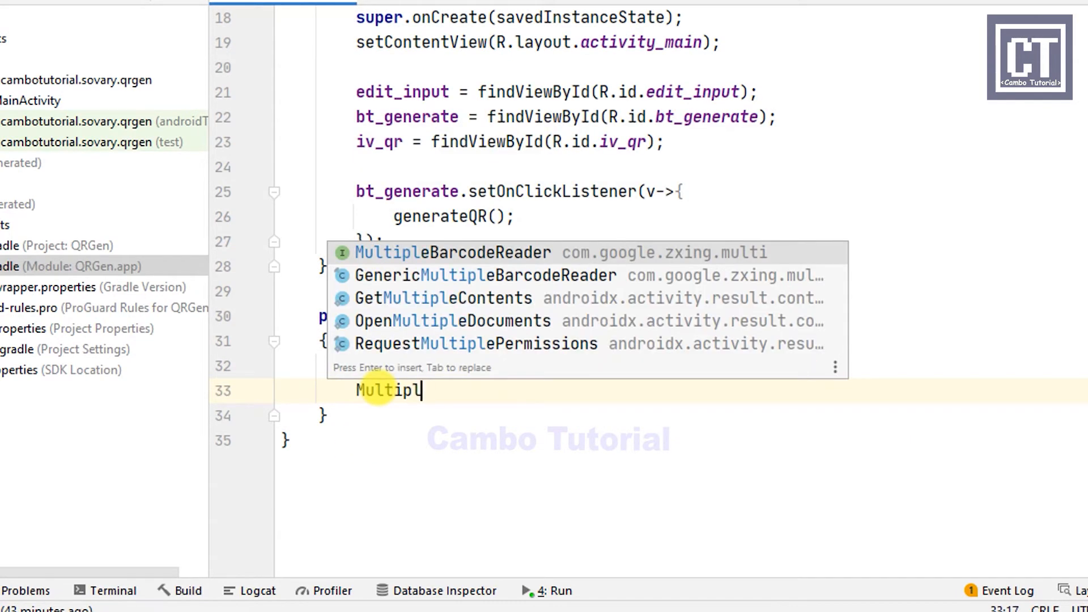
text(FormatWriter)
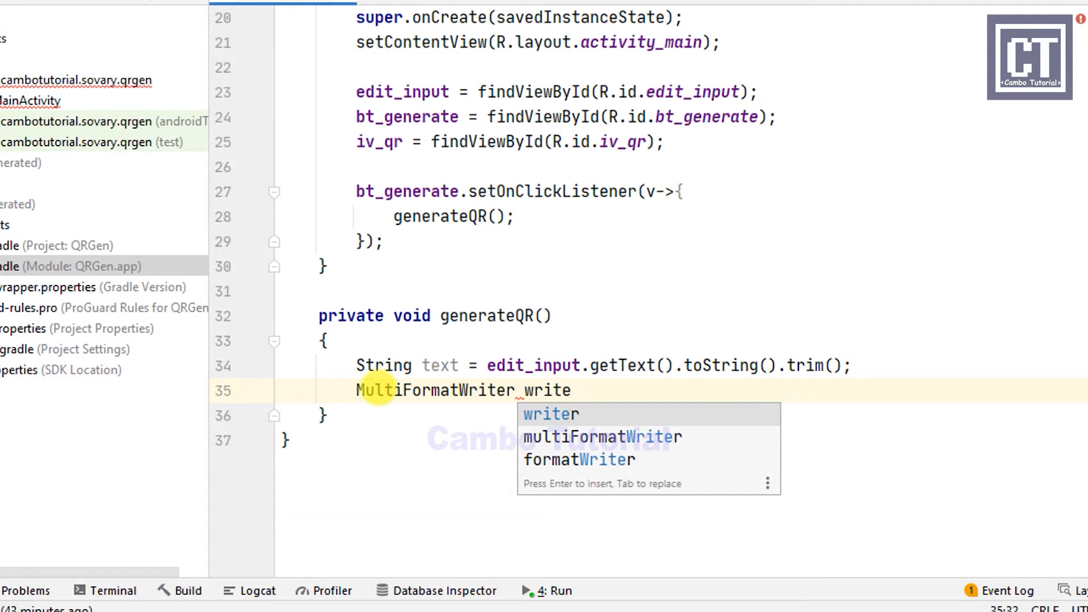
text(writer = new Mu)
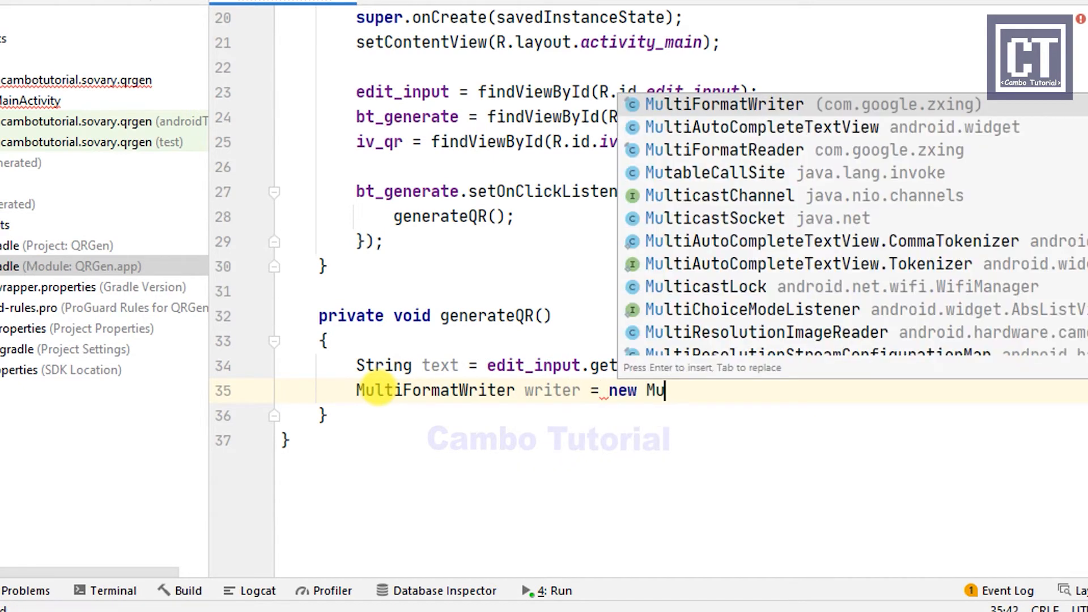
key(Enter)
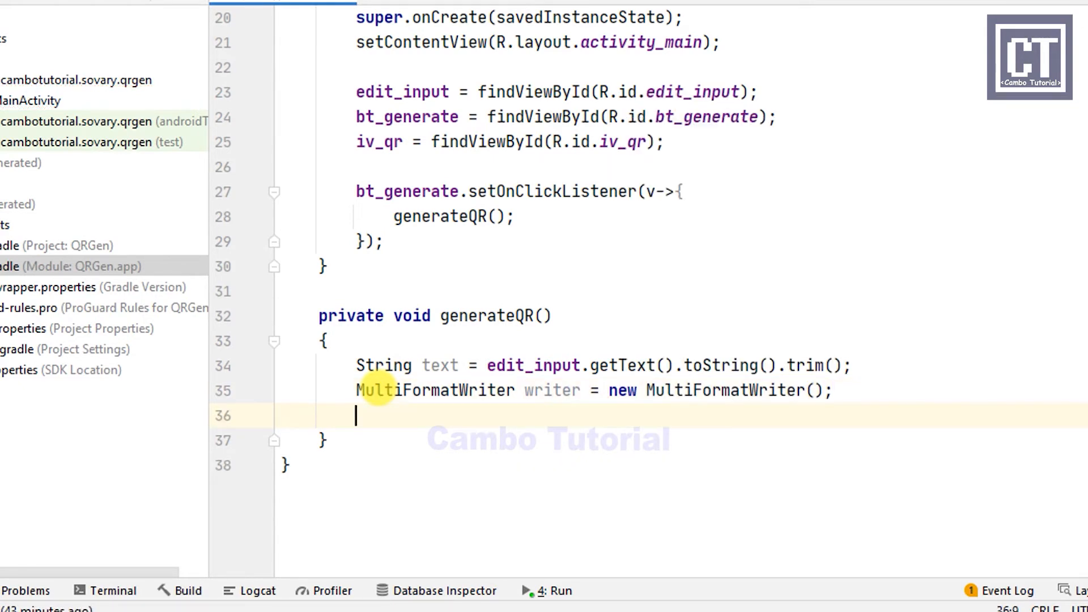
- Encode text as a 400 by 400 BarcodeFormat.QR_CODE BitMatrix with writer.encode
text(BitMatrix ma)
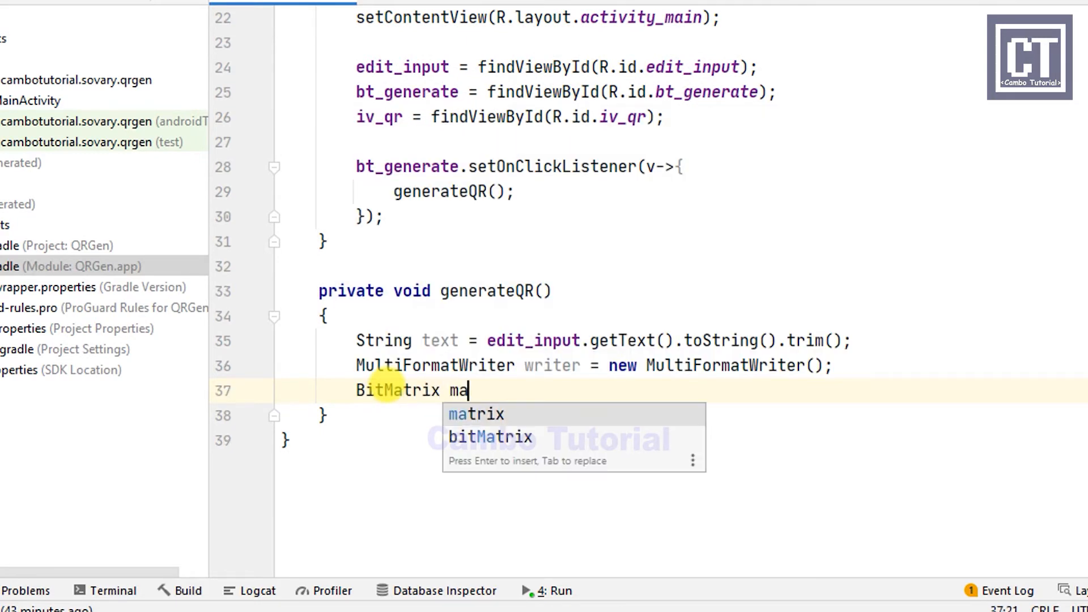
mouse_move(475, 415)
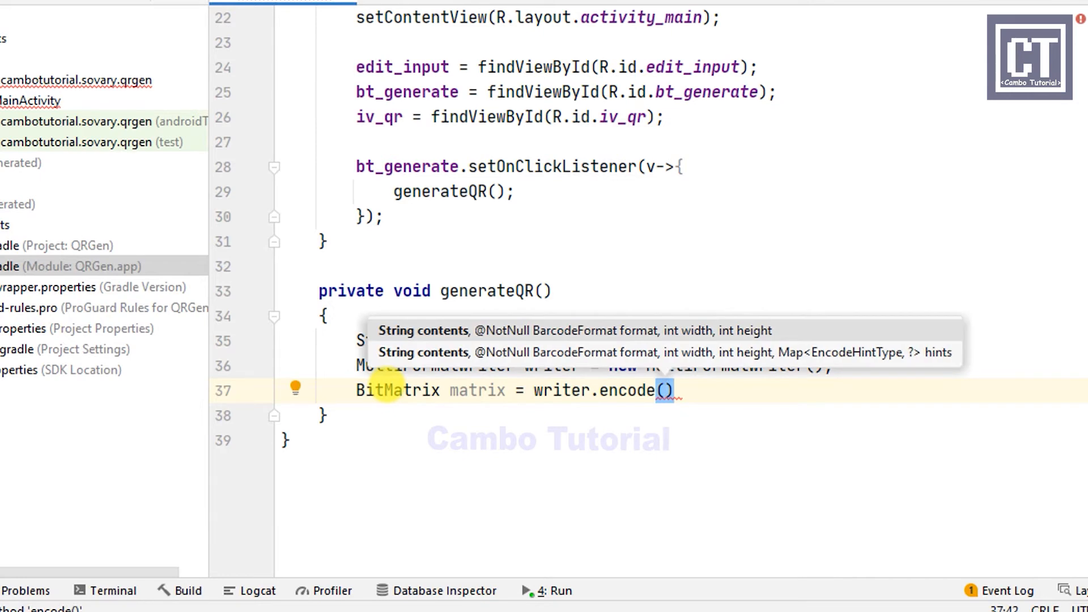
text(text,)
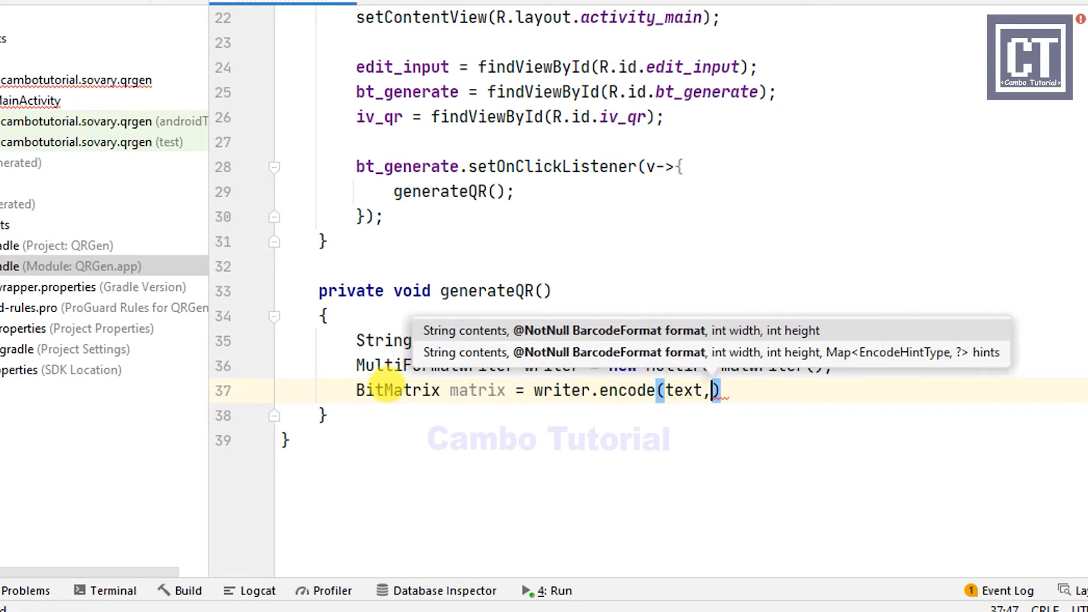
text(Bar)
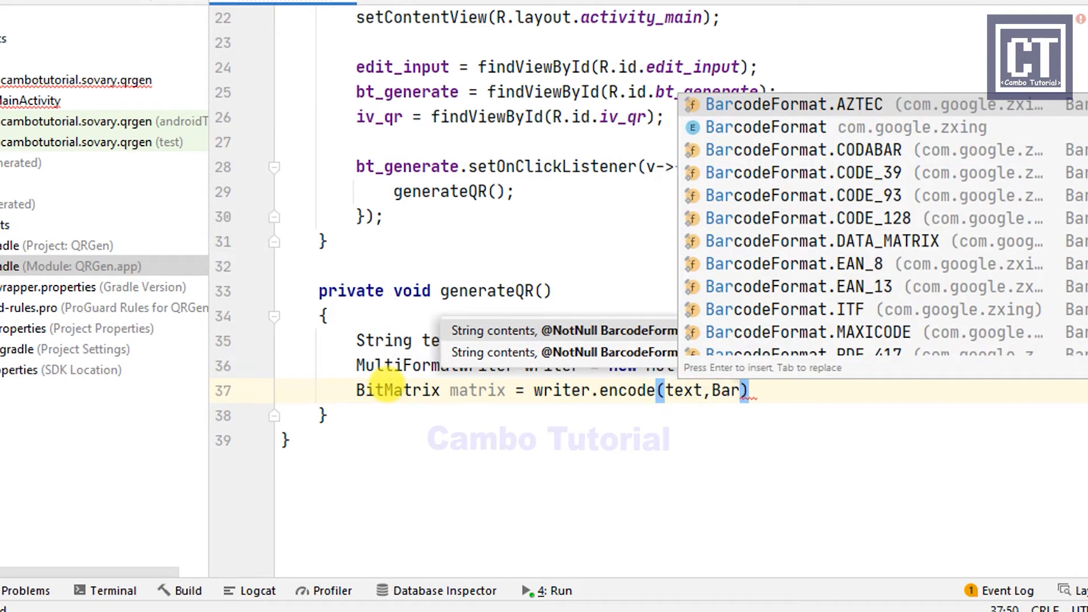
key(Down)
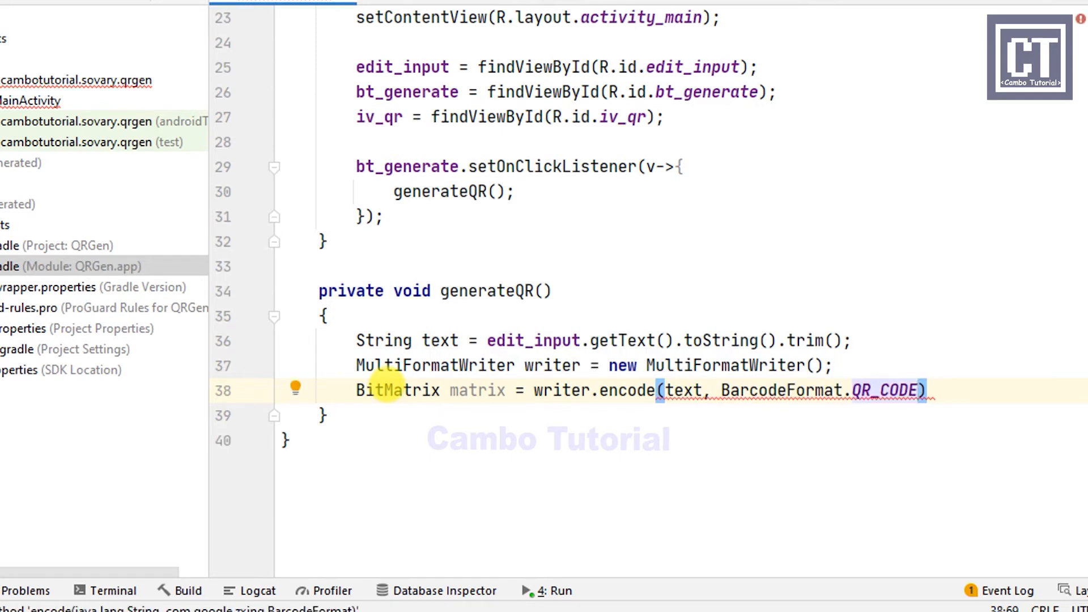
text(,)
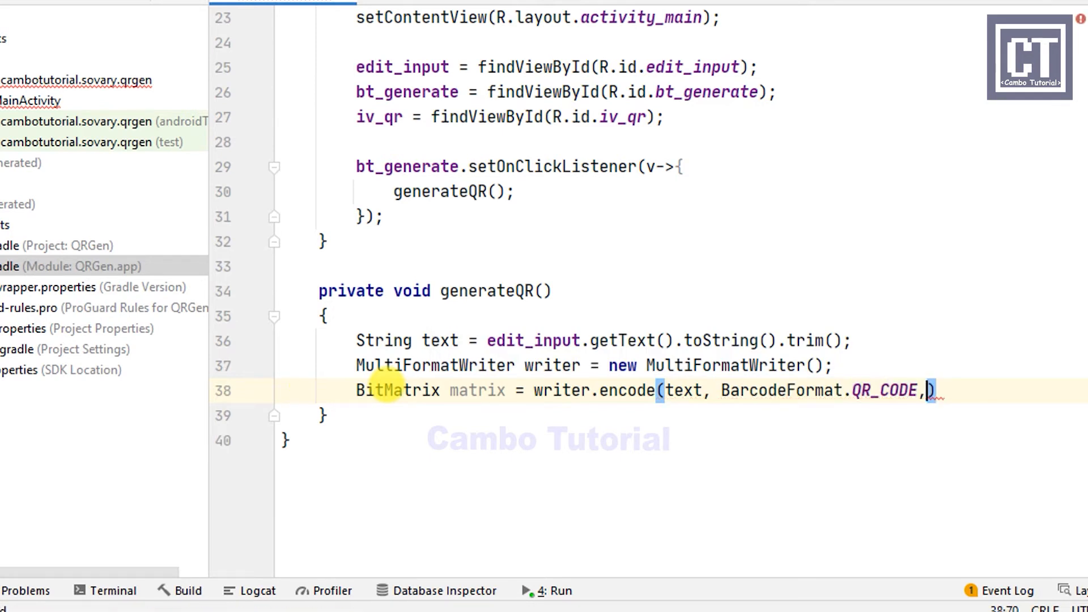
text(400,)
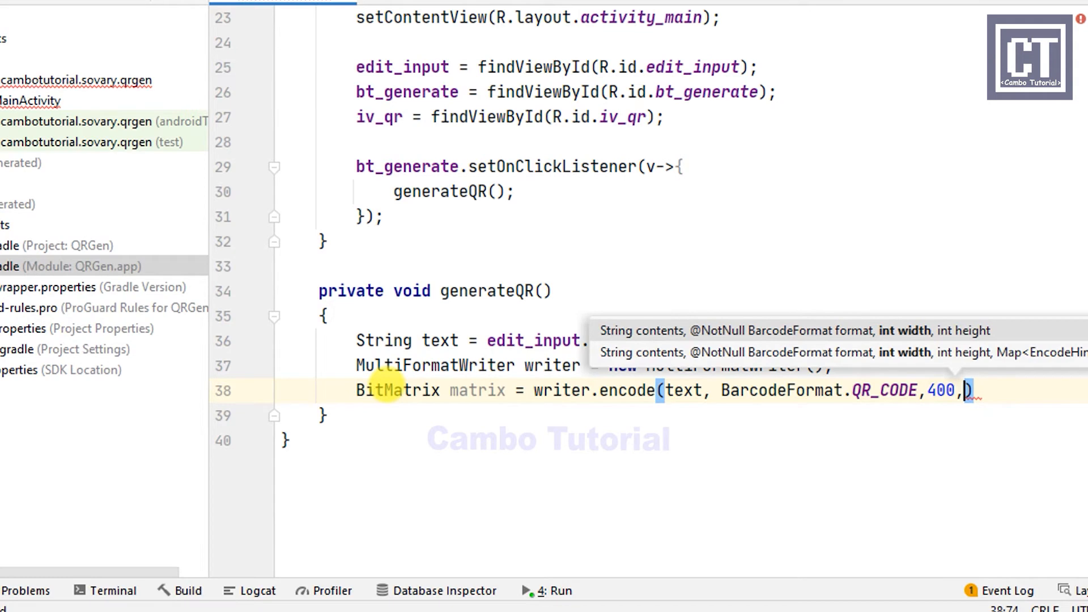
text(400)
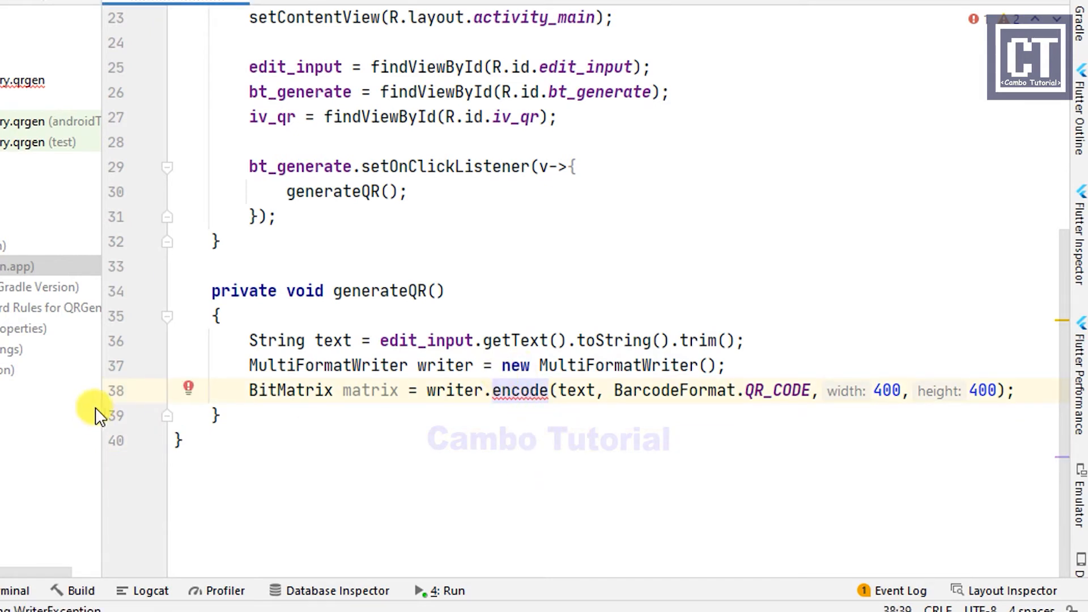
- Surround the encode call with a try/catch for WriterException
click(189, 388)
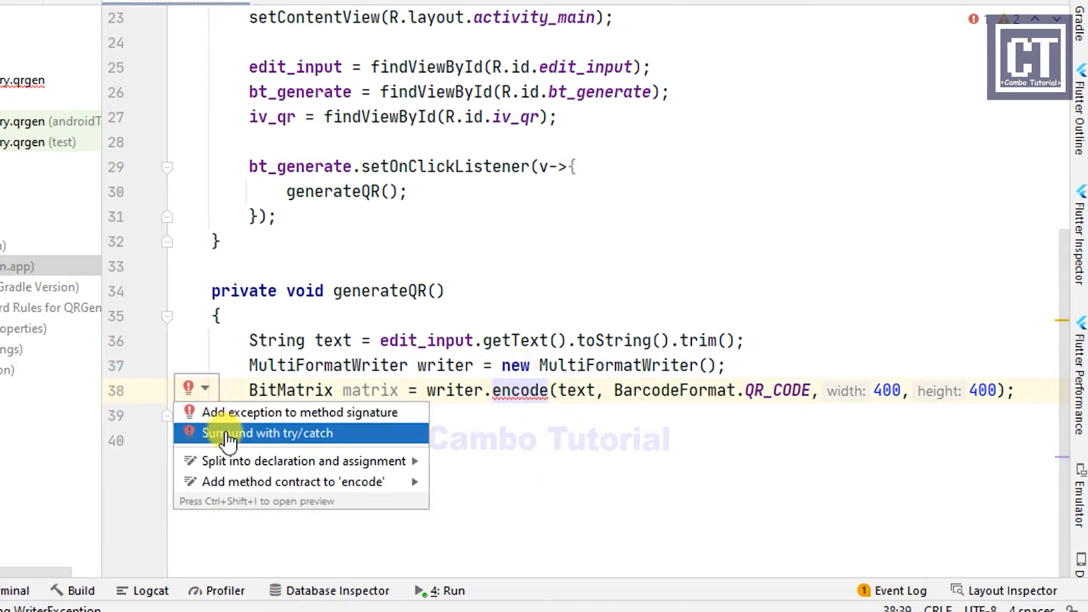
click(241, 433)
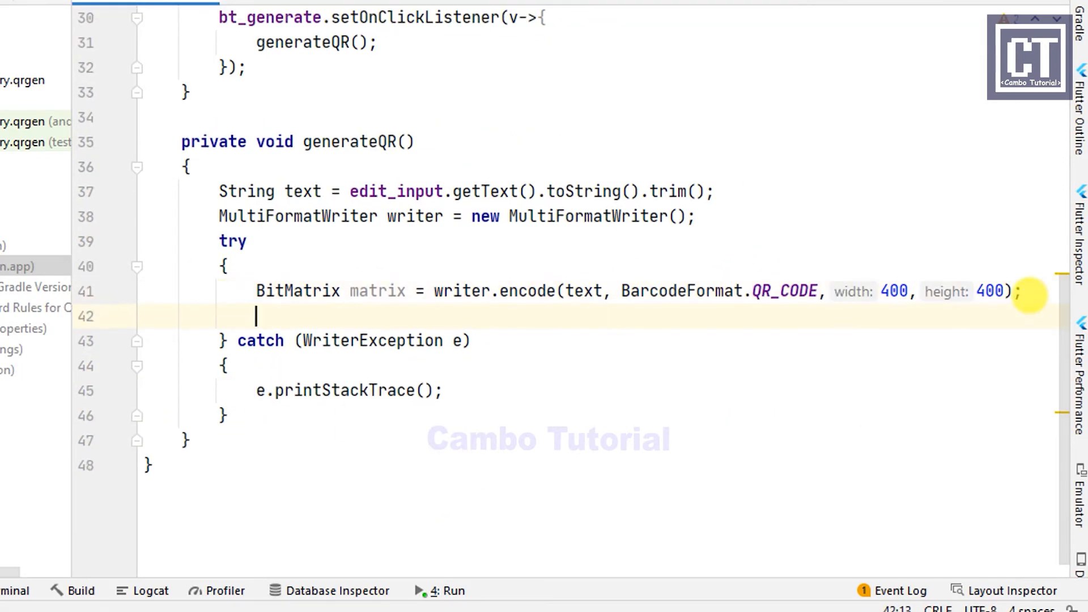
- Create a BarcodeEncoder and build Bitmap bitmap = encoder.createBitmap(matrix)
text(Ba)
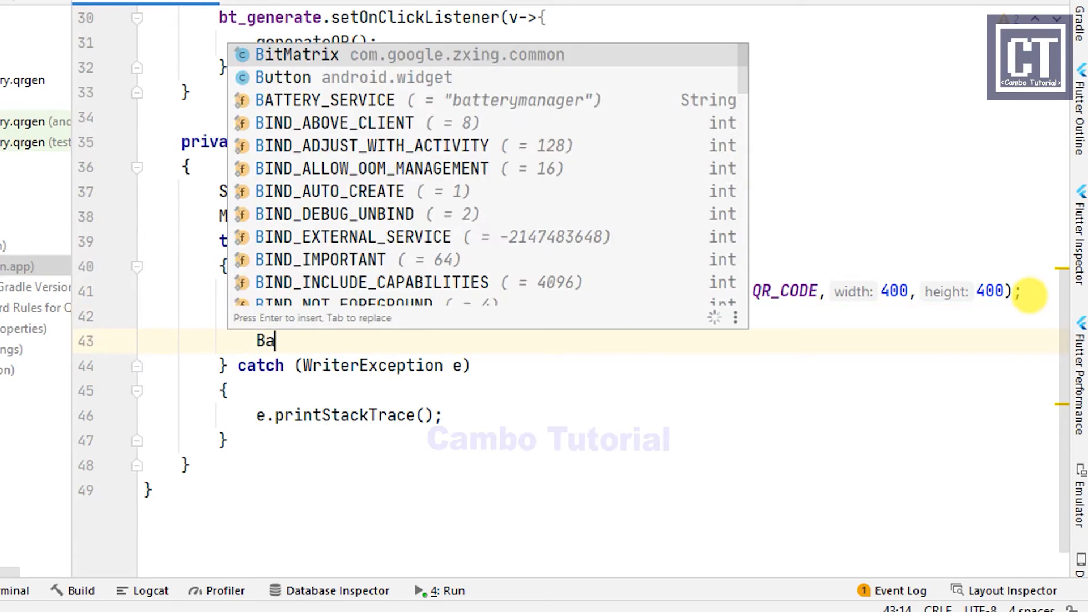
text(rcodeEncoder)
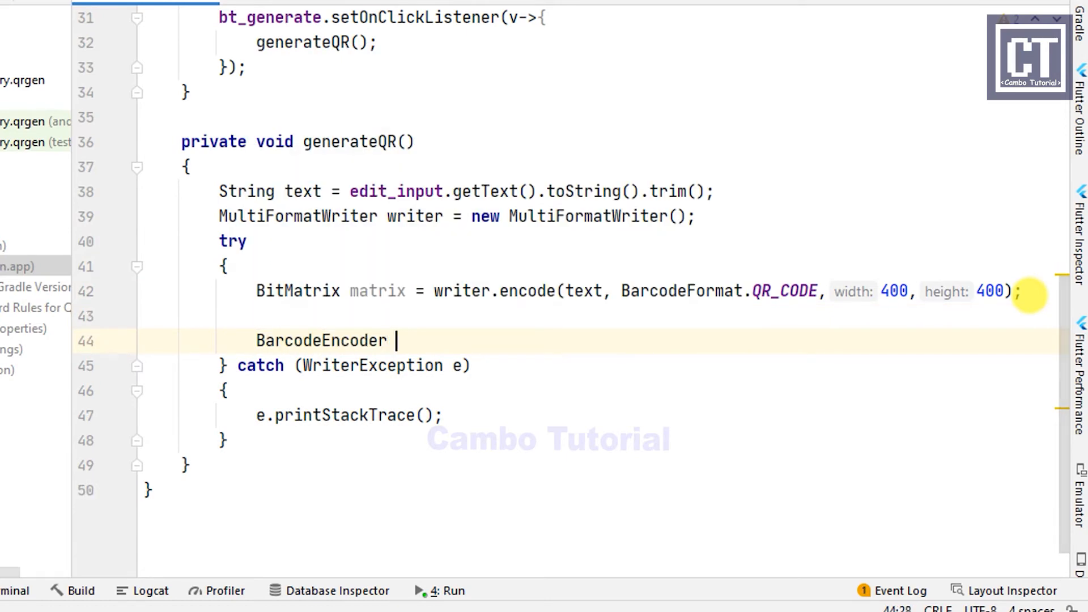
text(encoder = new)
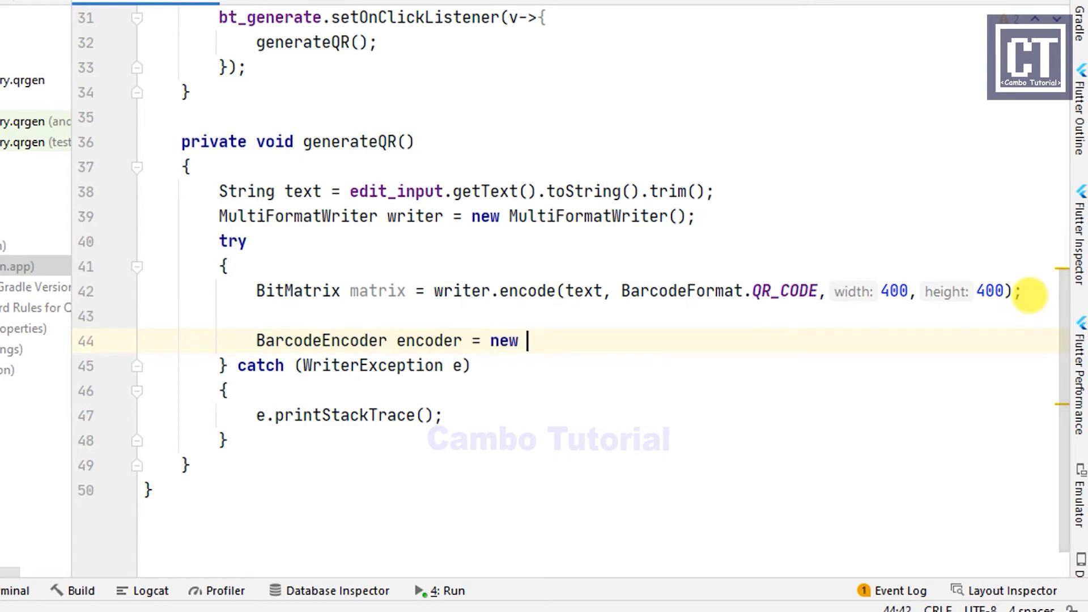
text(BarcodeEncoder();)
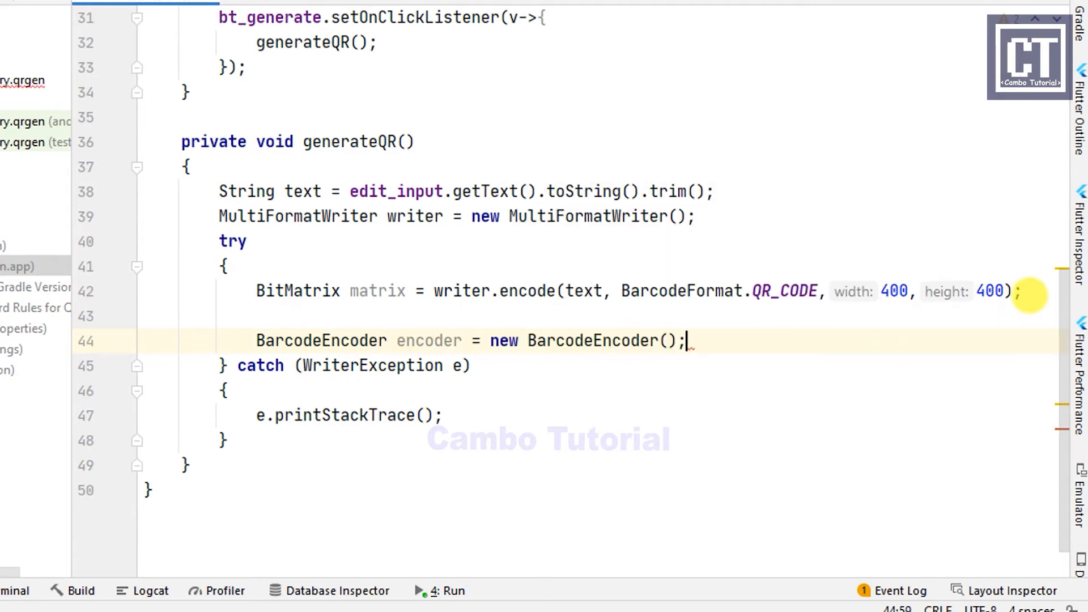
key(Enter)
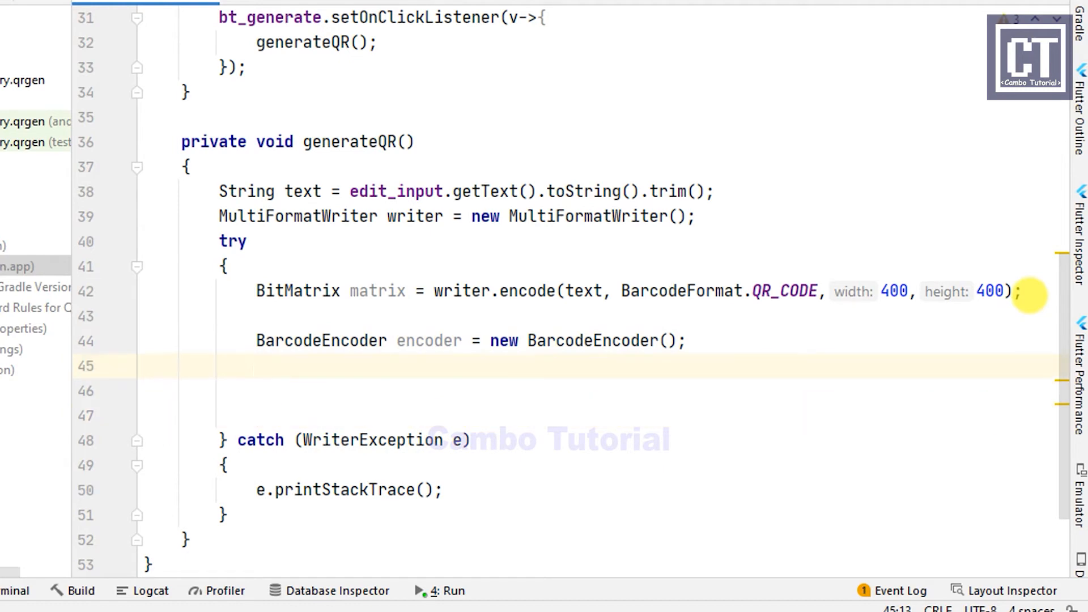
text(Bitmap bitmap)
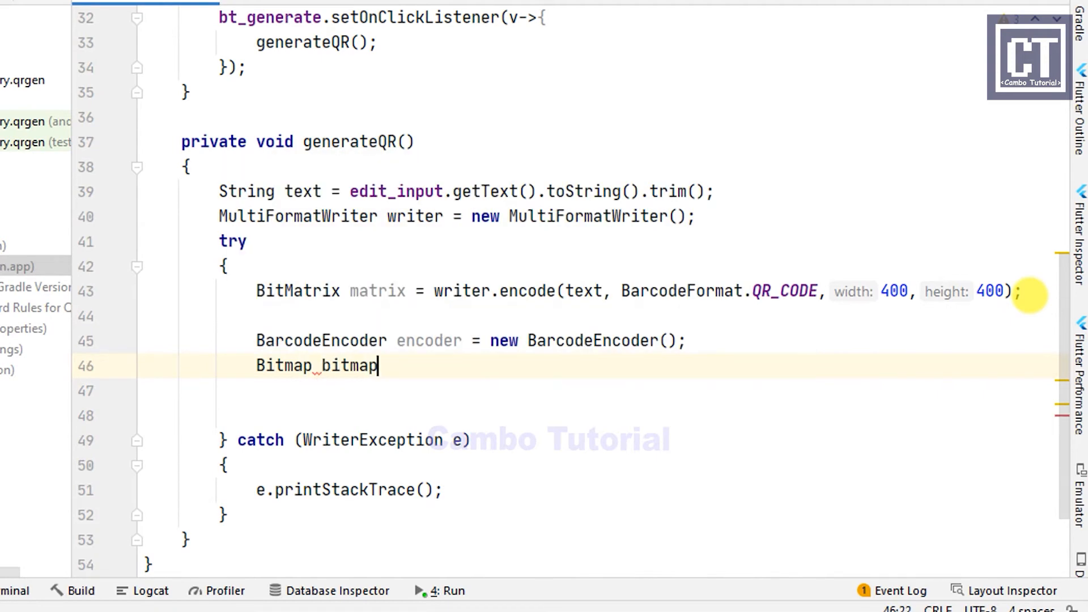
text(= encoder.createBitmap(matrix);)
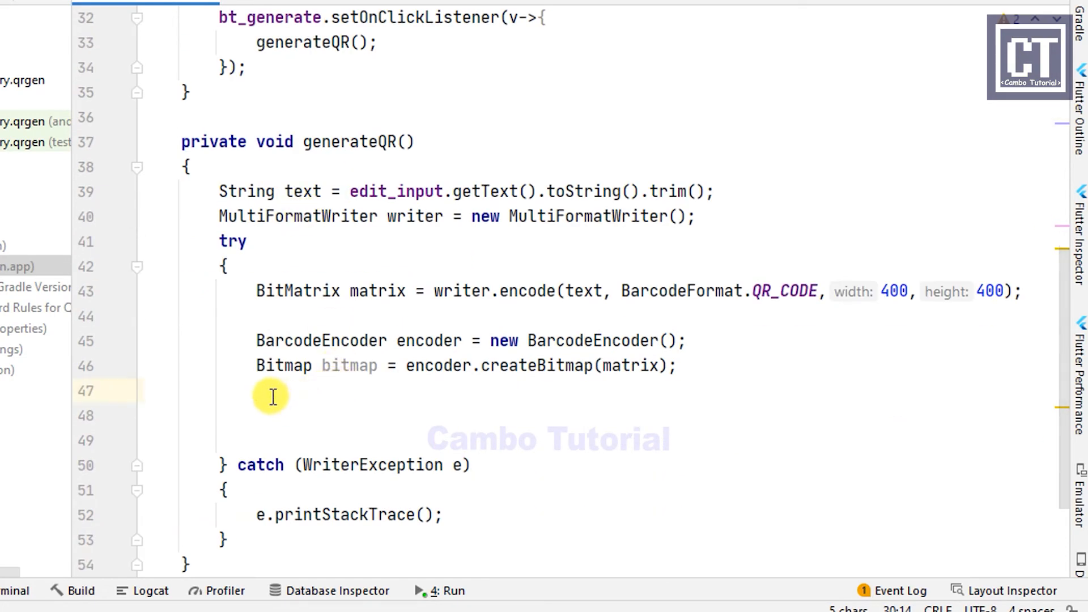
- Add iv_qr.setImageBitmap(bitmap) inside generateQR() right after the bitmap is created
text(iv_qr.)
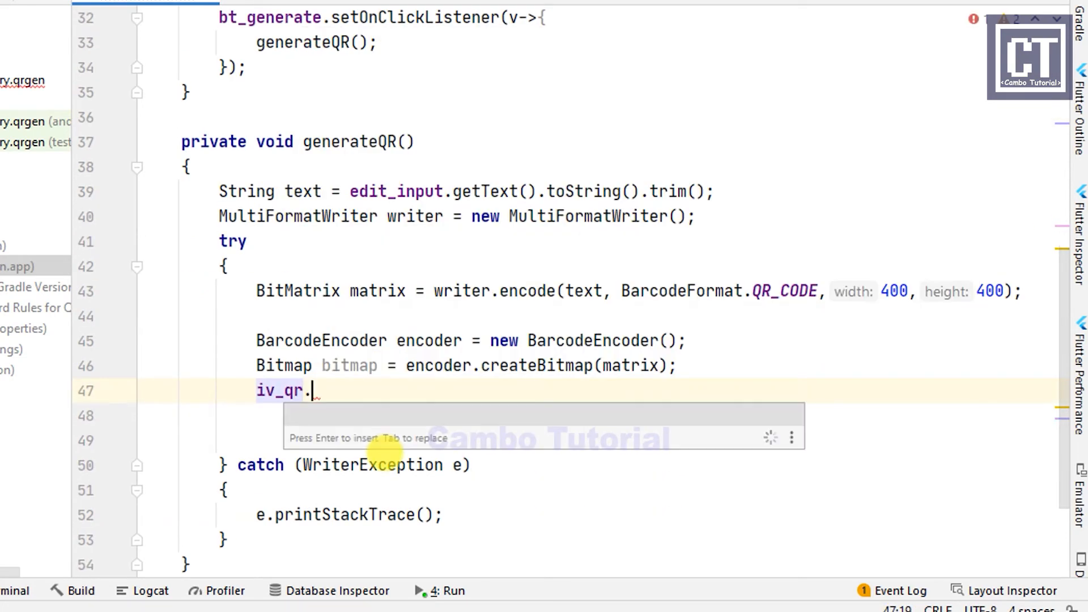
text(setima)
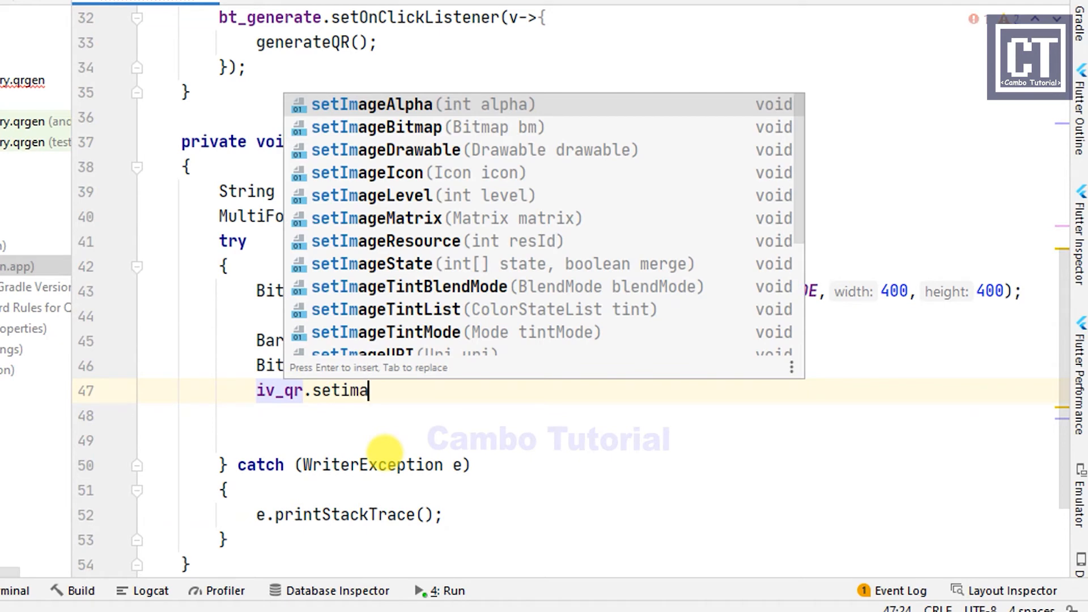
click(380, 127)
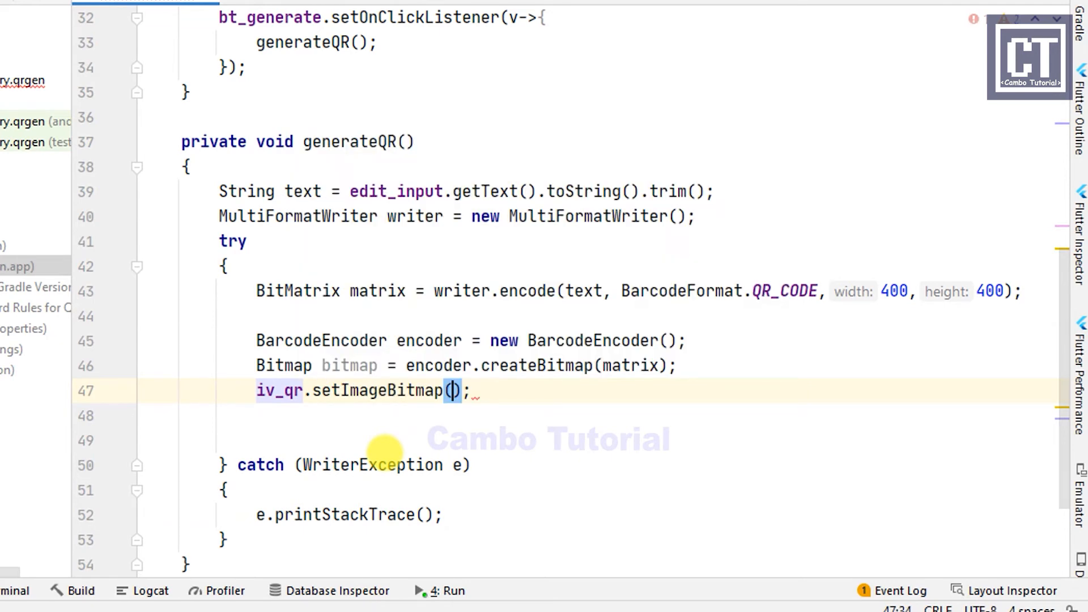
text(bitmap)
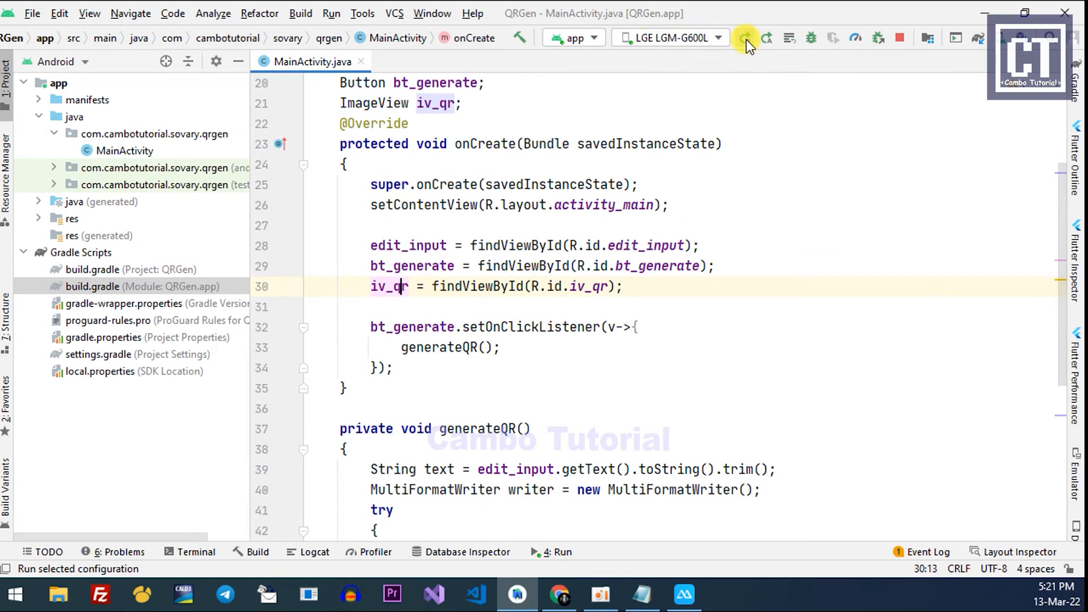
- Run the QRGen app on the connected LGE phone
click(744, 37)
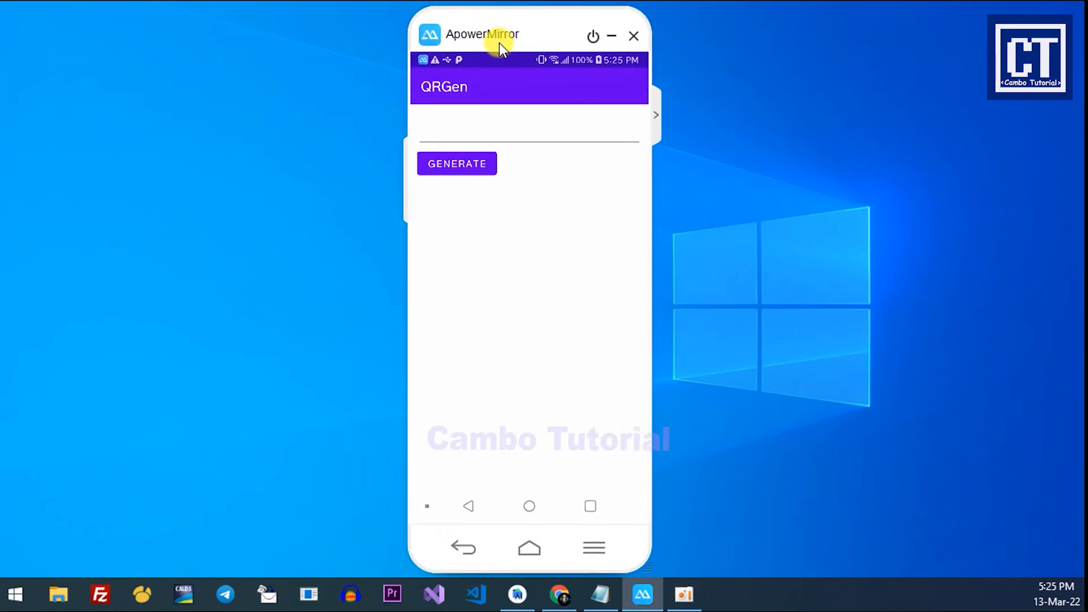
- Enter 'cambo tutorial' in QRGen and generate its QR code on the mirrored phone
click(527, 130)
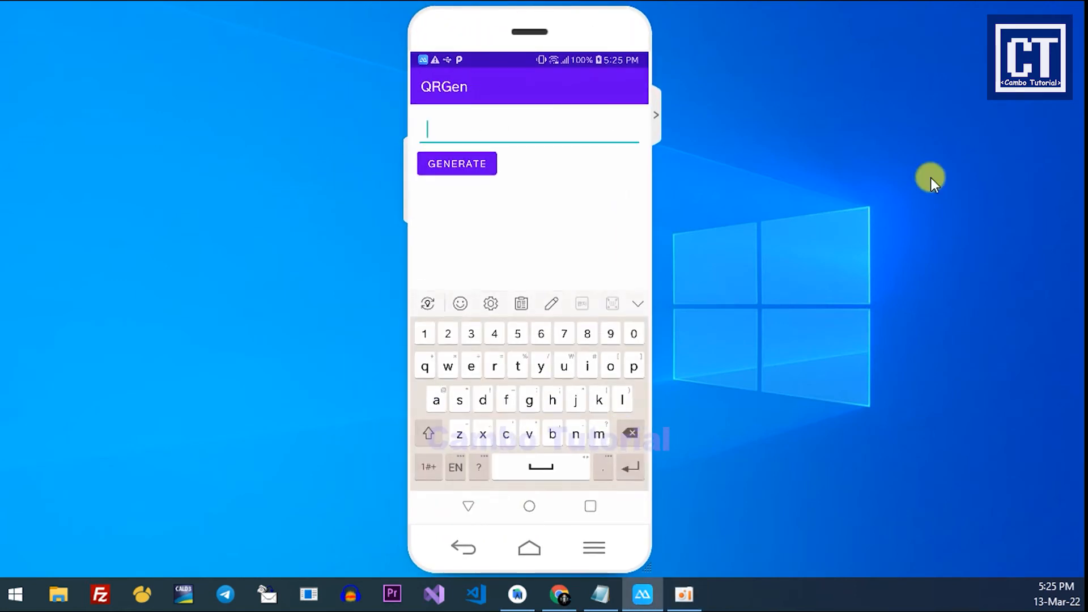
click(528, 131)
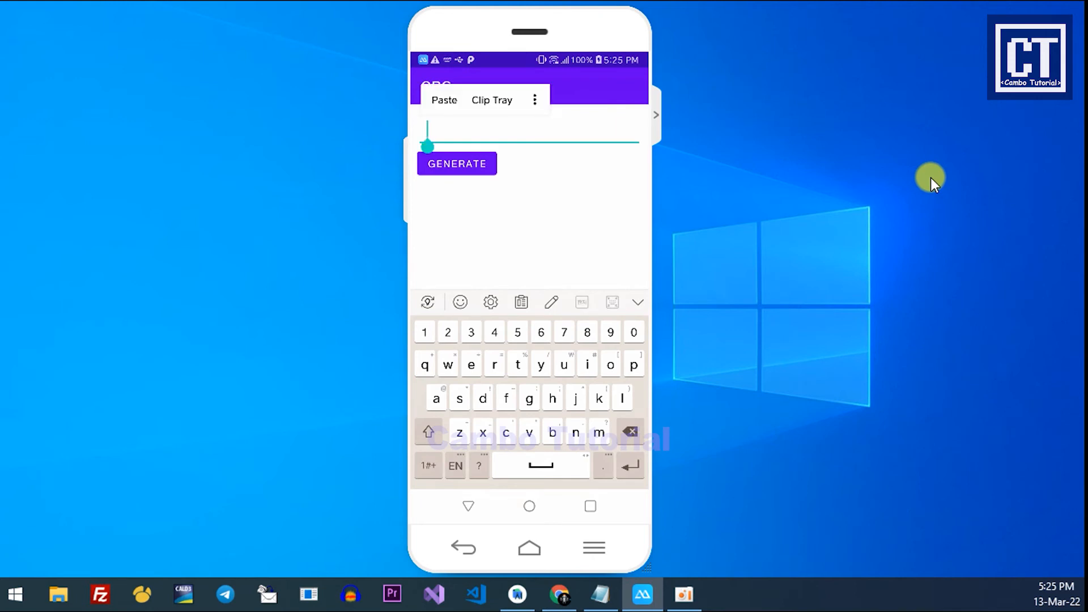
text(cambo tutorial)
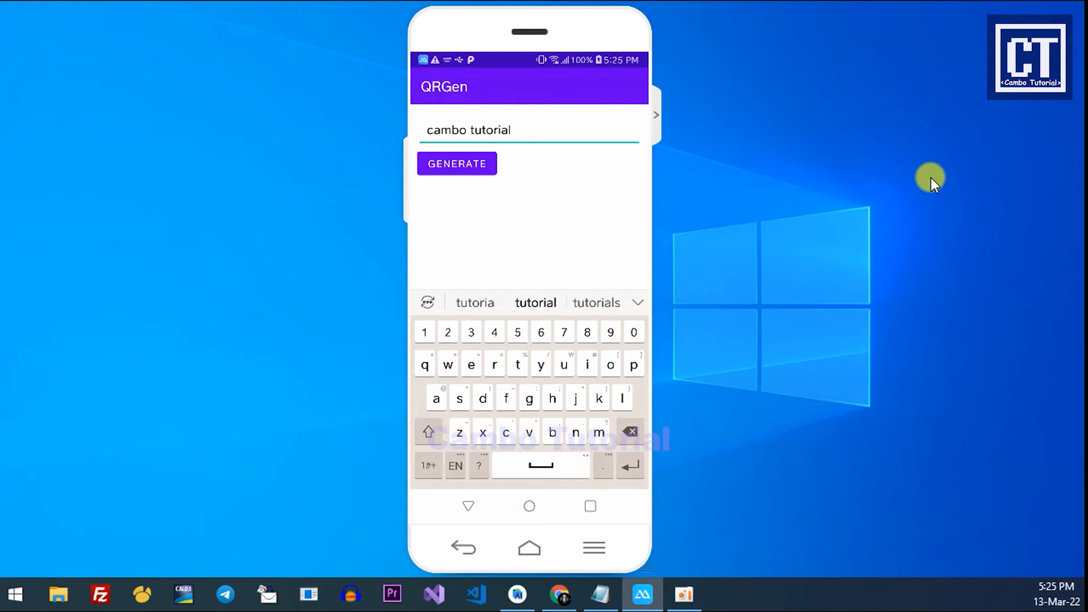
click(457, 164)
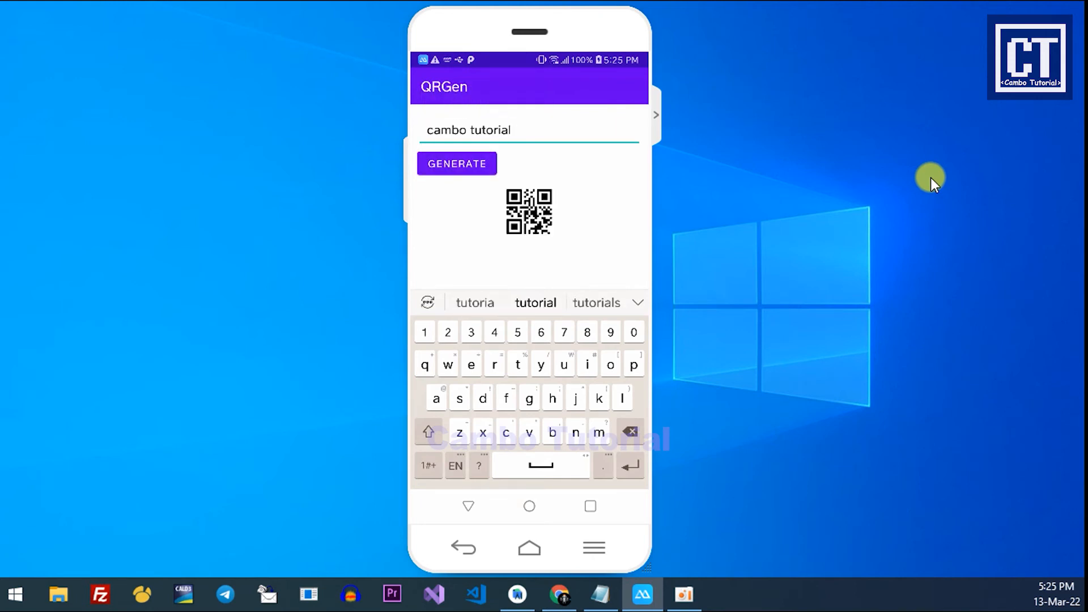
click(467, 506)
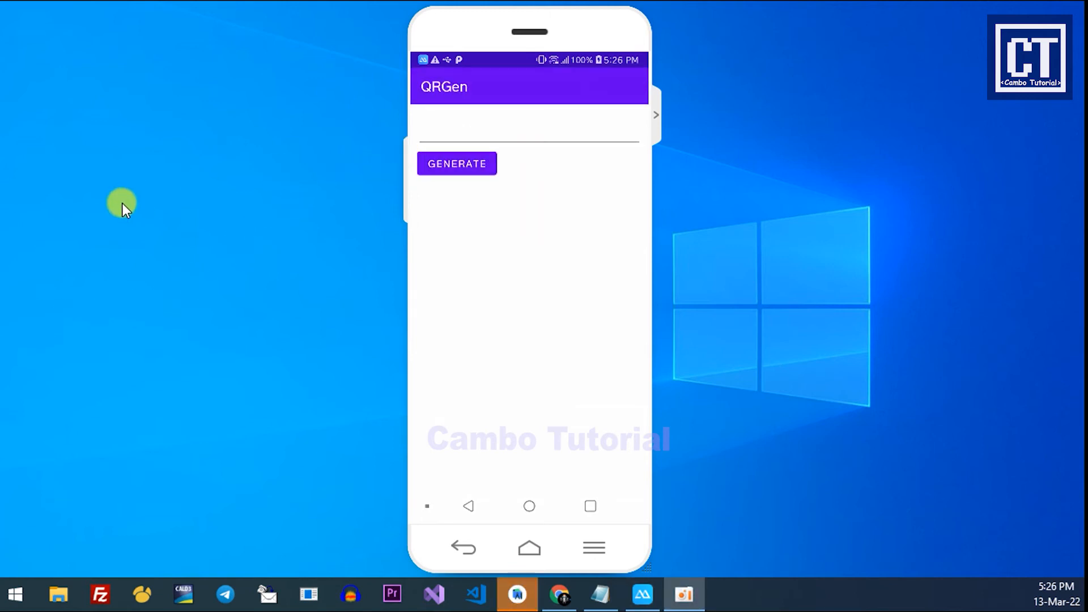
- Enter 'cambo tutorial' again and generate the QR code, now shown larger below the input
click(528, 134)
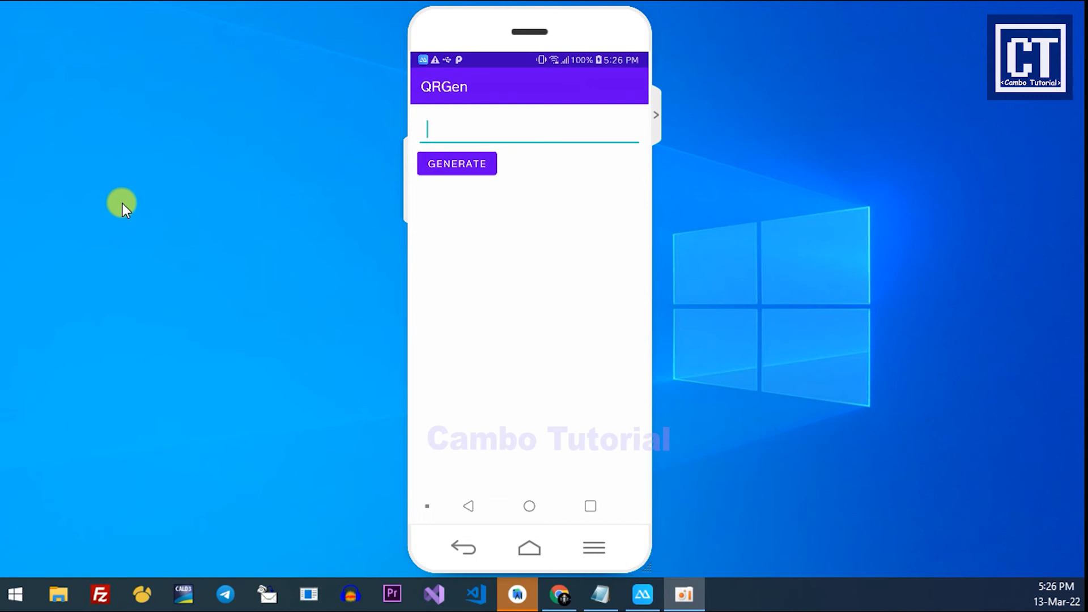
text(cambo tutorial)
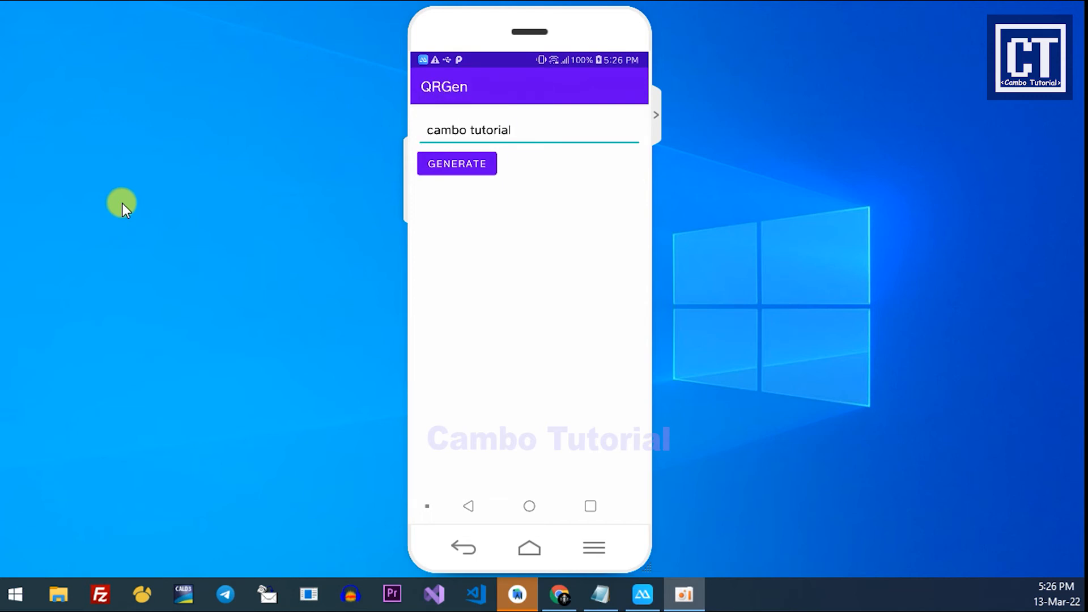
click(456, 164)
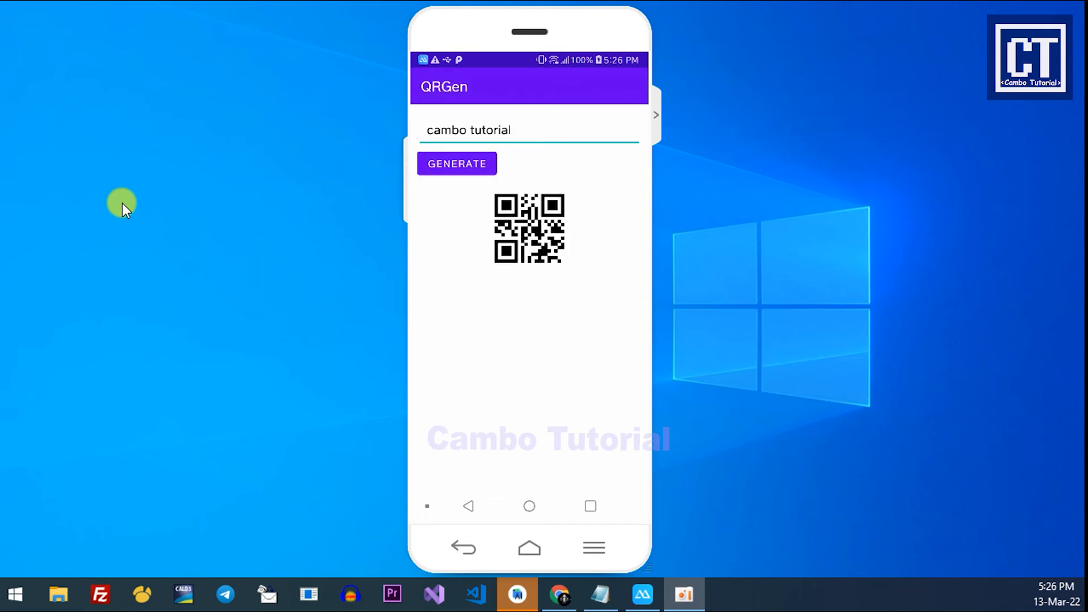